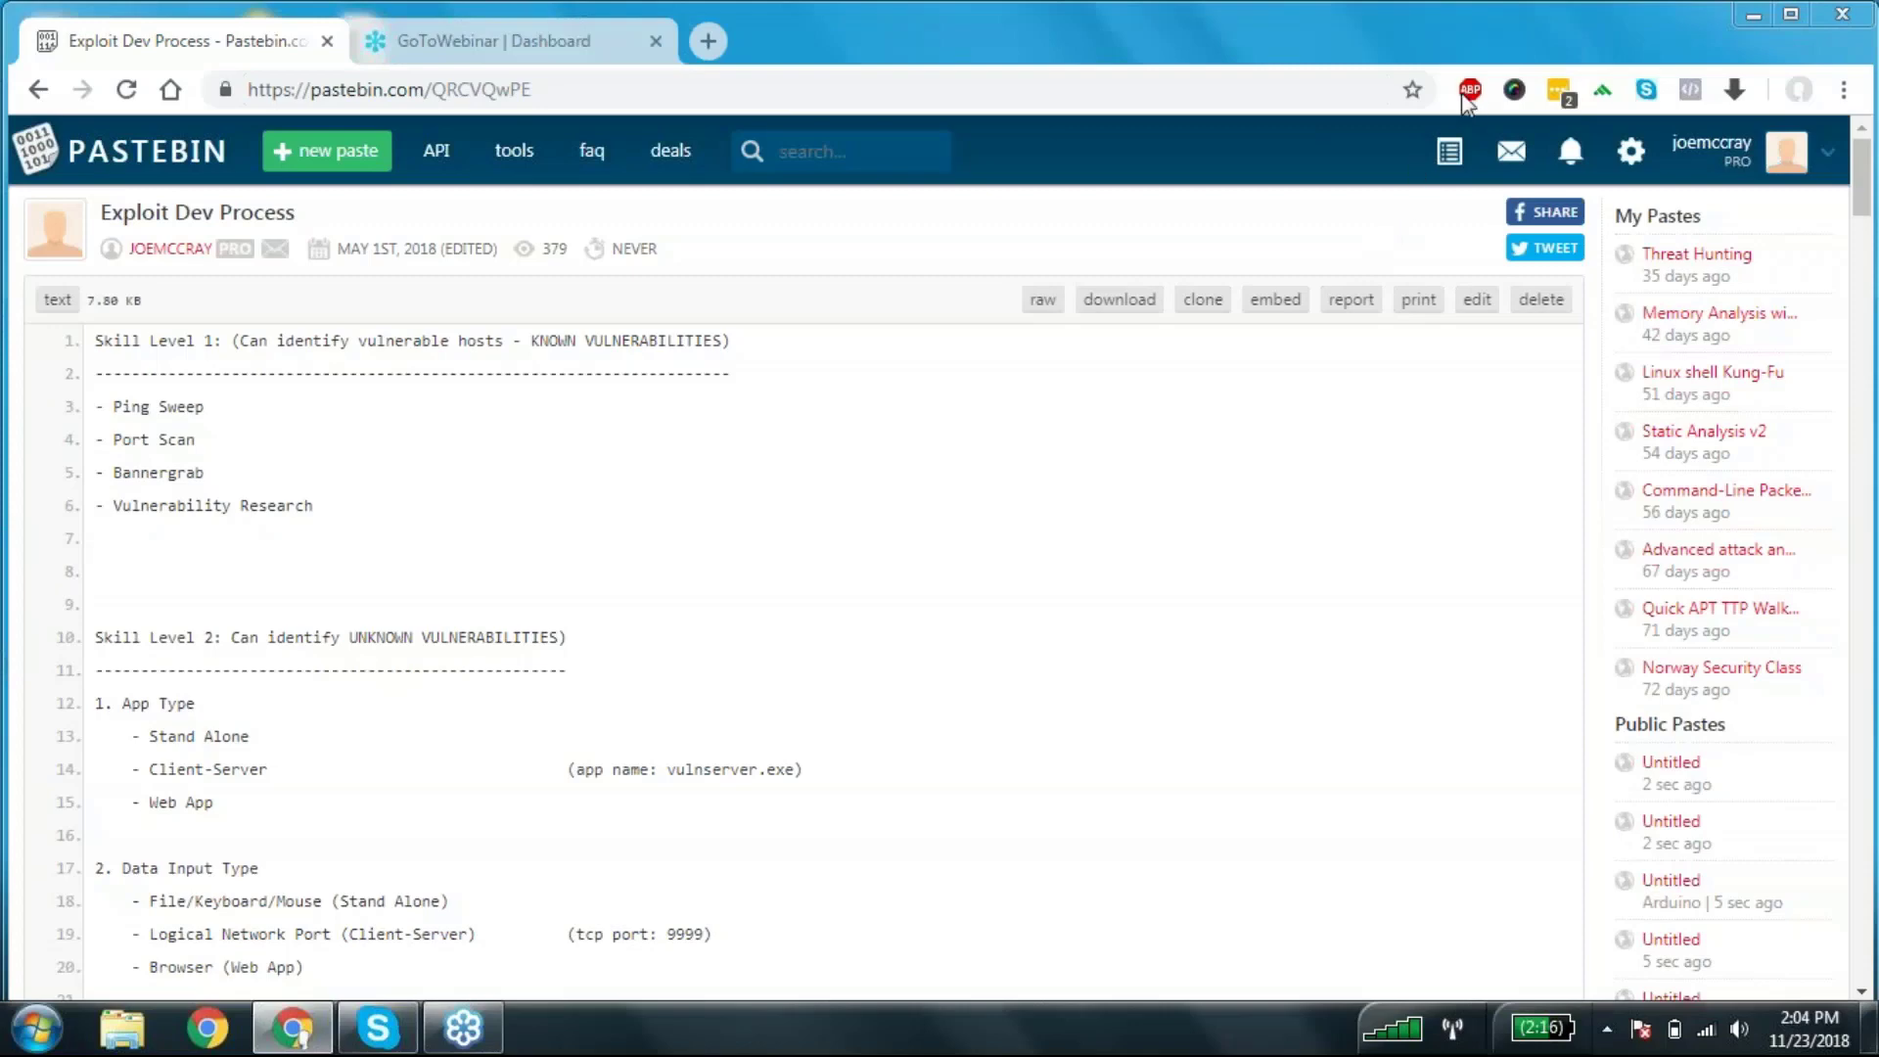
{"action": "mouse_move", "coordinate": [1470, 90]}
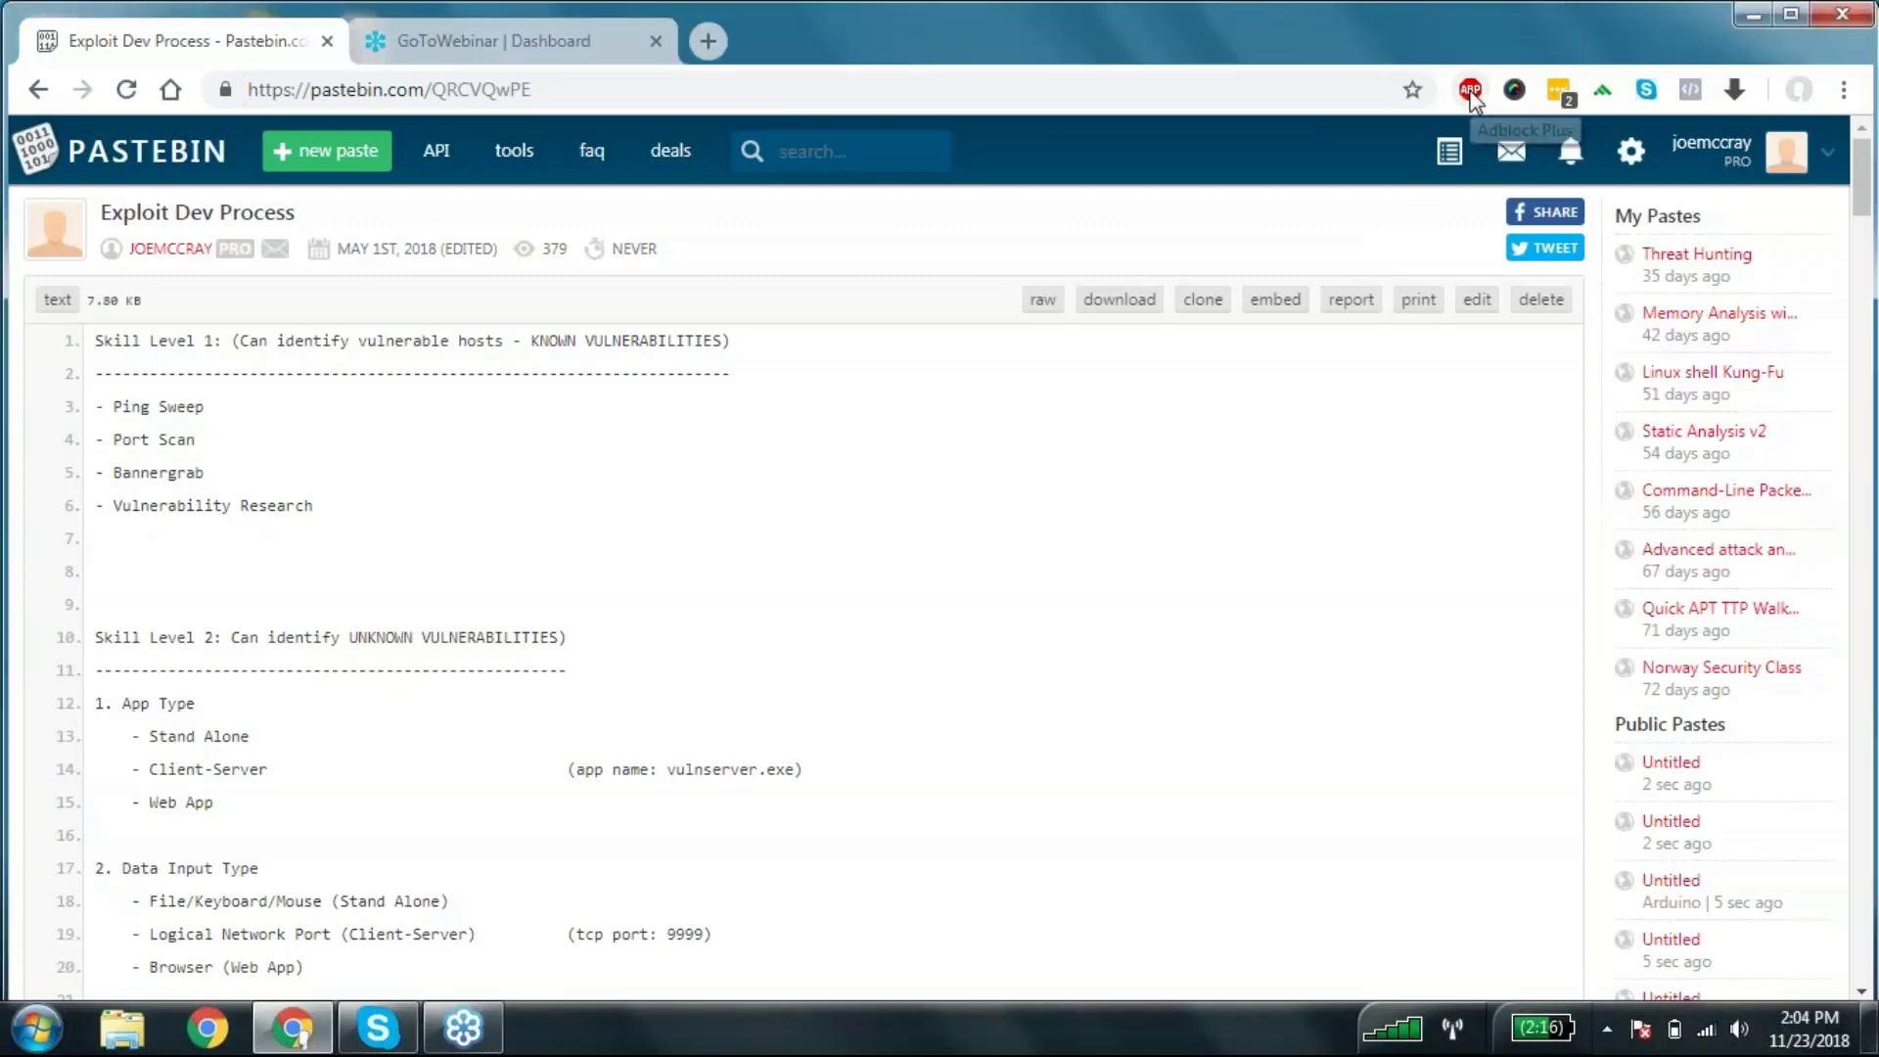
{"action": "mouse_move", "coordinate": [1470, 98]}
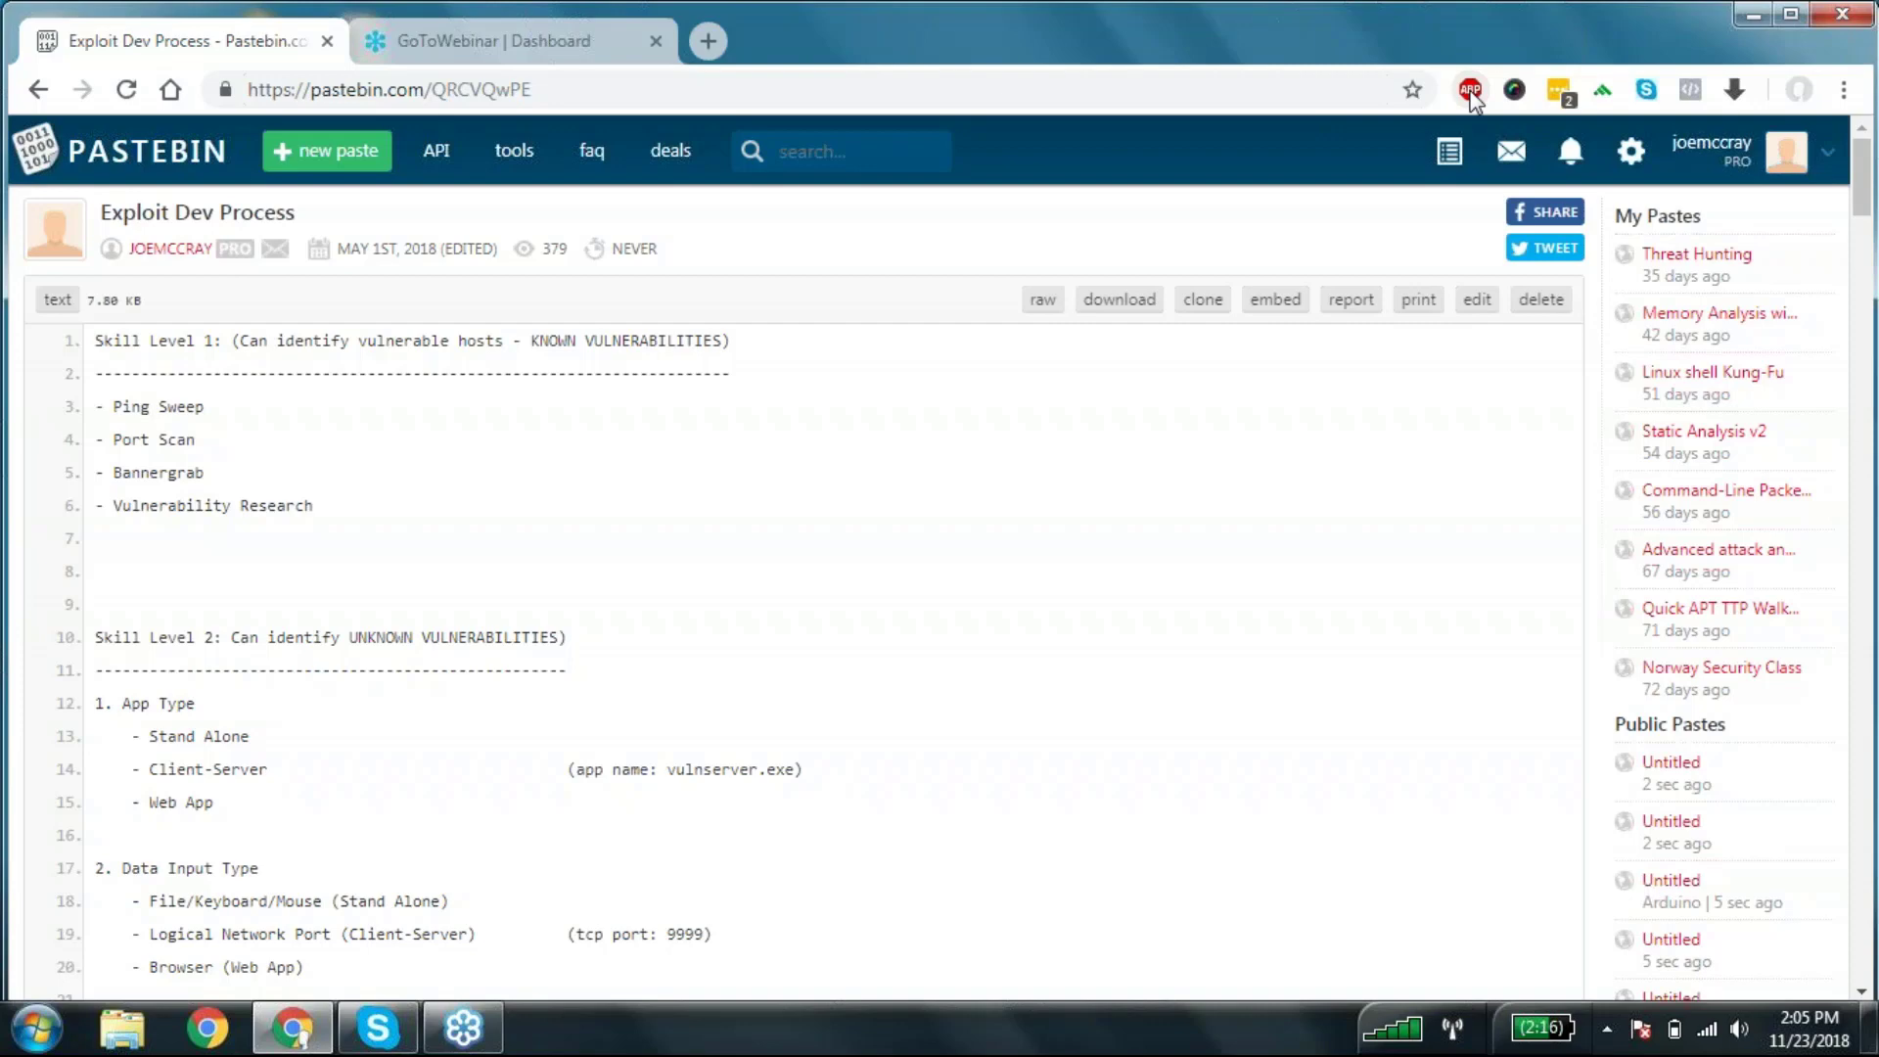
{"action": "mouse_move", "coordinate": [1182, 433]}
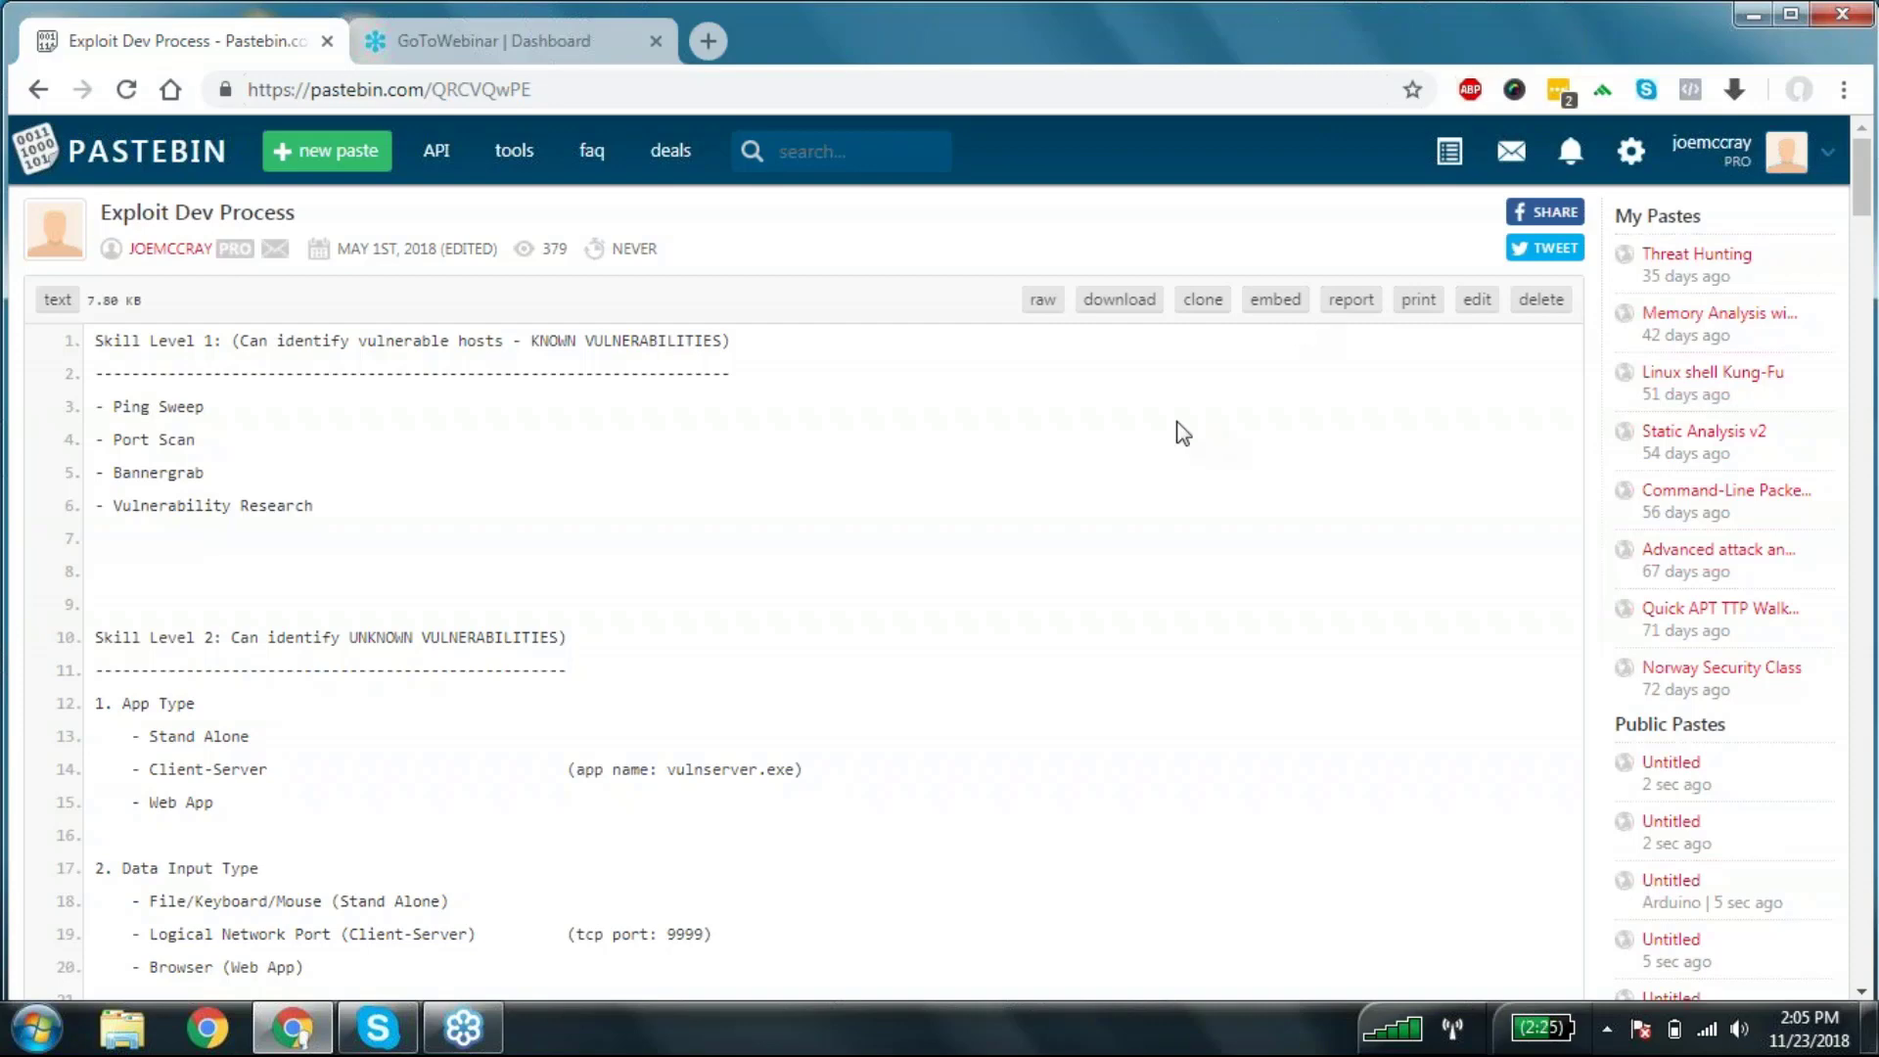
{"action": "mouse_move", "coordinate": [1018, 488]}
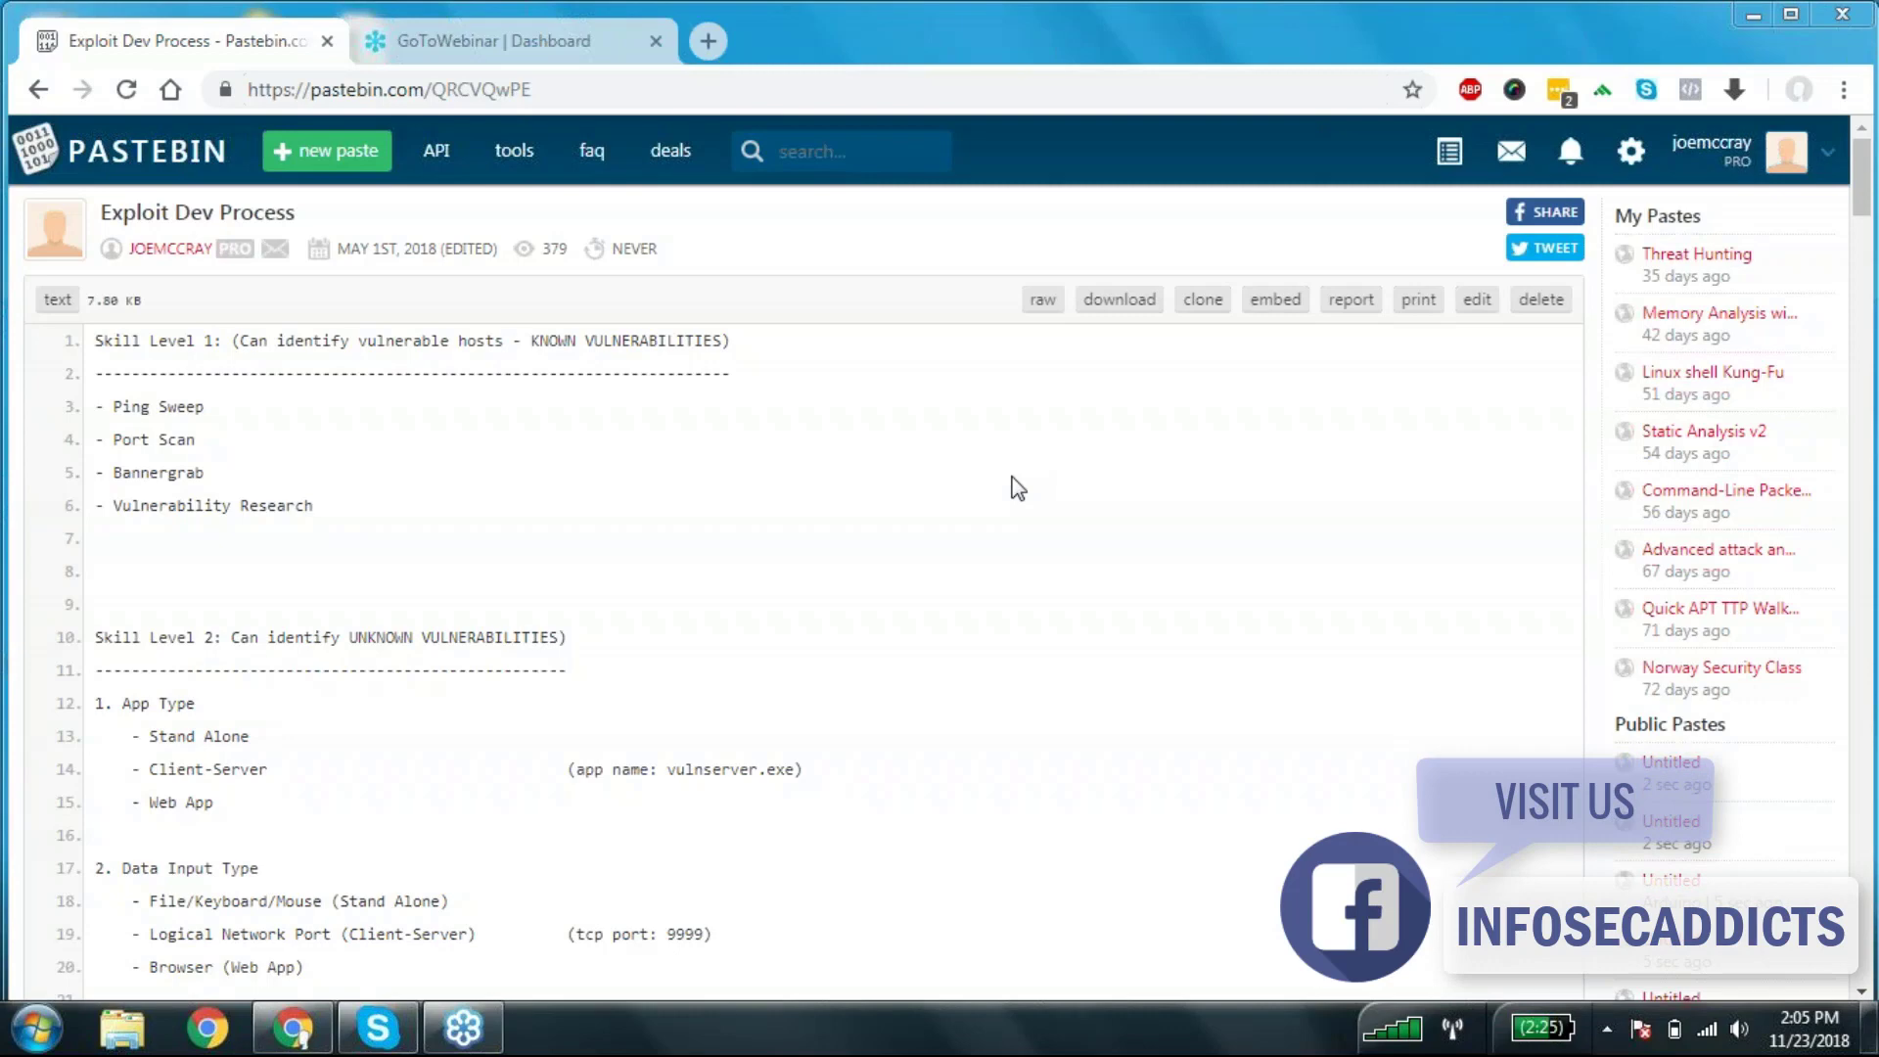
{"action": "mouse_move", "coordinate": [1562, 370]}
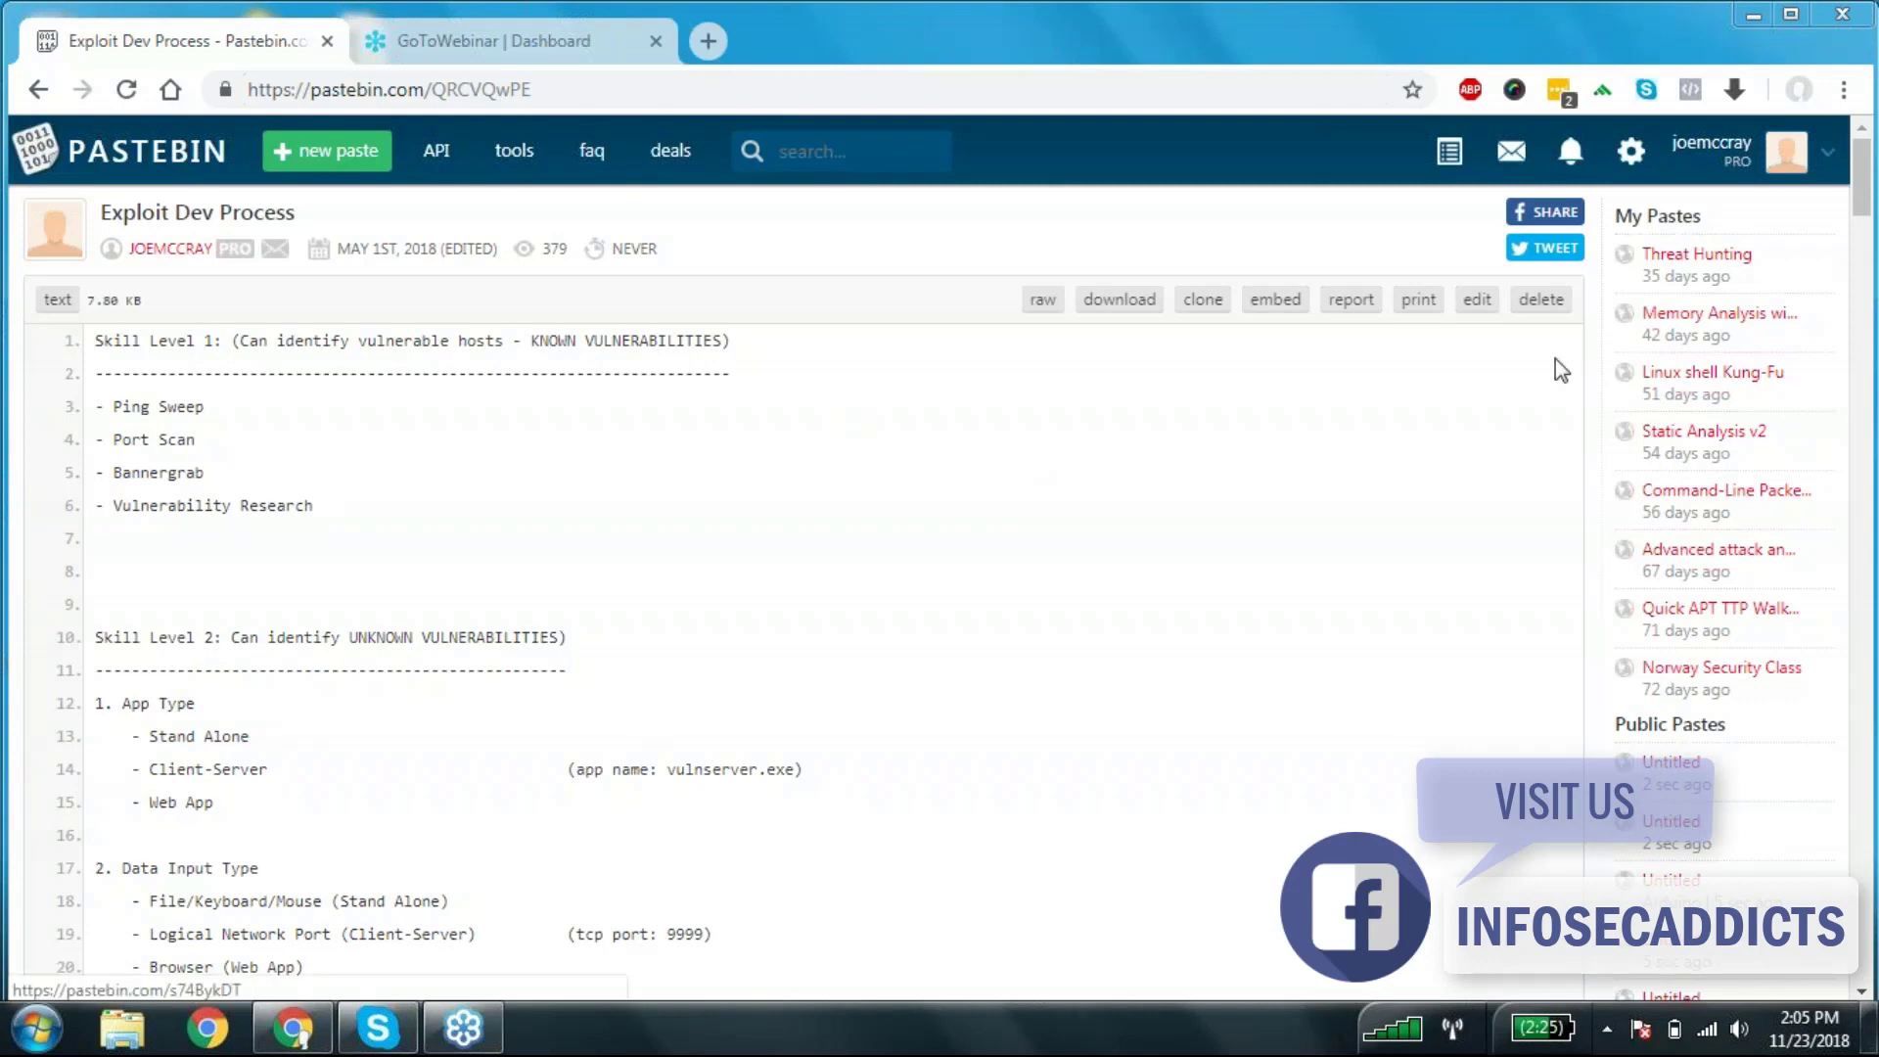
{"action": "mouse_move", "coordinate": [345, 413]}
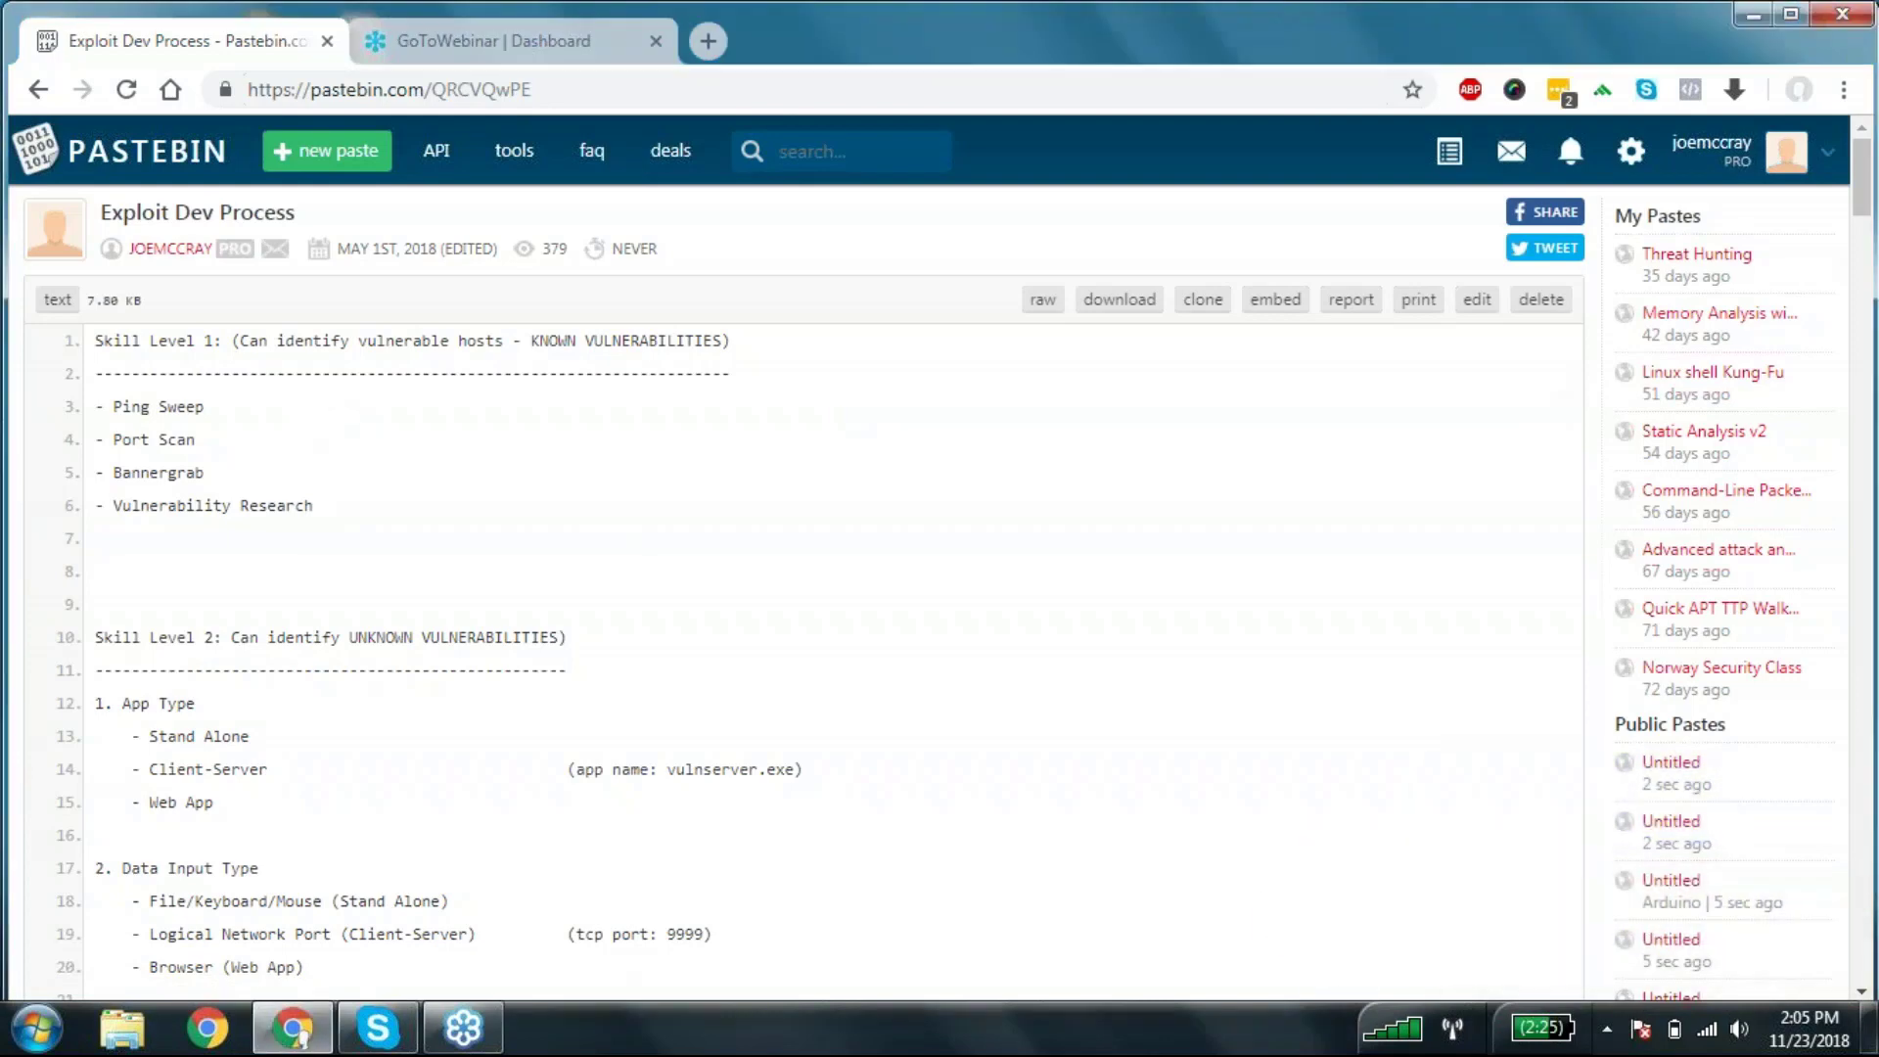
- Close the Skype chat window and bring the Exploit Dev Process paste back up
{"action": "left_click", "coordinate": [375, 1028]}
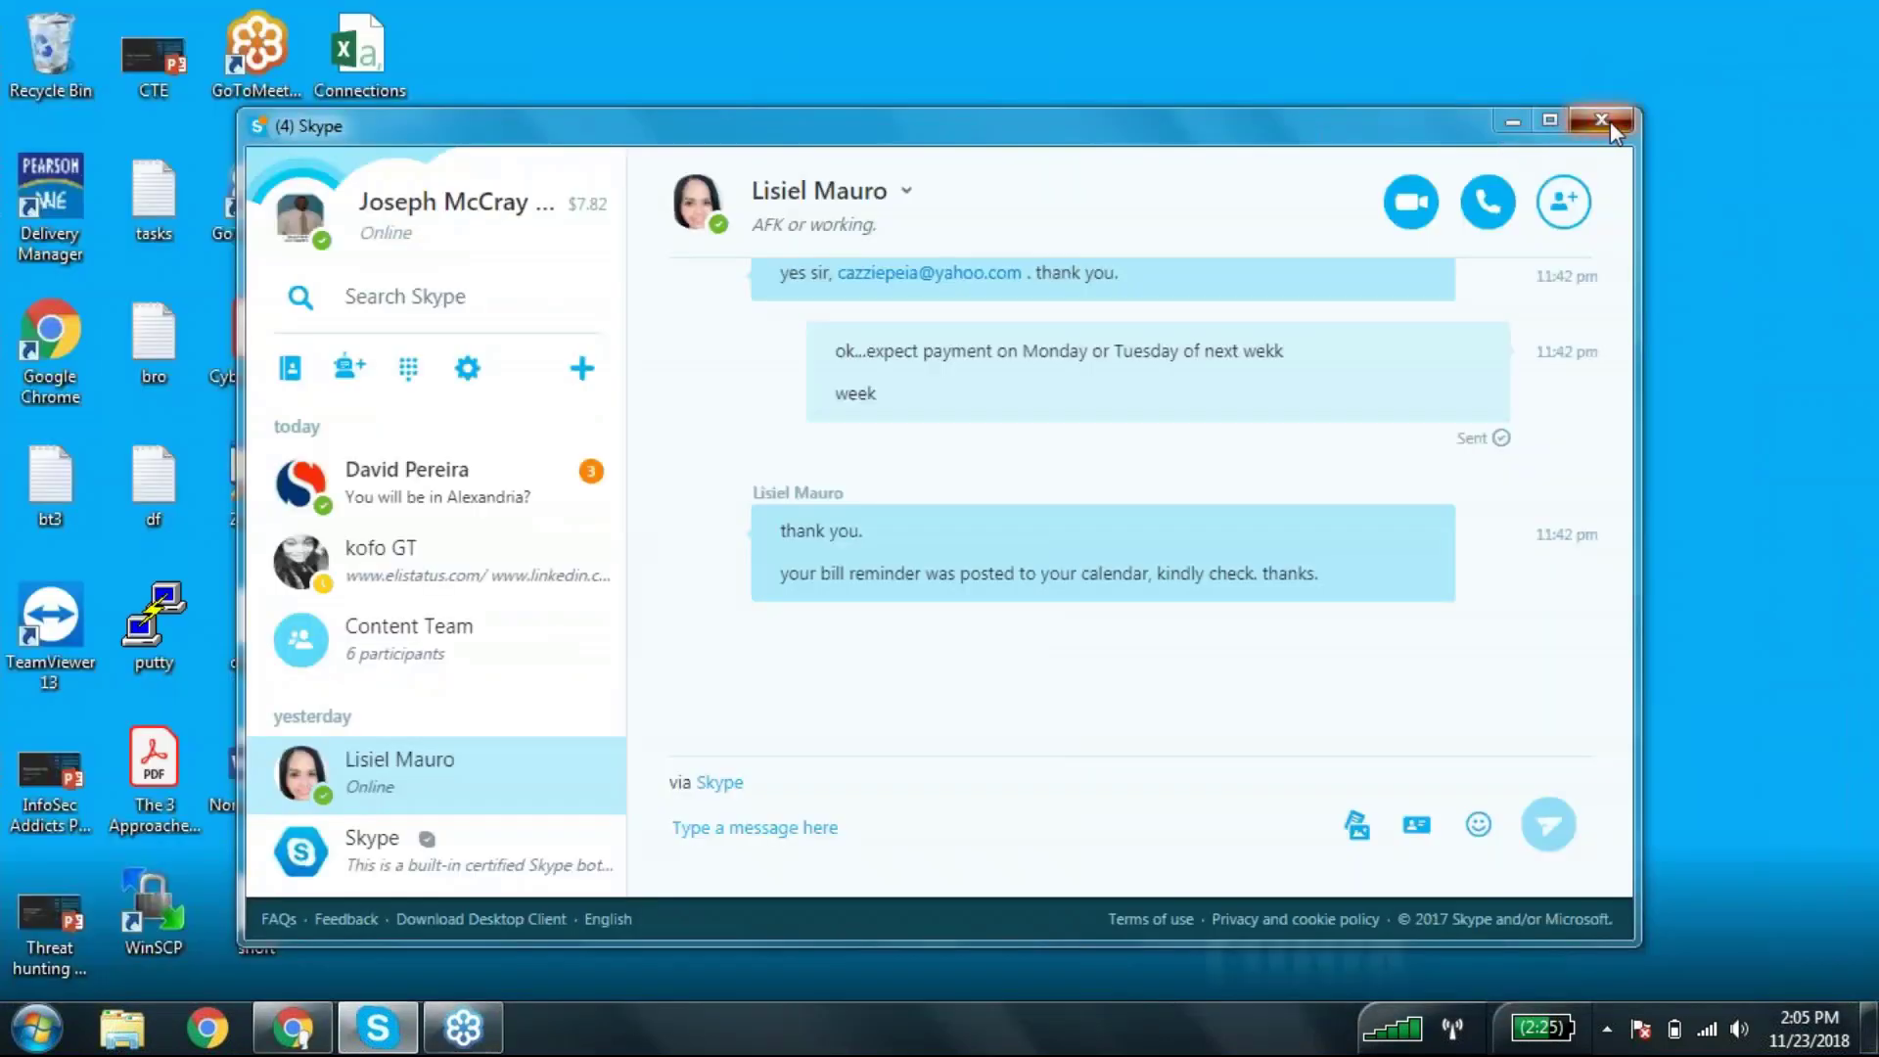
{"action": "left_click", "coordinate": [1603, 120]}
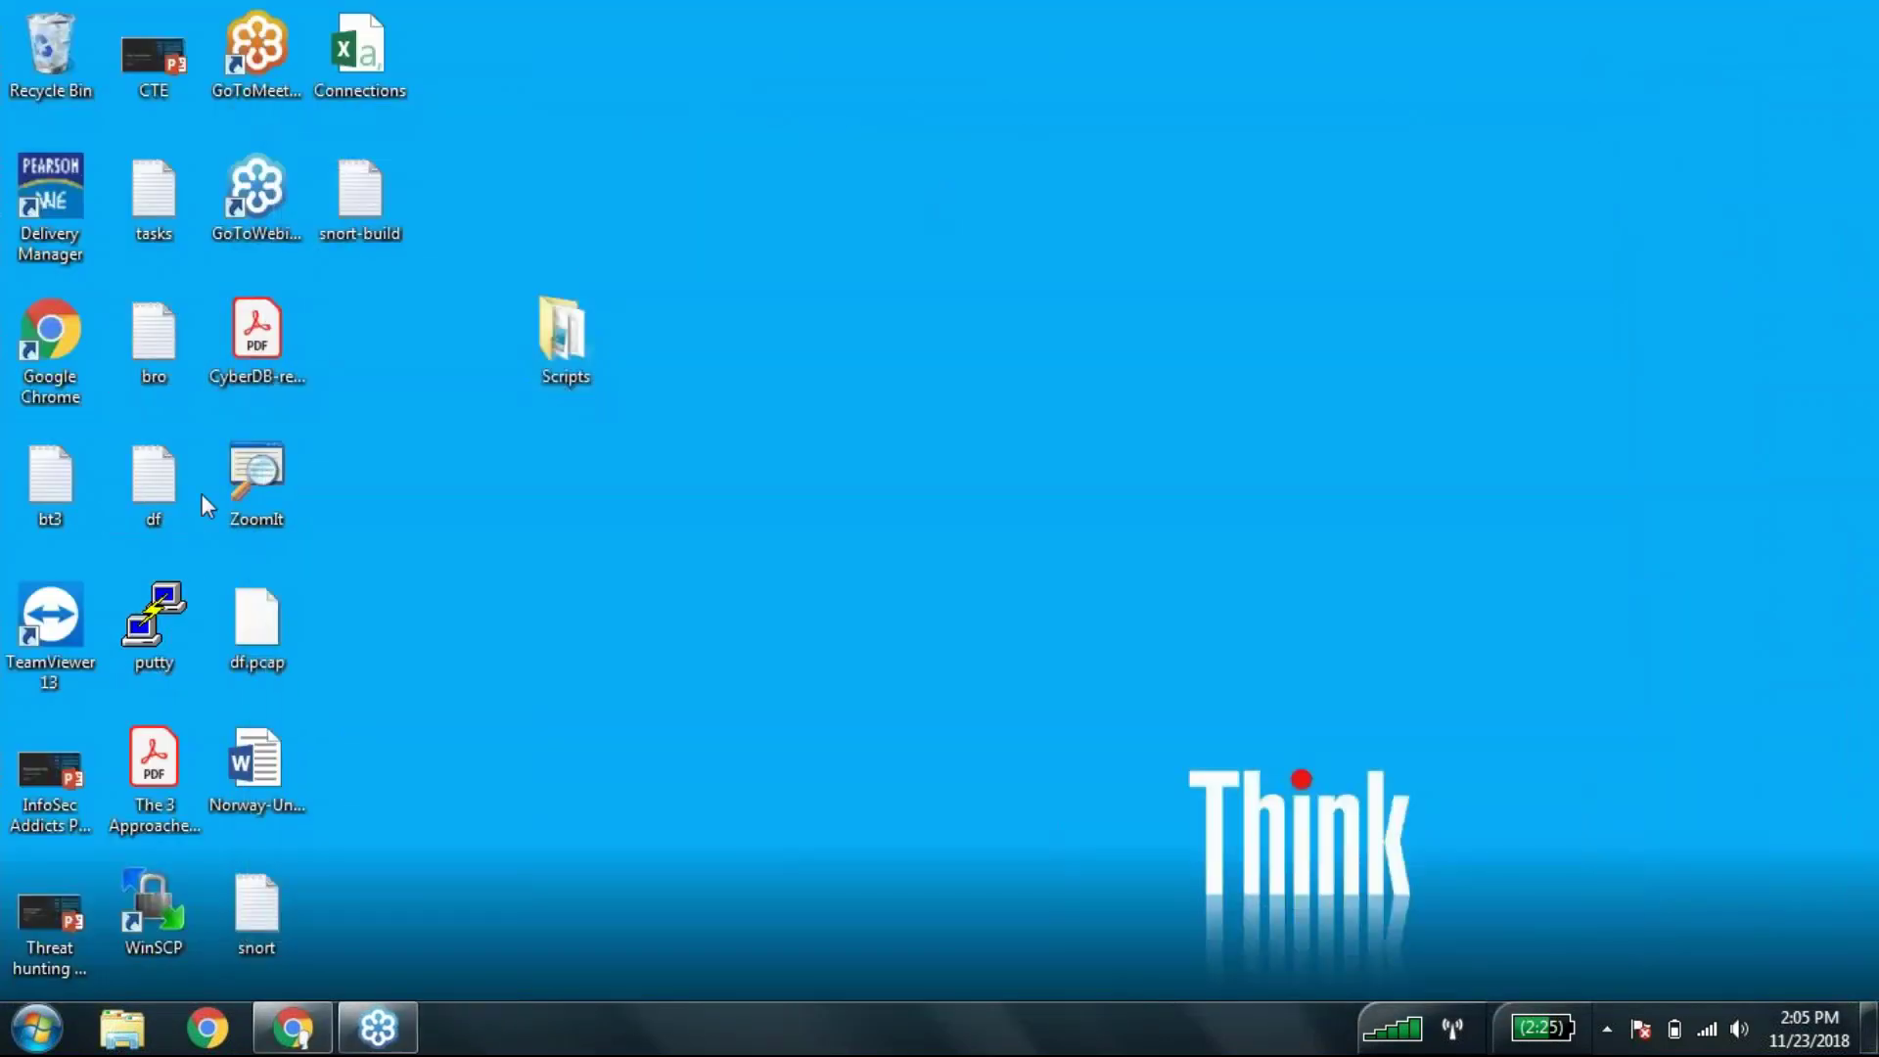
{"action": "left_click", "coordinate": [254, 480]}
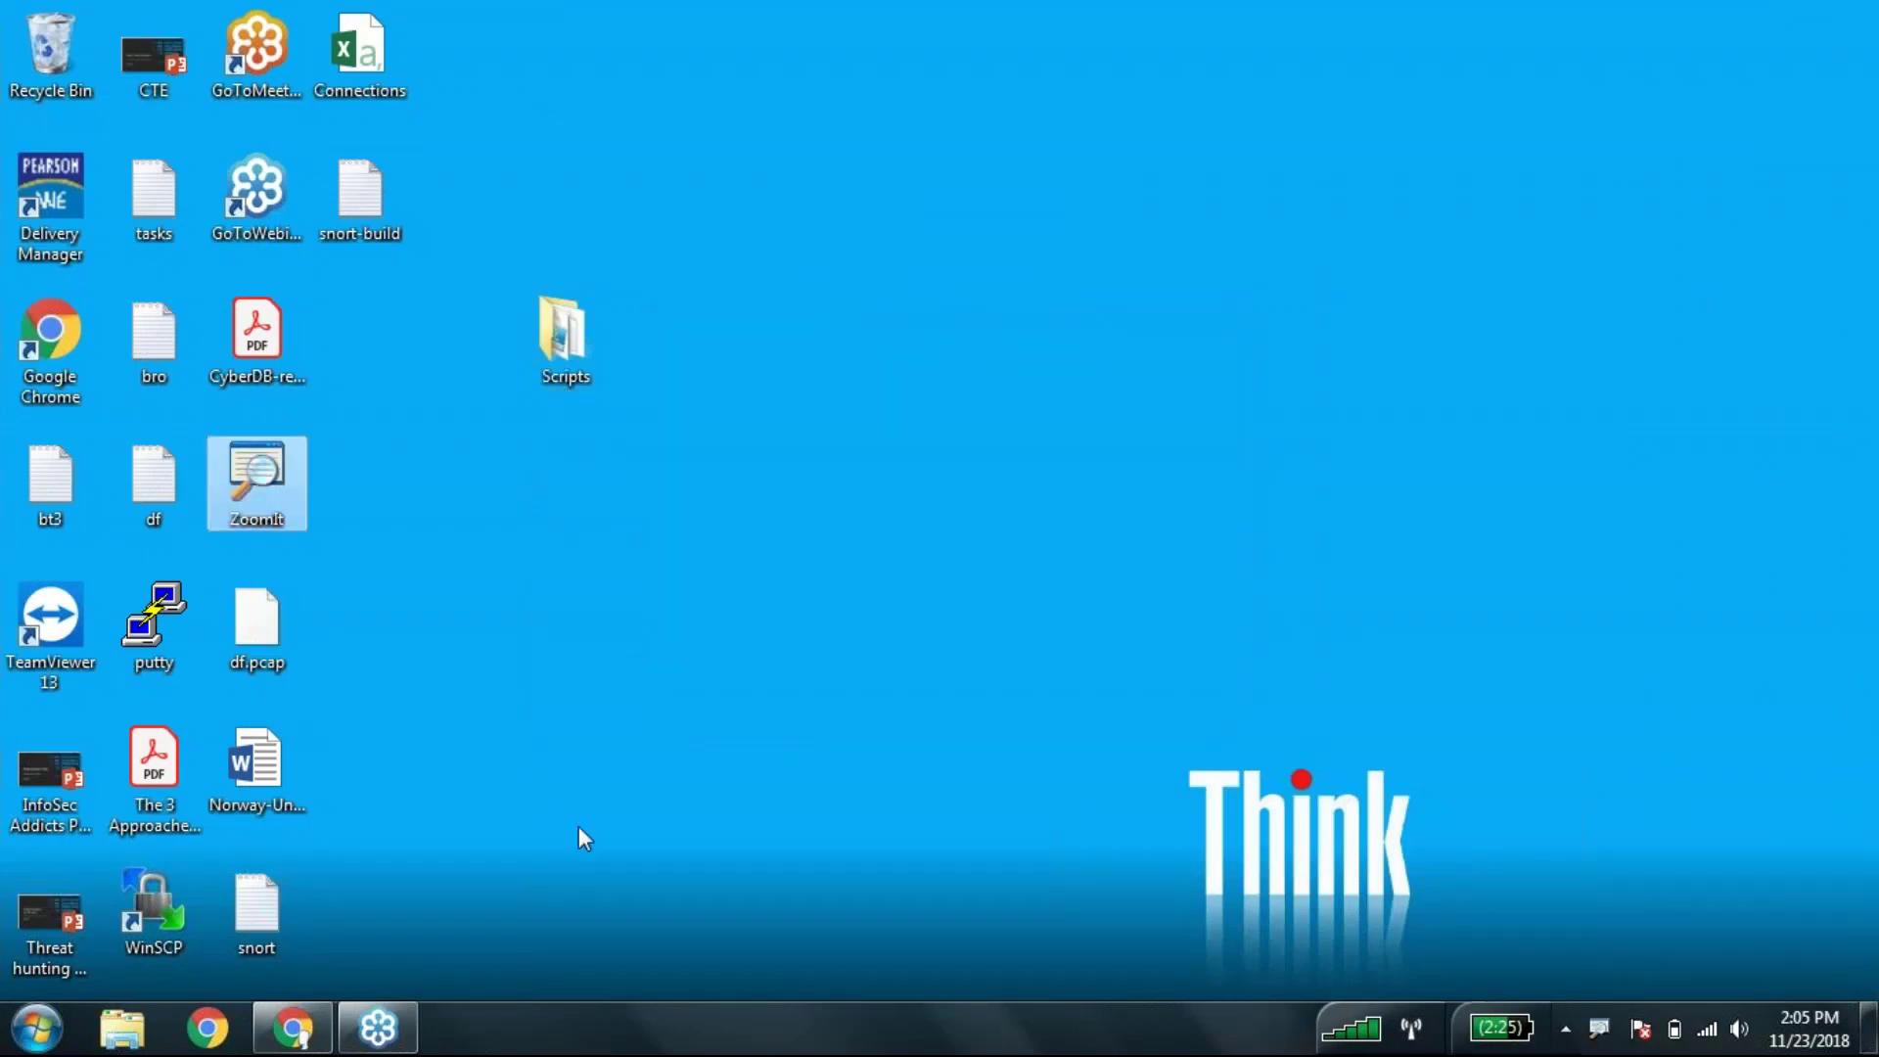
{"action": "left_click", "coordinate": [289, 1027]}
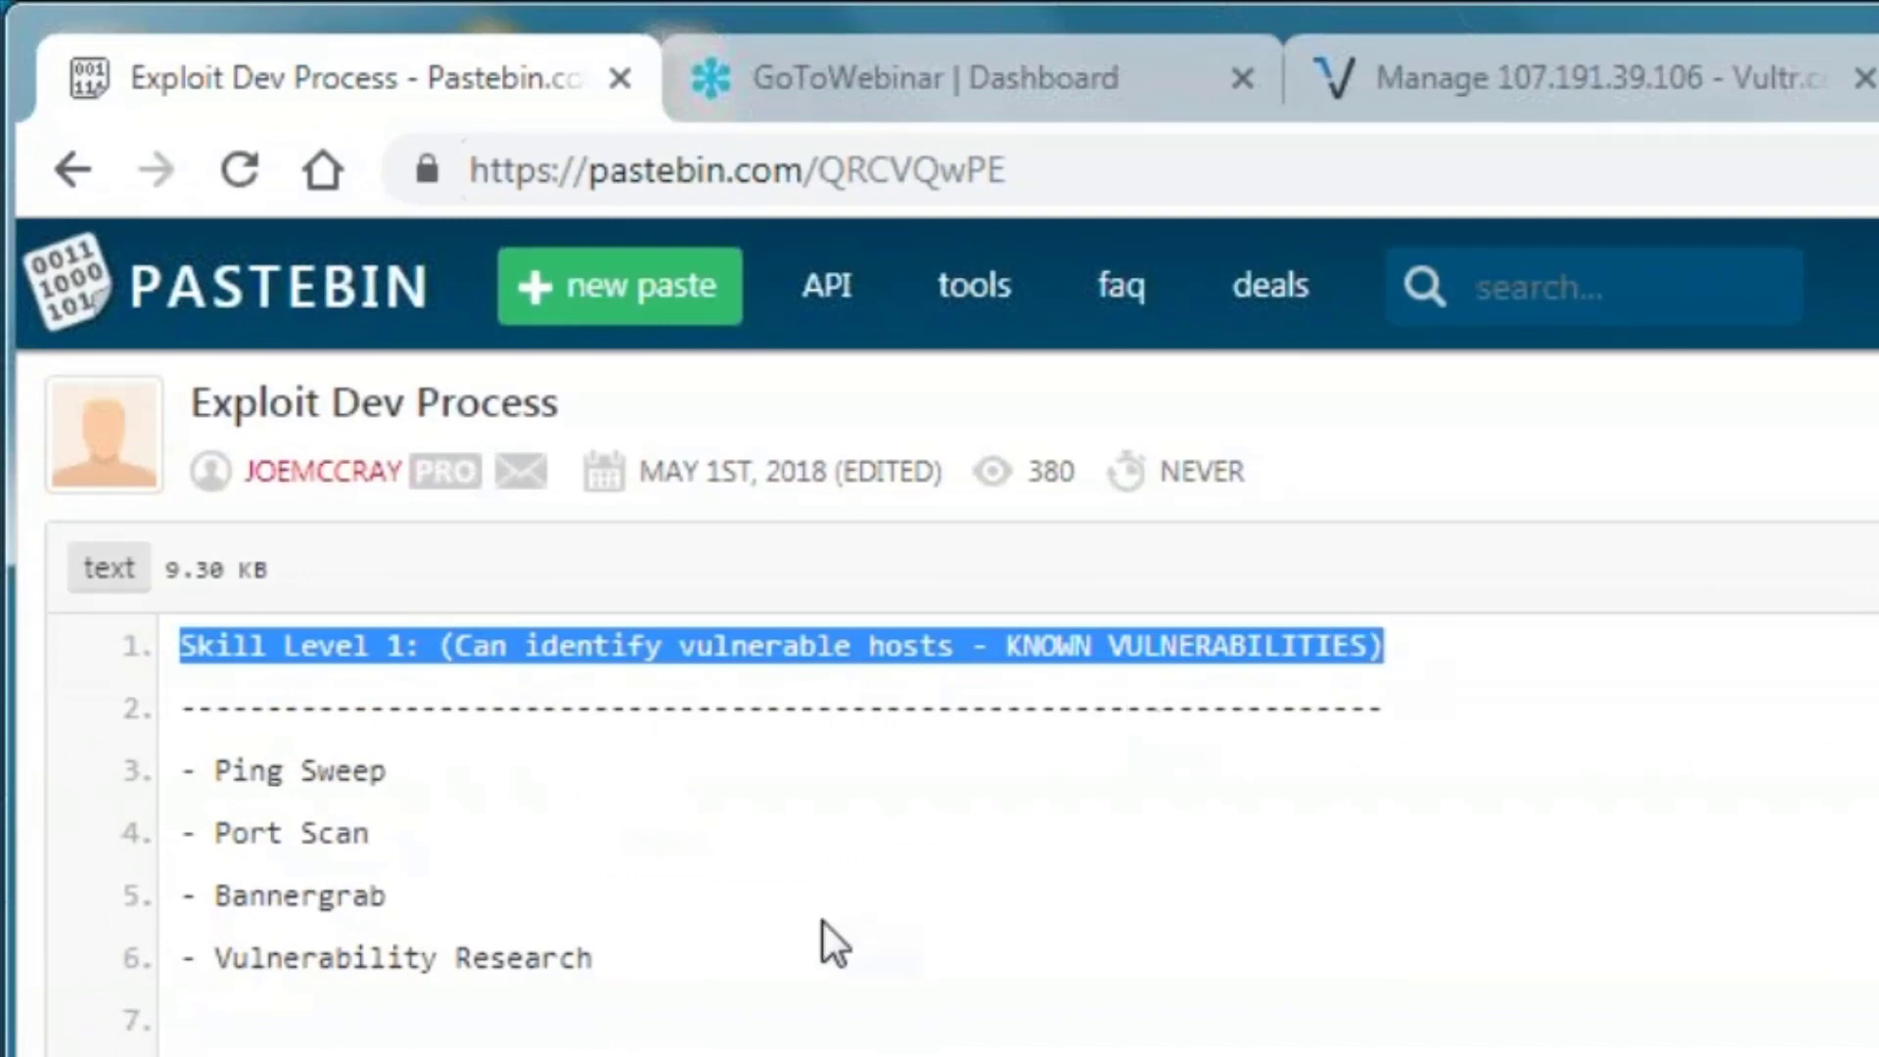
- Copy 'nmap -sP 157.166.226.*' from the Scanning Methodology section
{"action": "scroll", "scroll_direction": "down", "scroll_amount": 3}
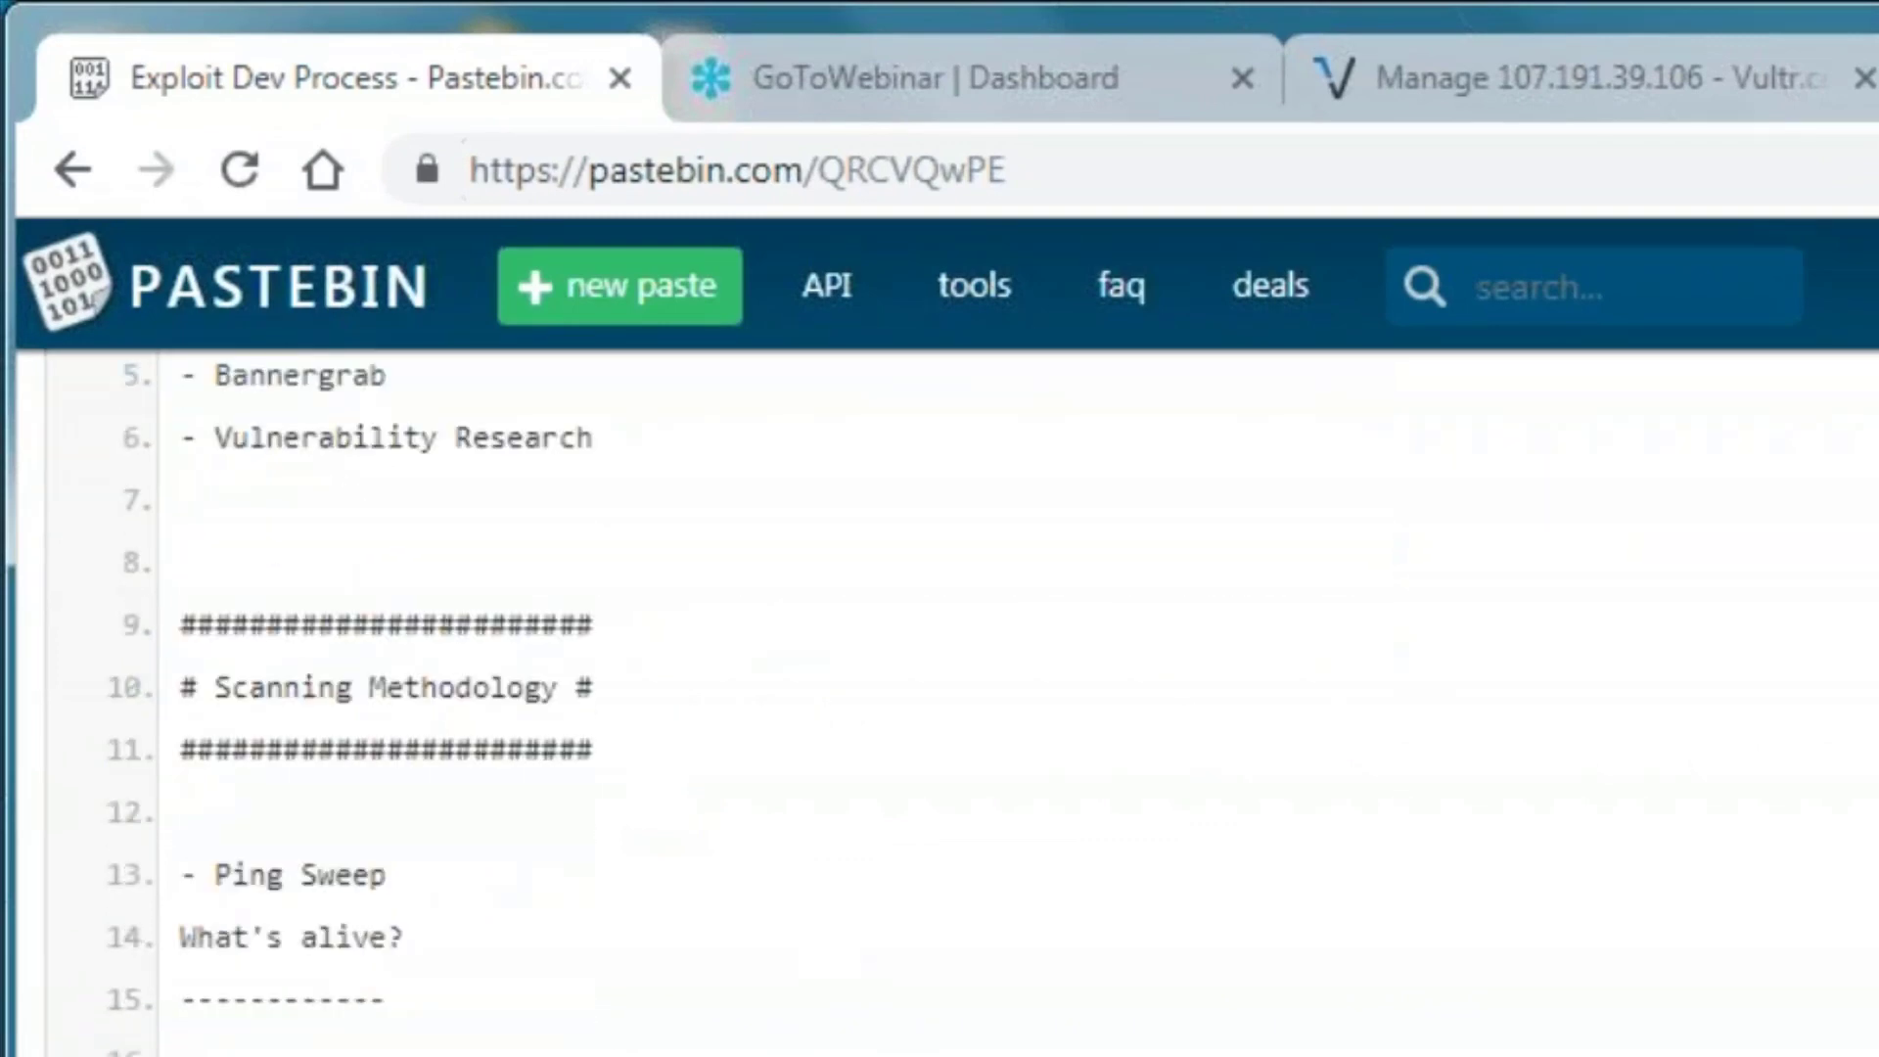
{"action": "right_click", "coordinate": [159, 626]}
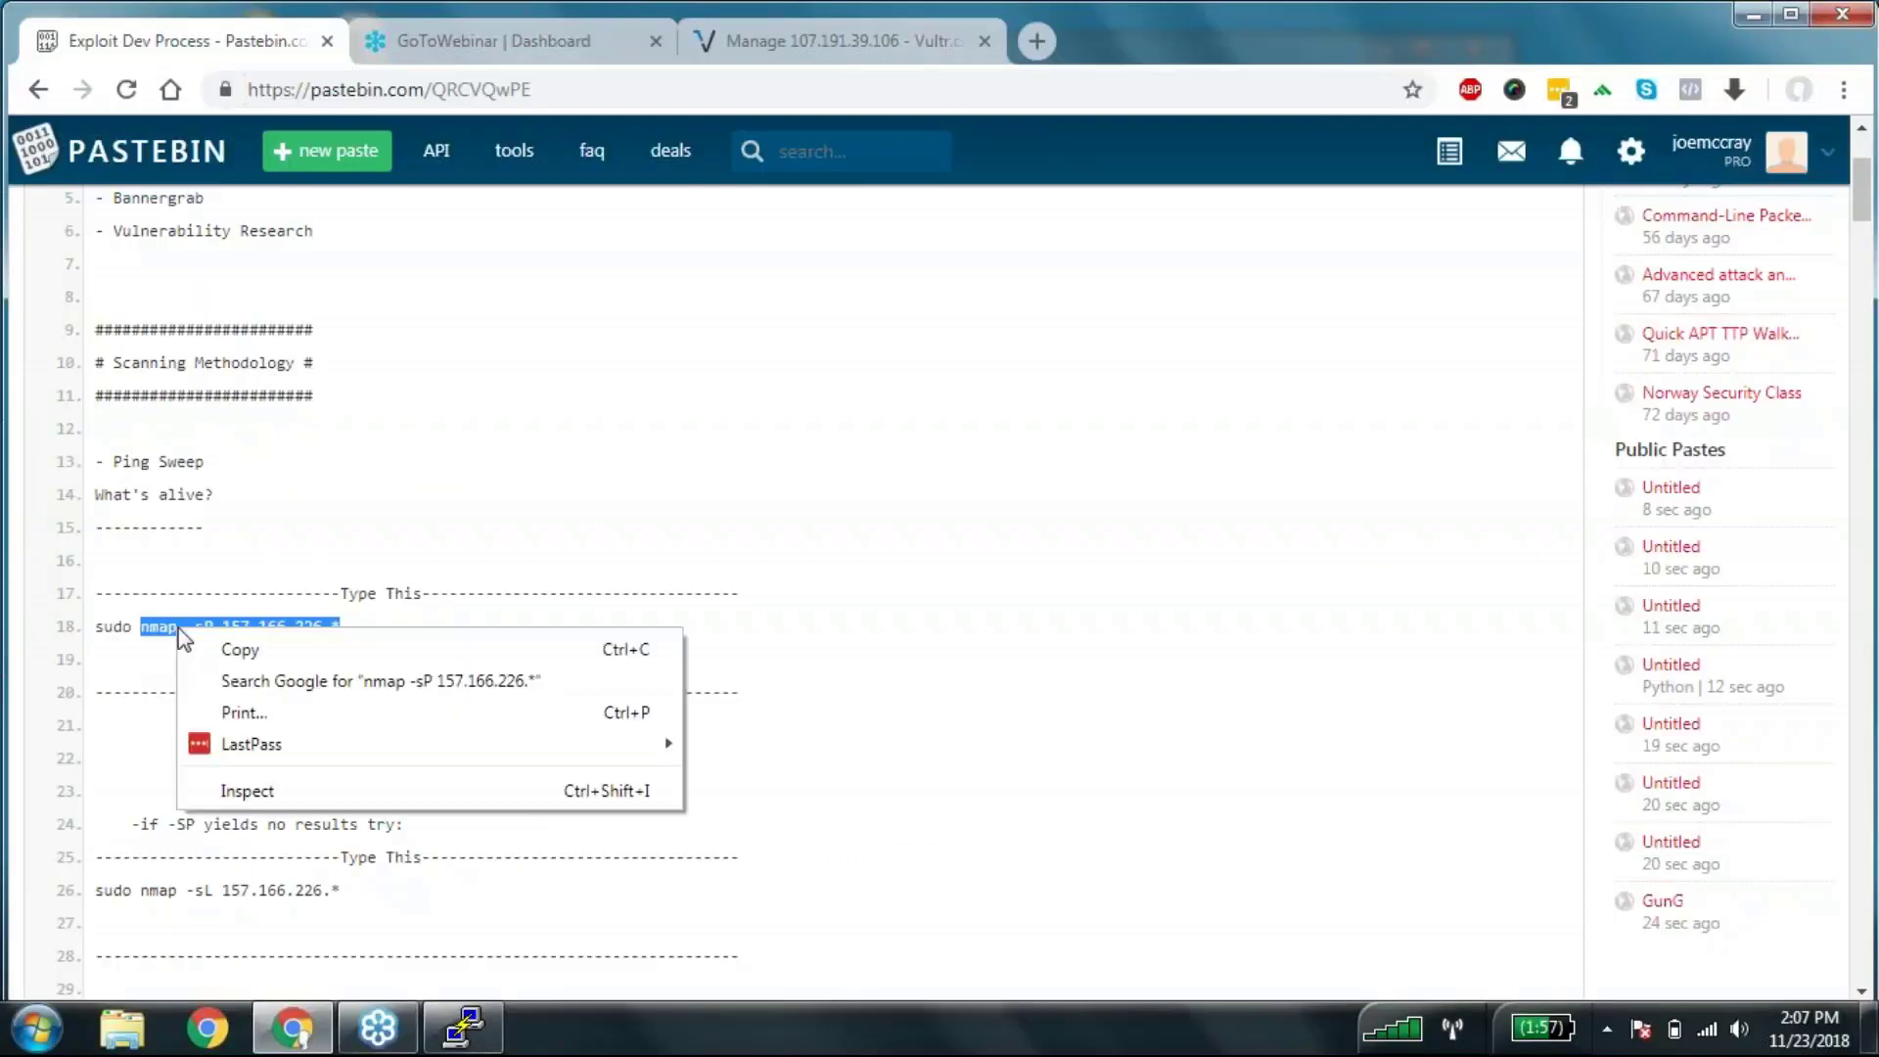
{"action": "left_click", "coordinate": [462, 1028]}
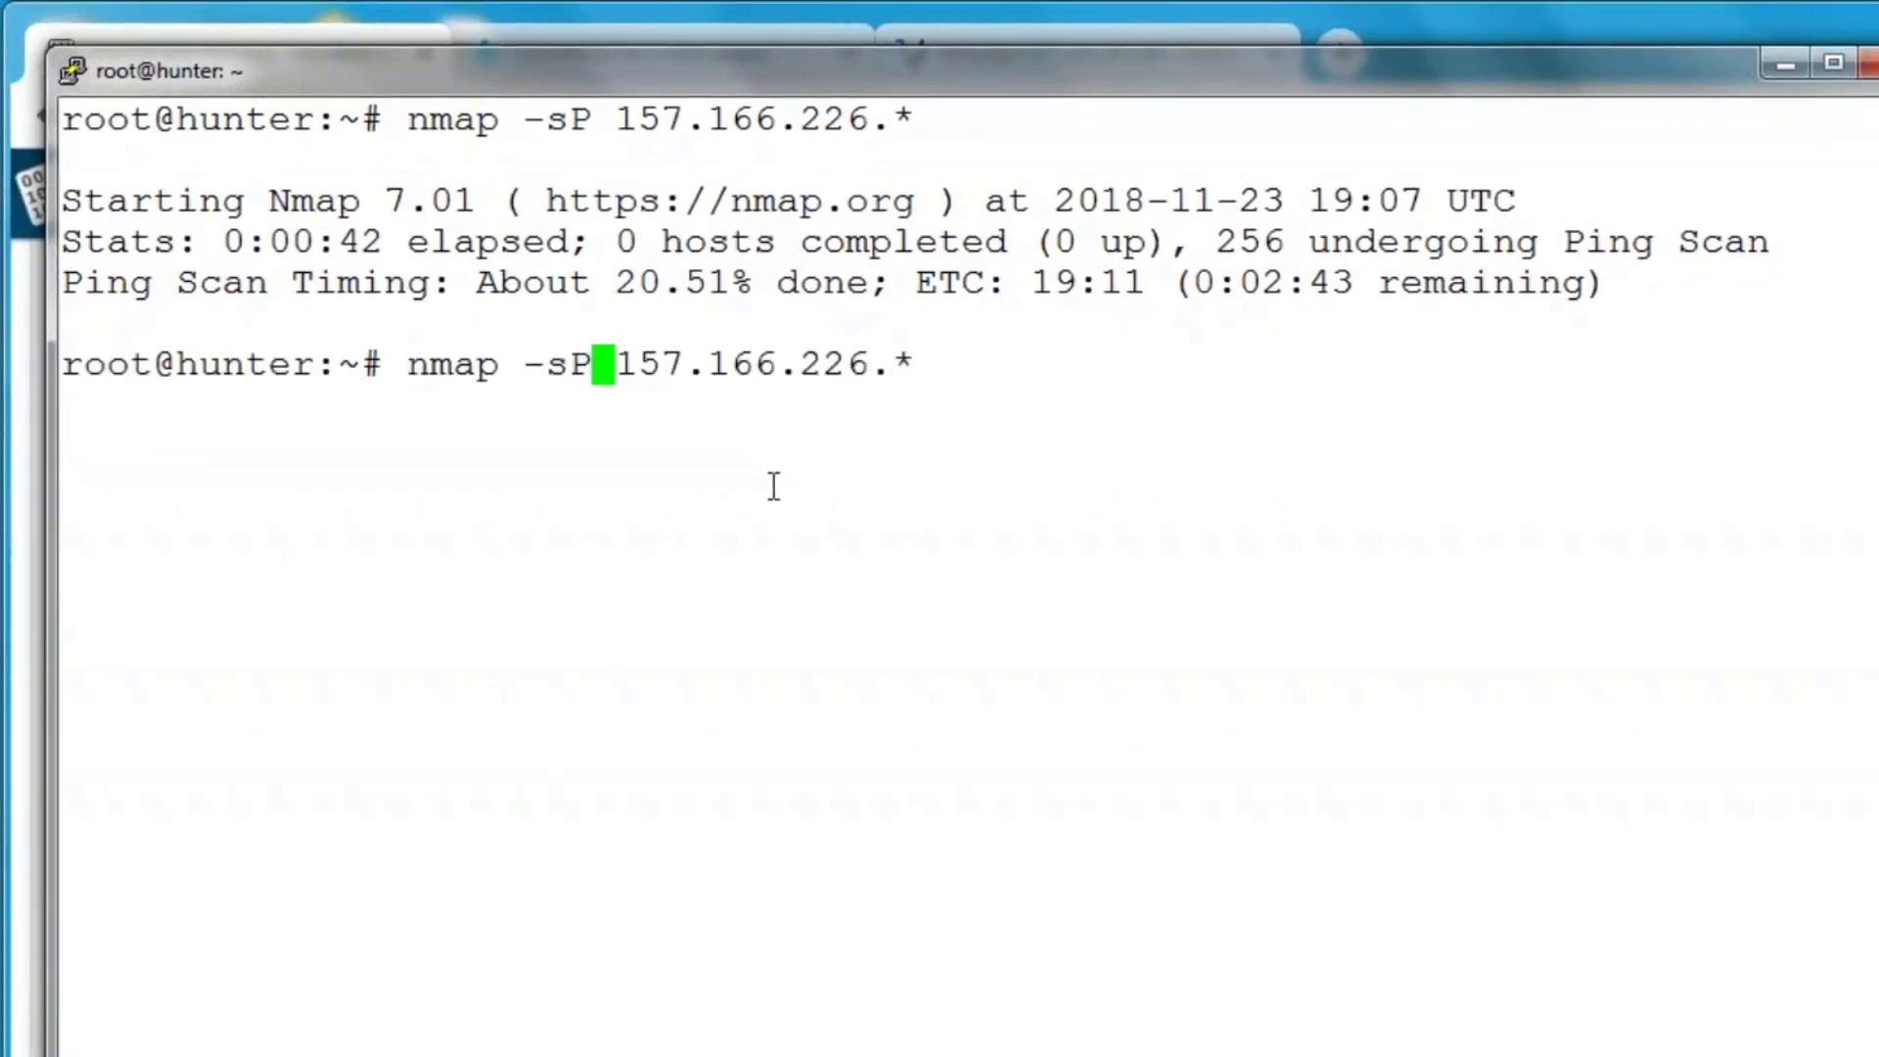
- Run 'nmap -sL 157.166.226.*', reporting 256 addresses scanned and 0 hosts up
{"action": "type", "text": "L"}
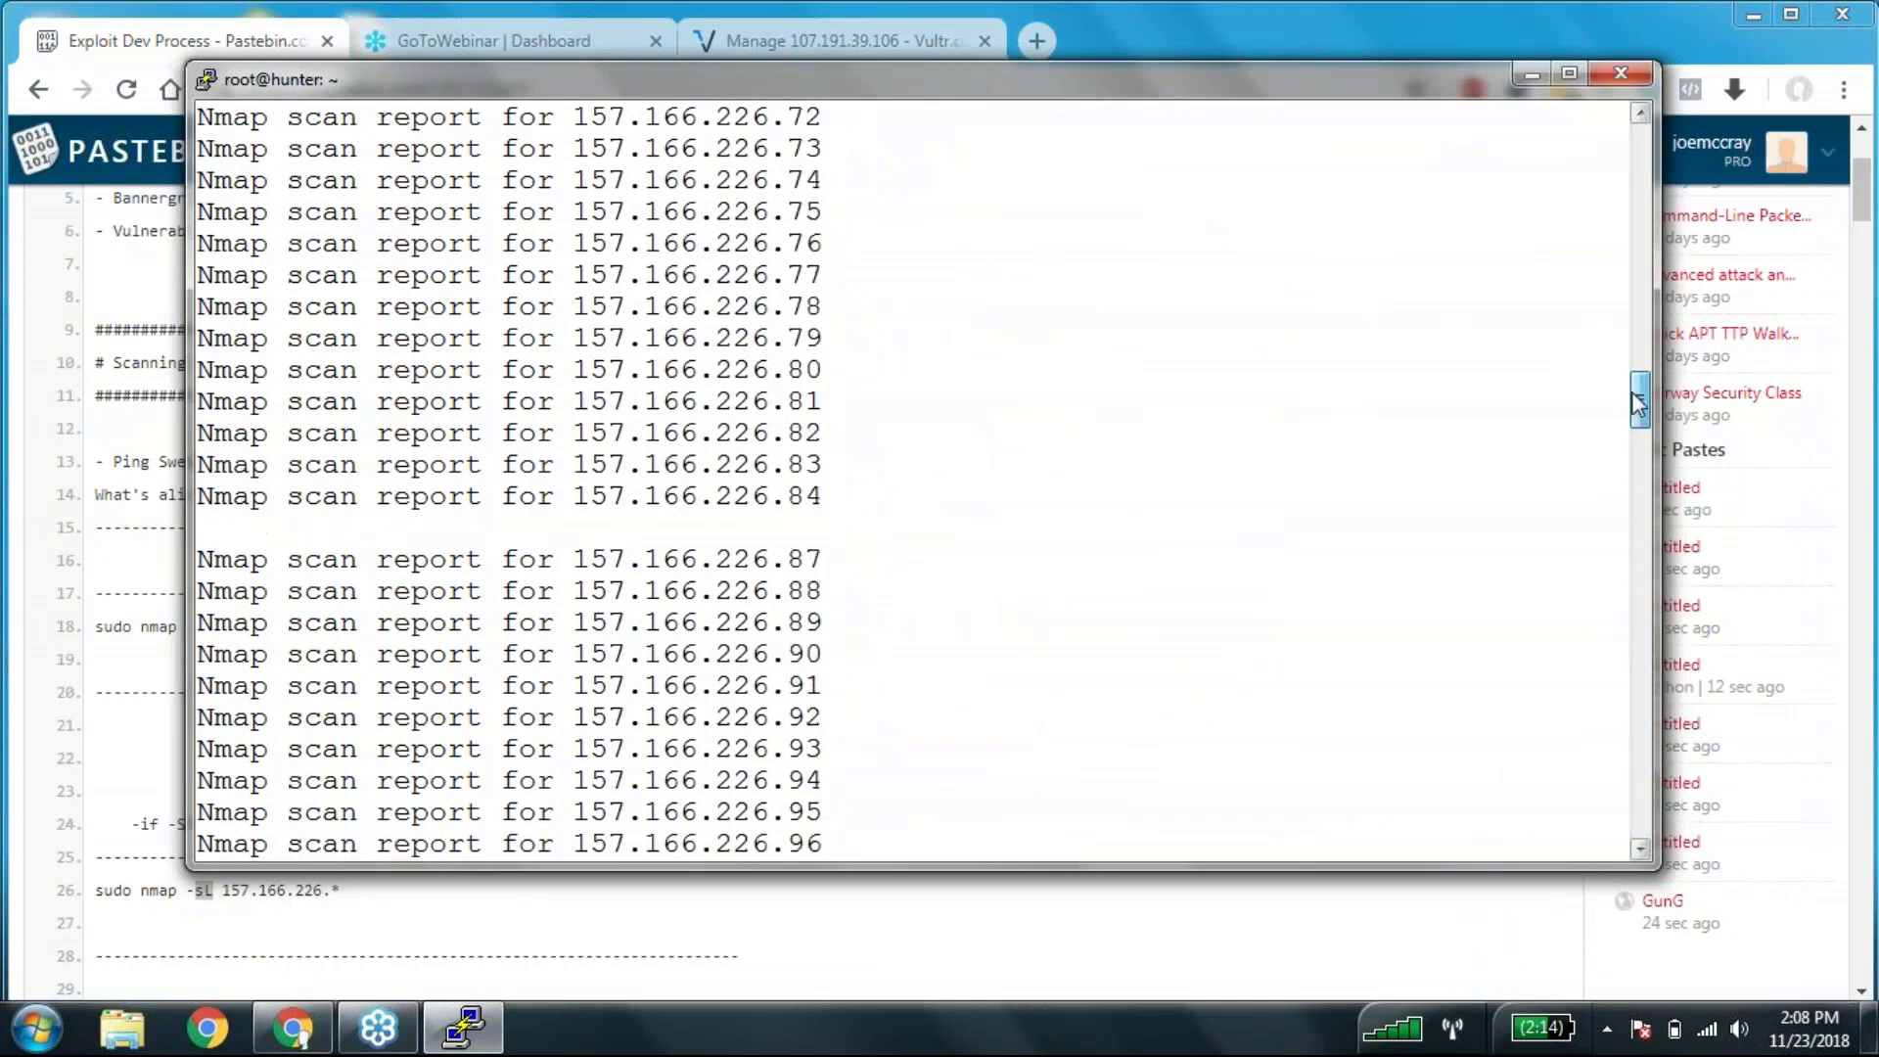
{"action": "scroll", "scroll_direction": "up", "scroll_amount": 3}
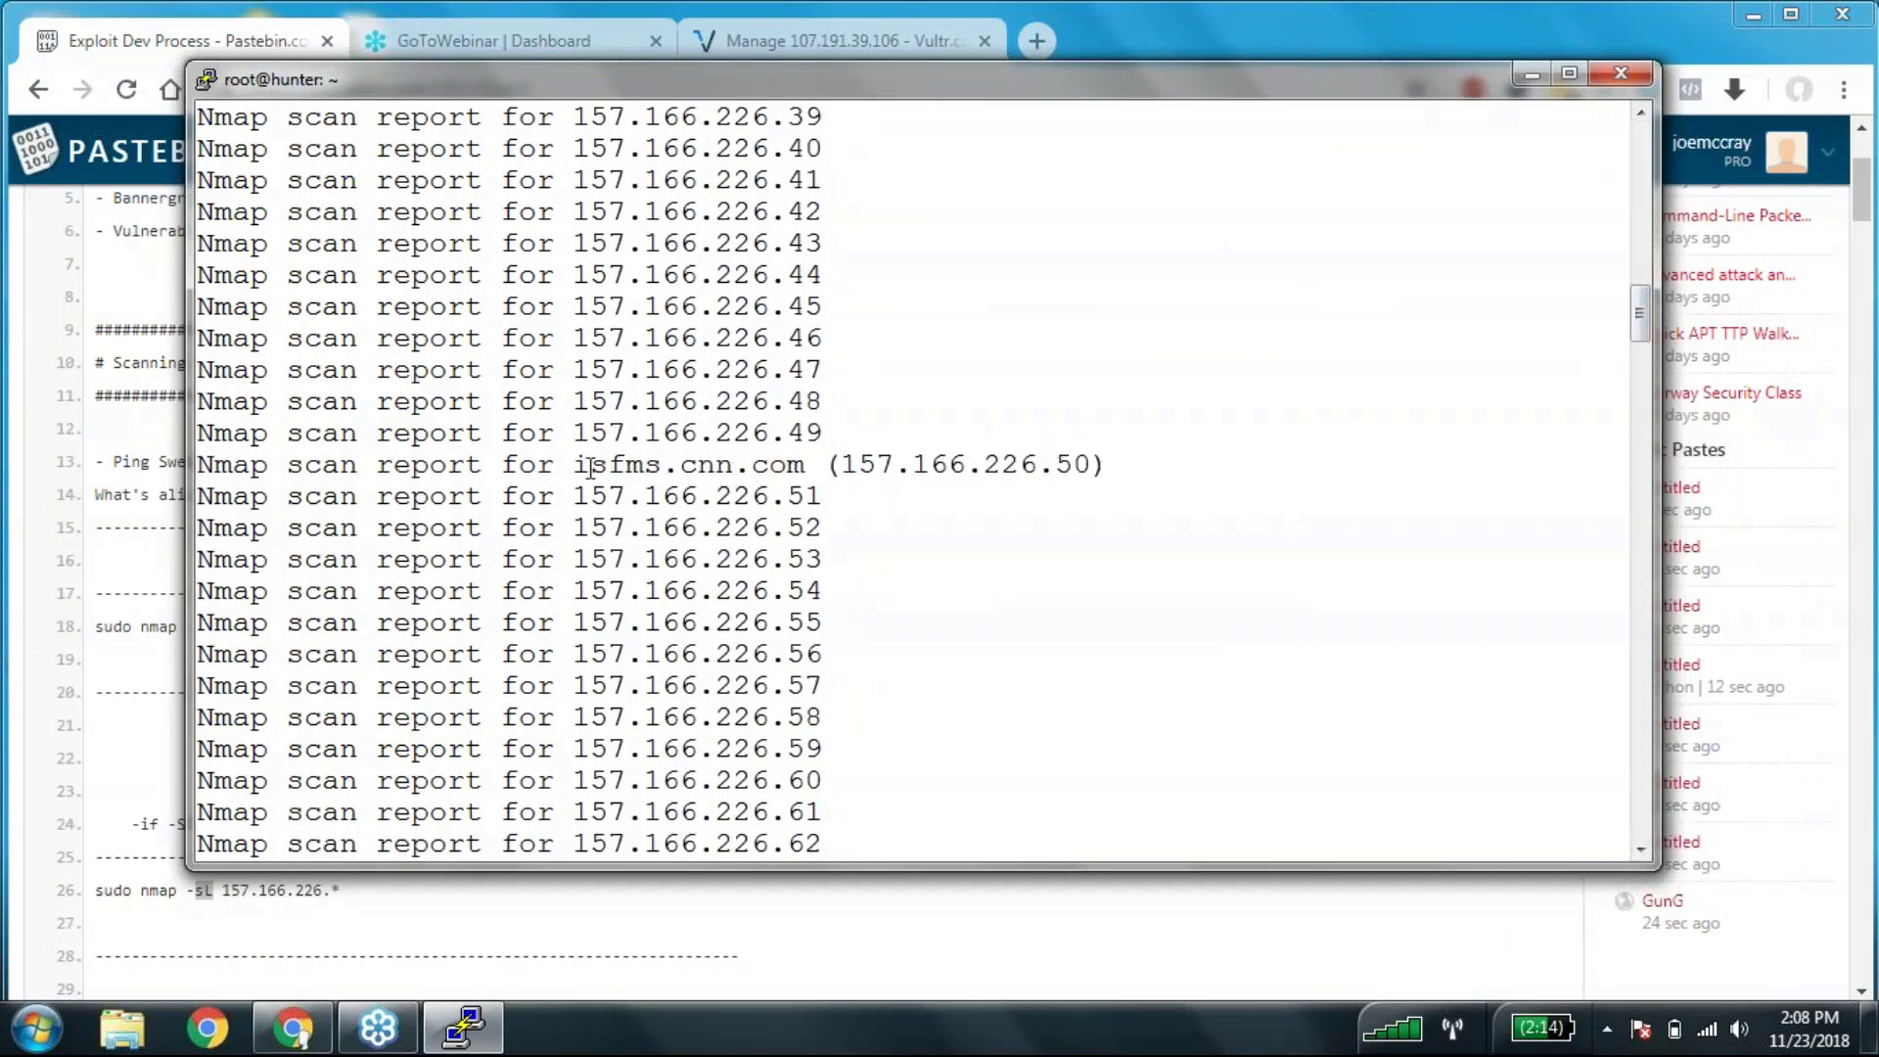
{"action": "scroll", "scroll_direction": "down", "scroll_amount": 3}
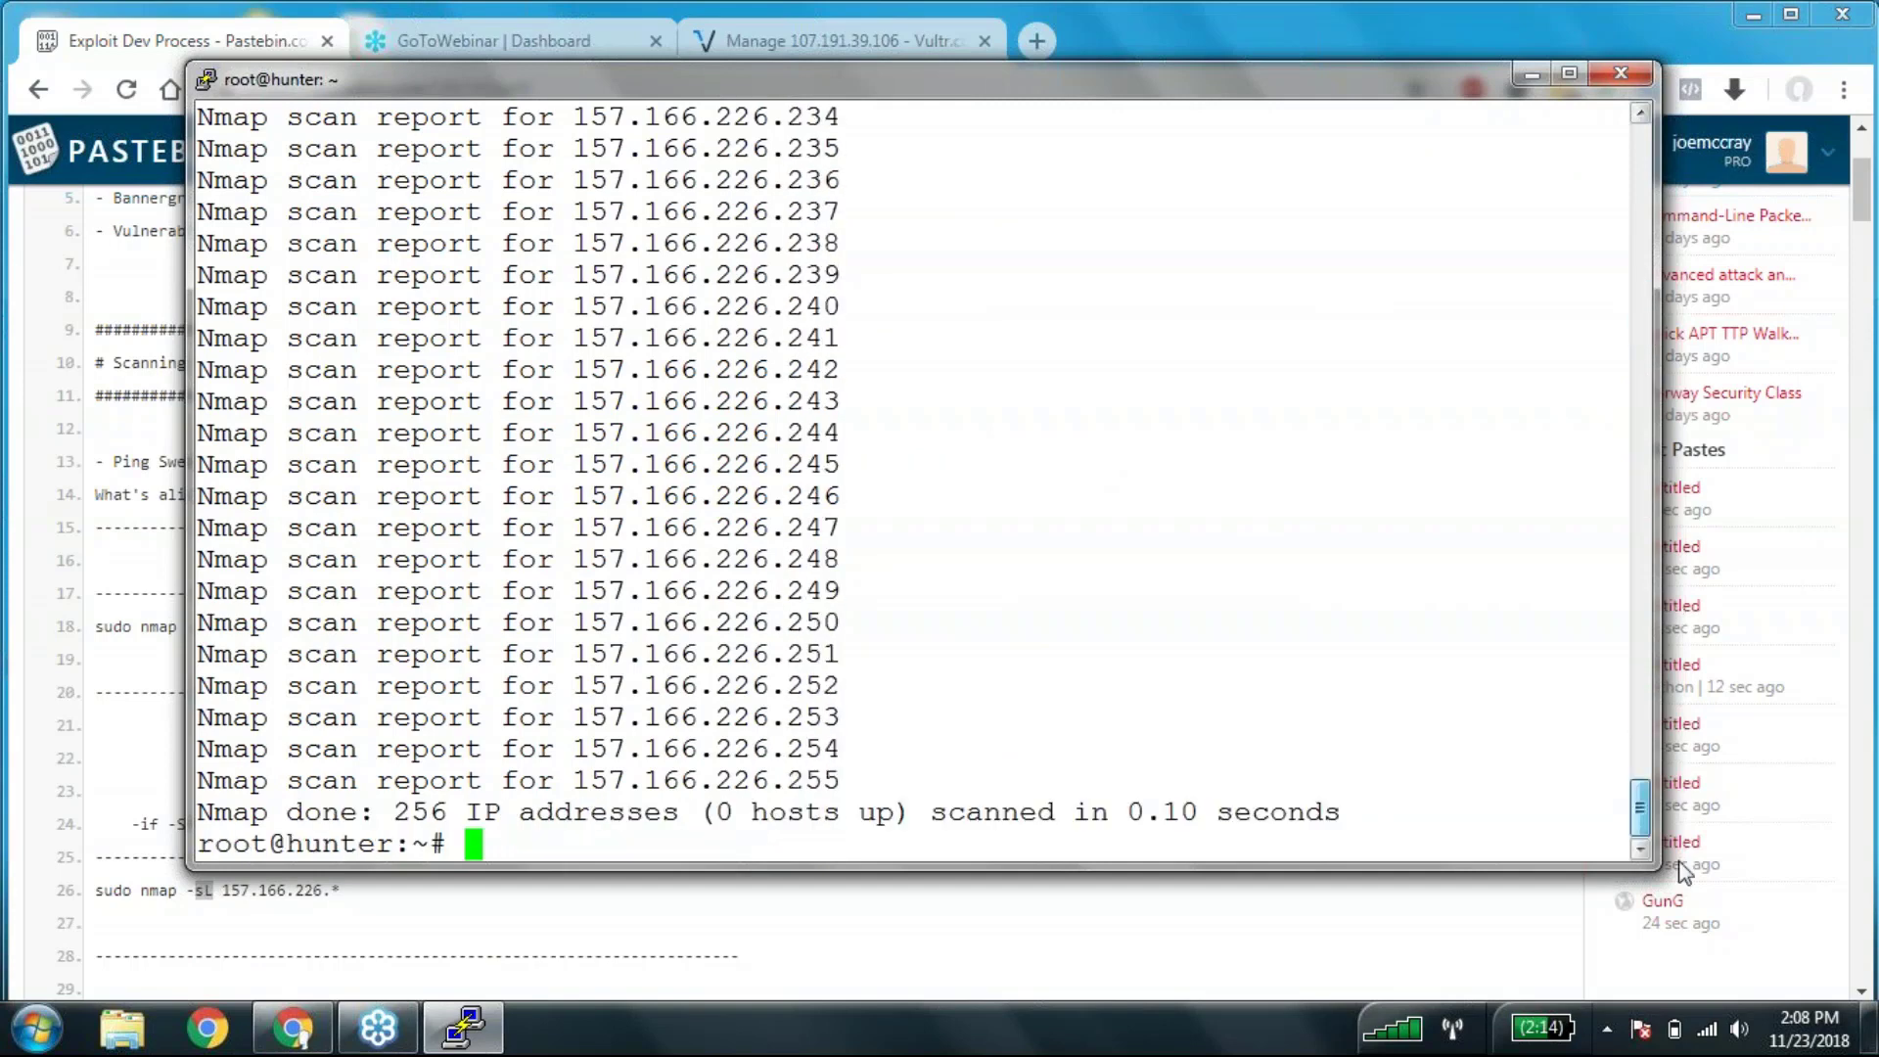
- Clear the terminal and run 'nmap -sL 157.166.226.* | grep com' to reveal the cnn.com hosts
{"action": "type", "text": "clear"}
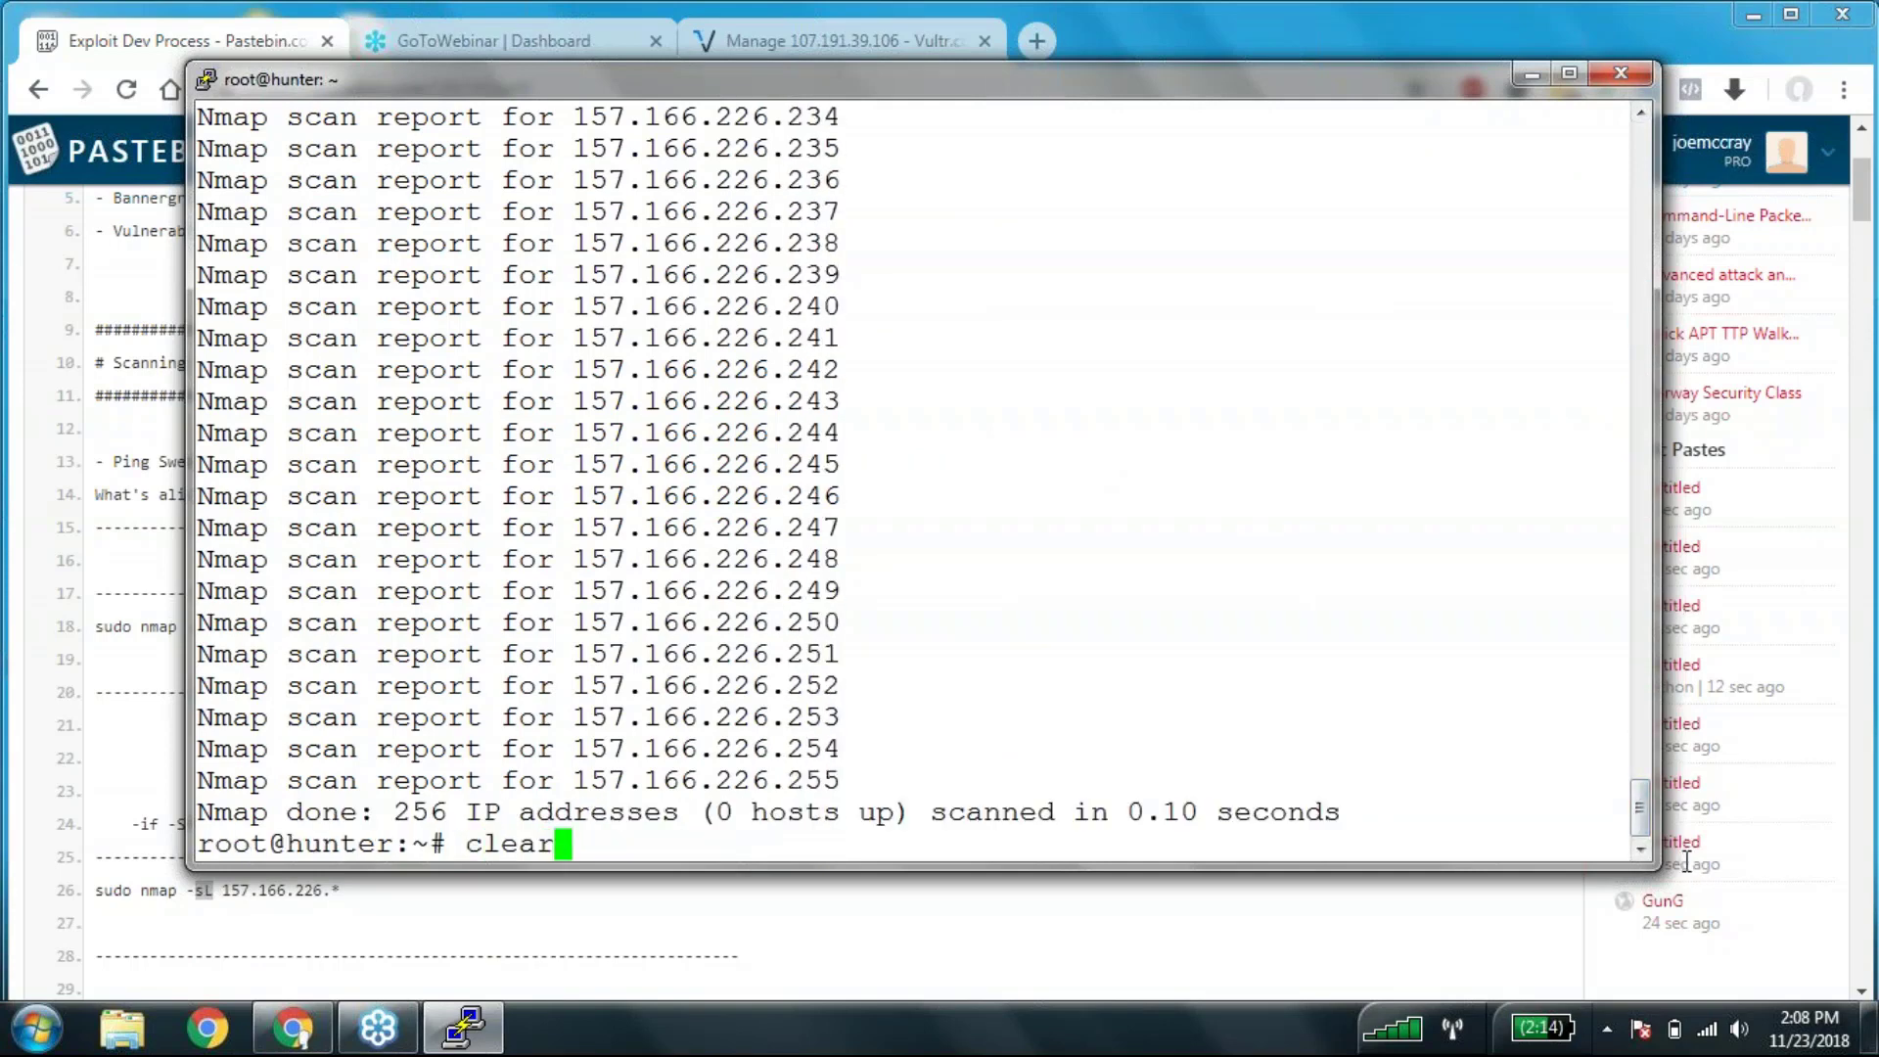
{"action": "key", "text": "Return"}
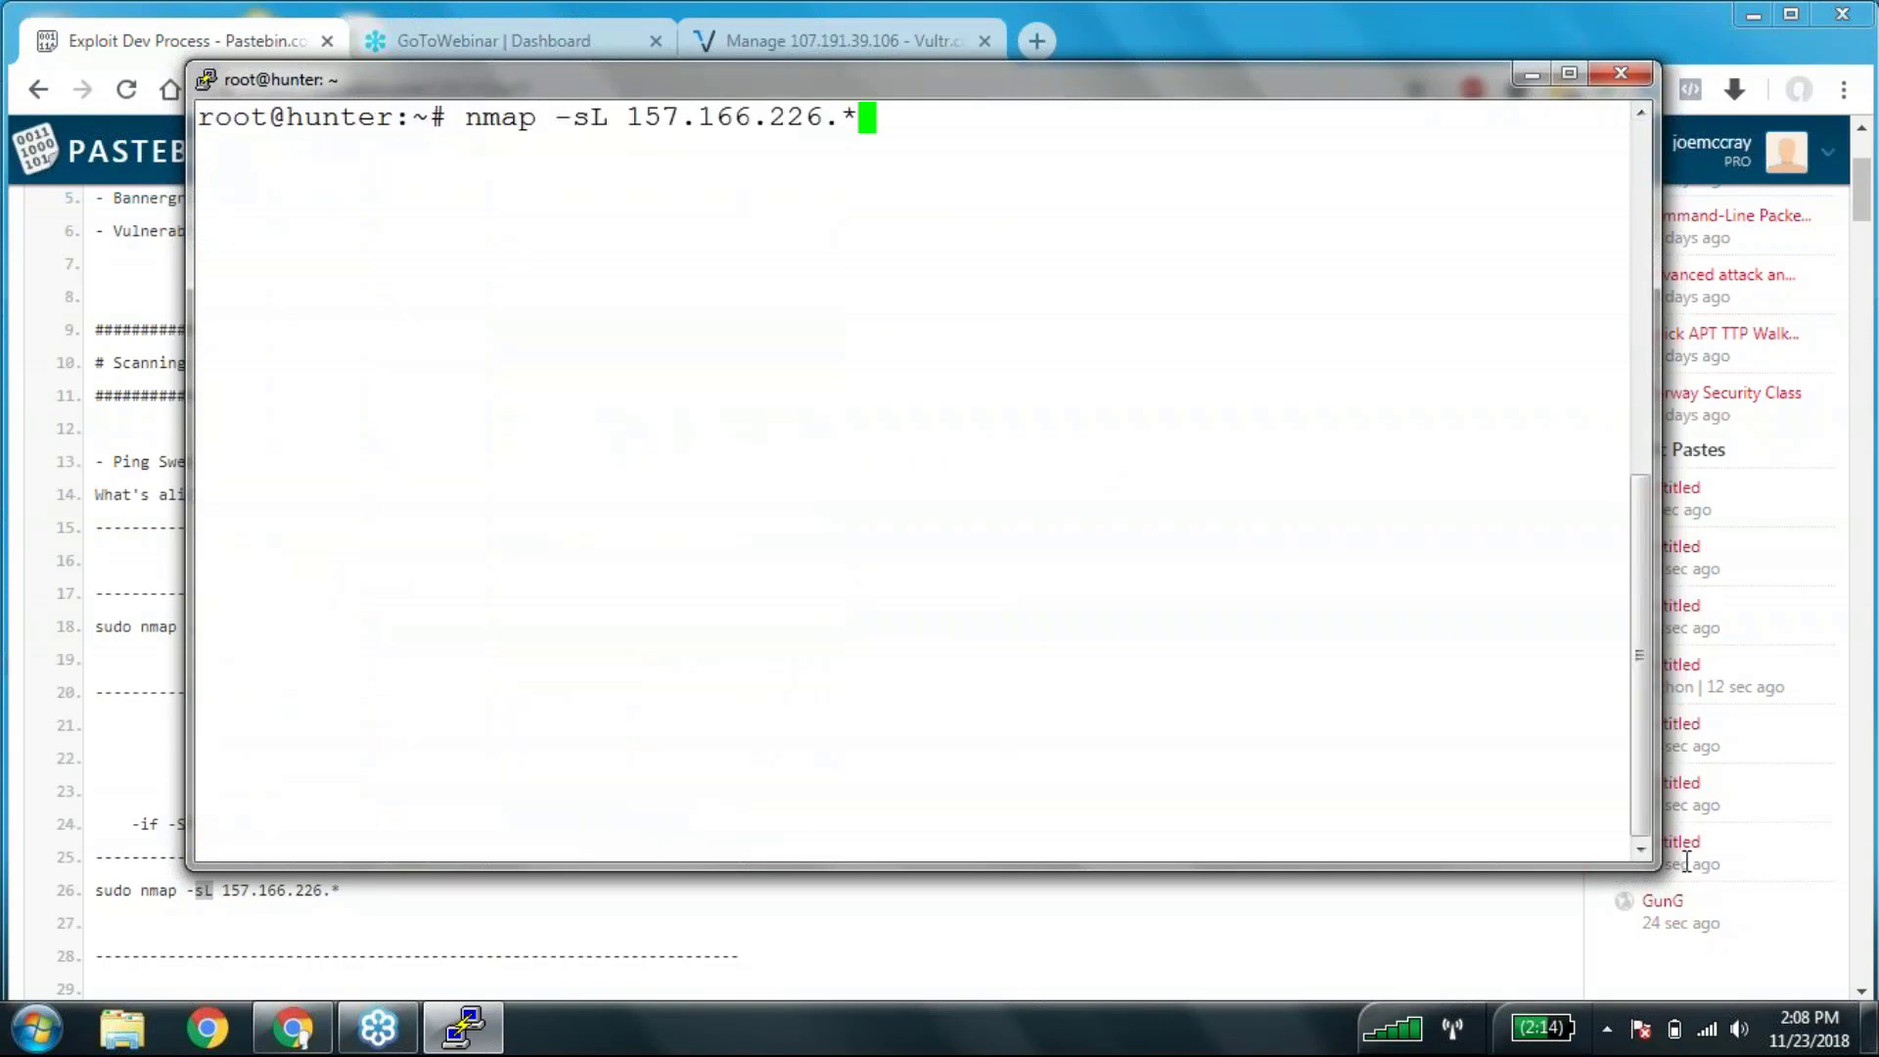
{"action": "type", "text": "| grep com"}
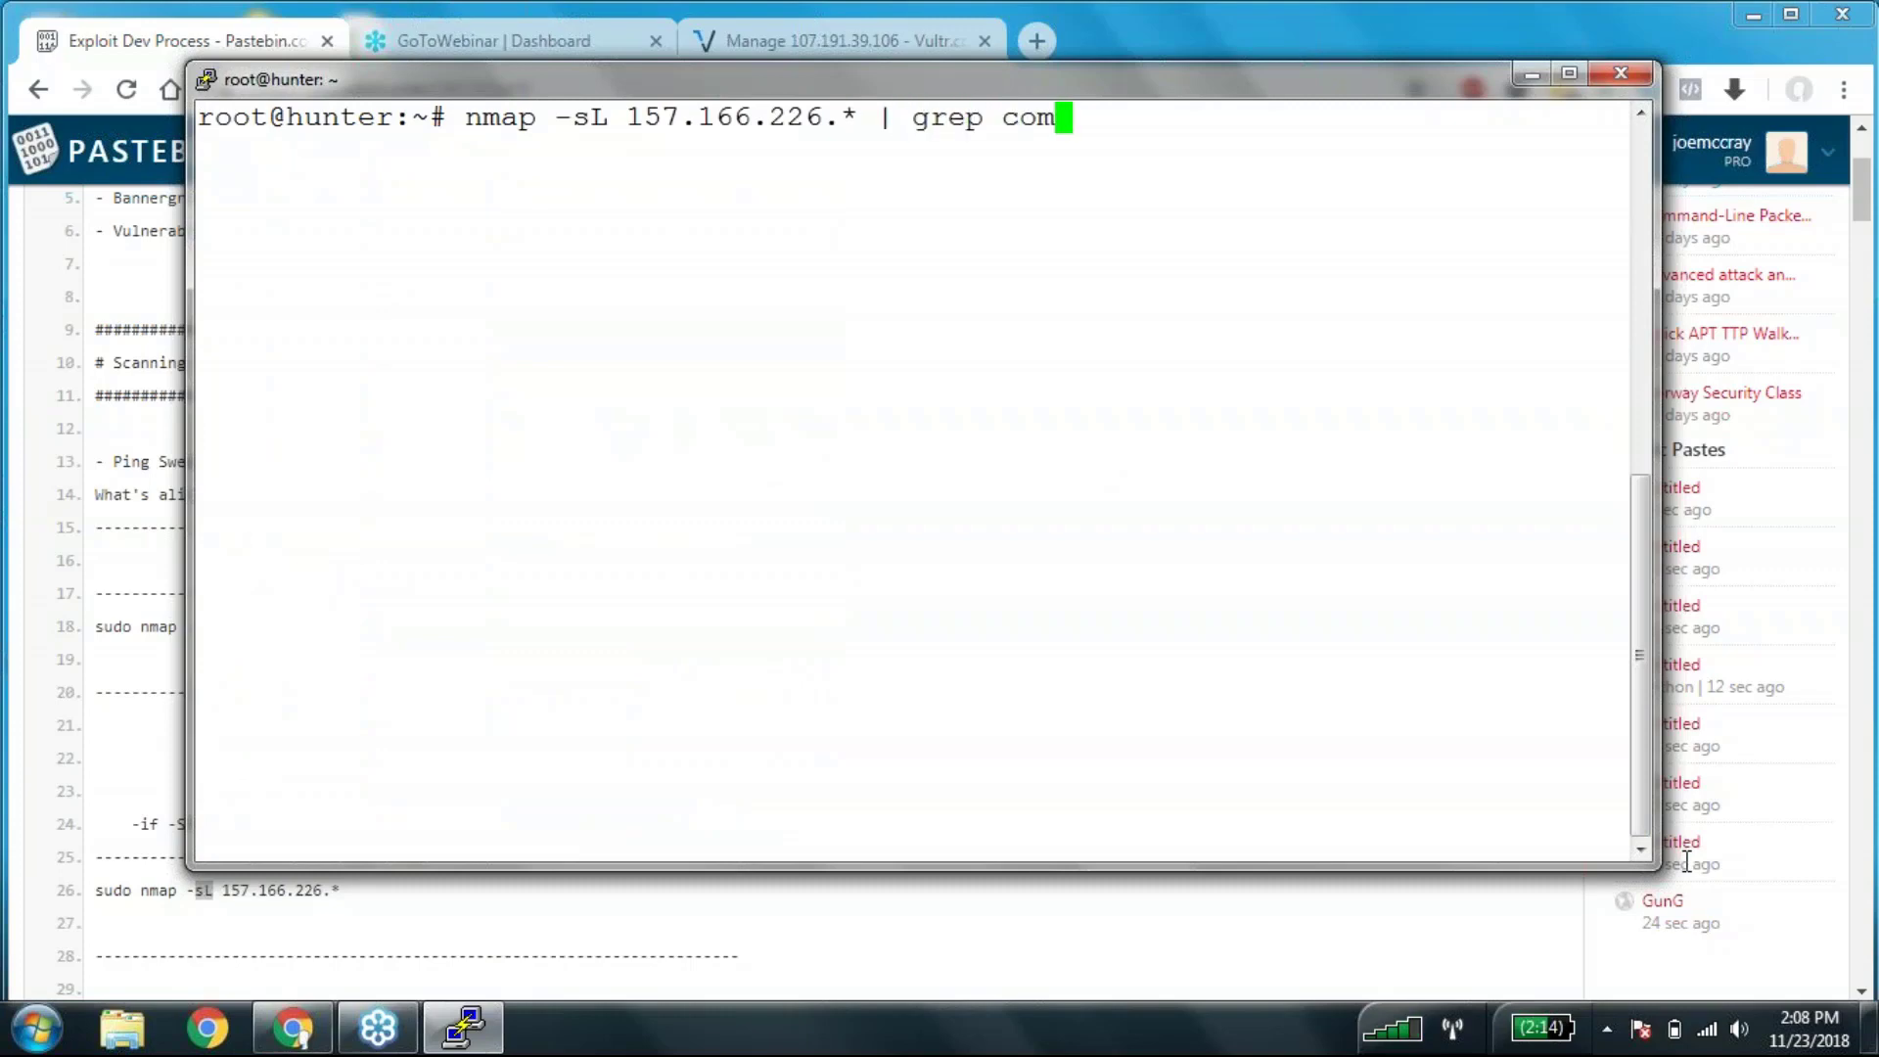
{"action": "key", "text": "Return"}
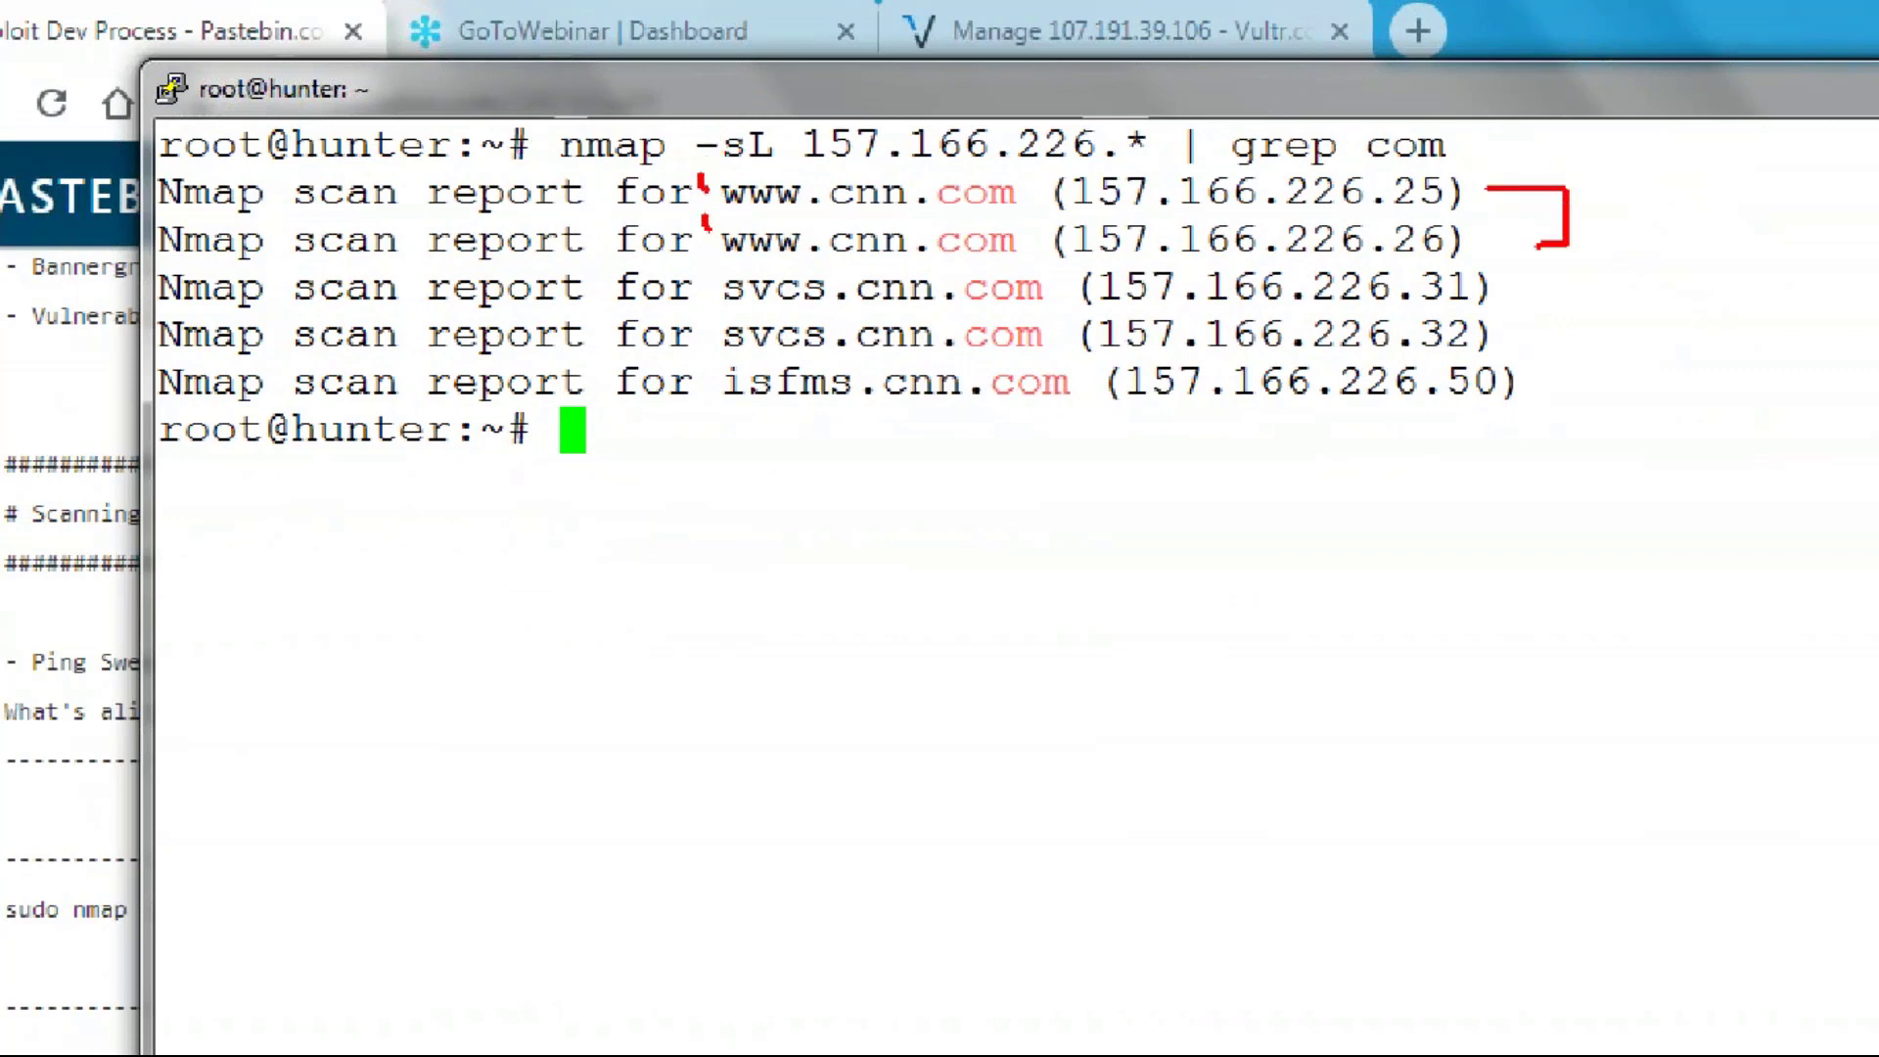
{"action": "mouse_move", "coordinate": [690, 284]}
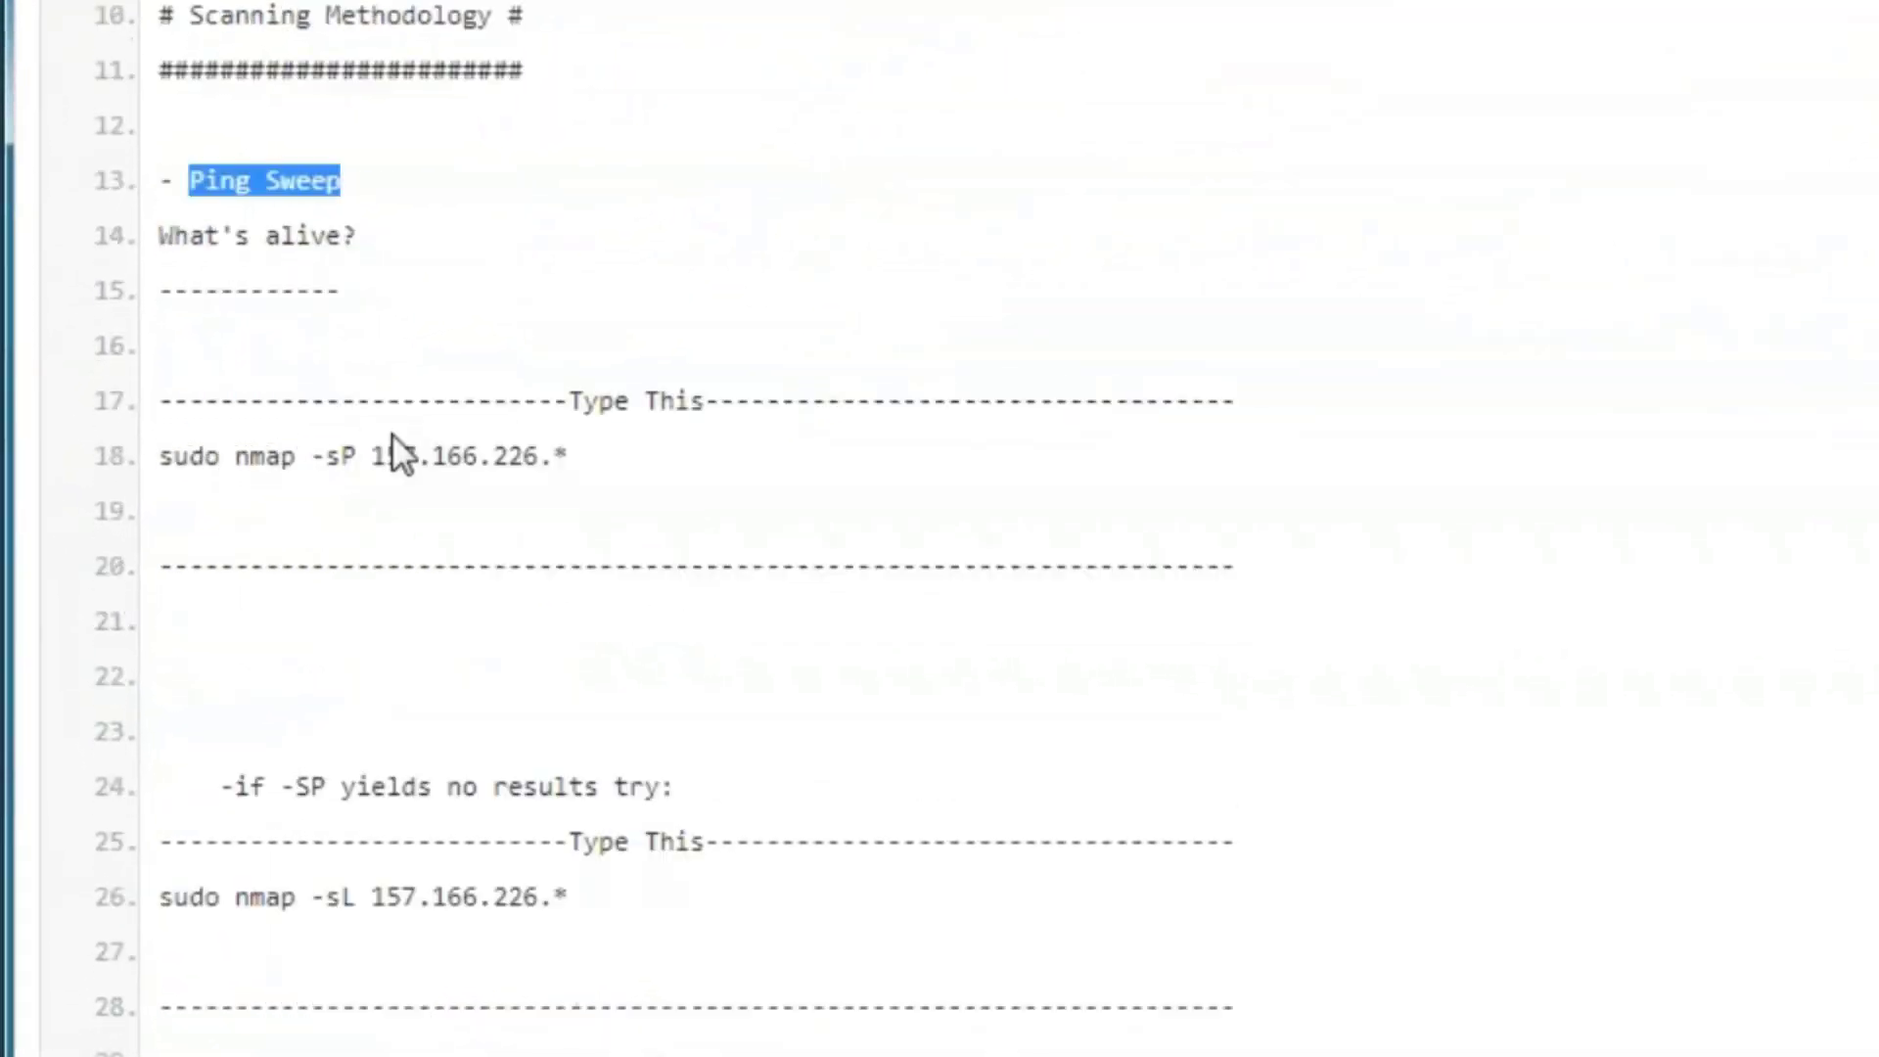
- Copy 'nmap -sS 162.243.126.247' from the guide's Port Scan section
{"action": "scroll", "scroll_direction": "down", "scroll_amount": 3}
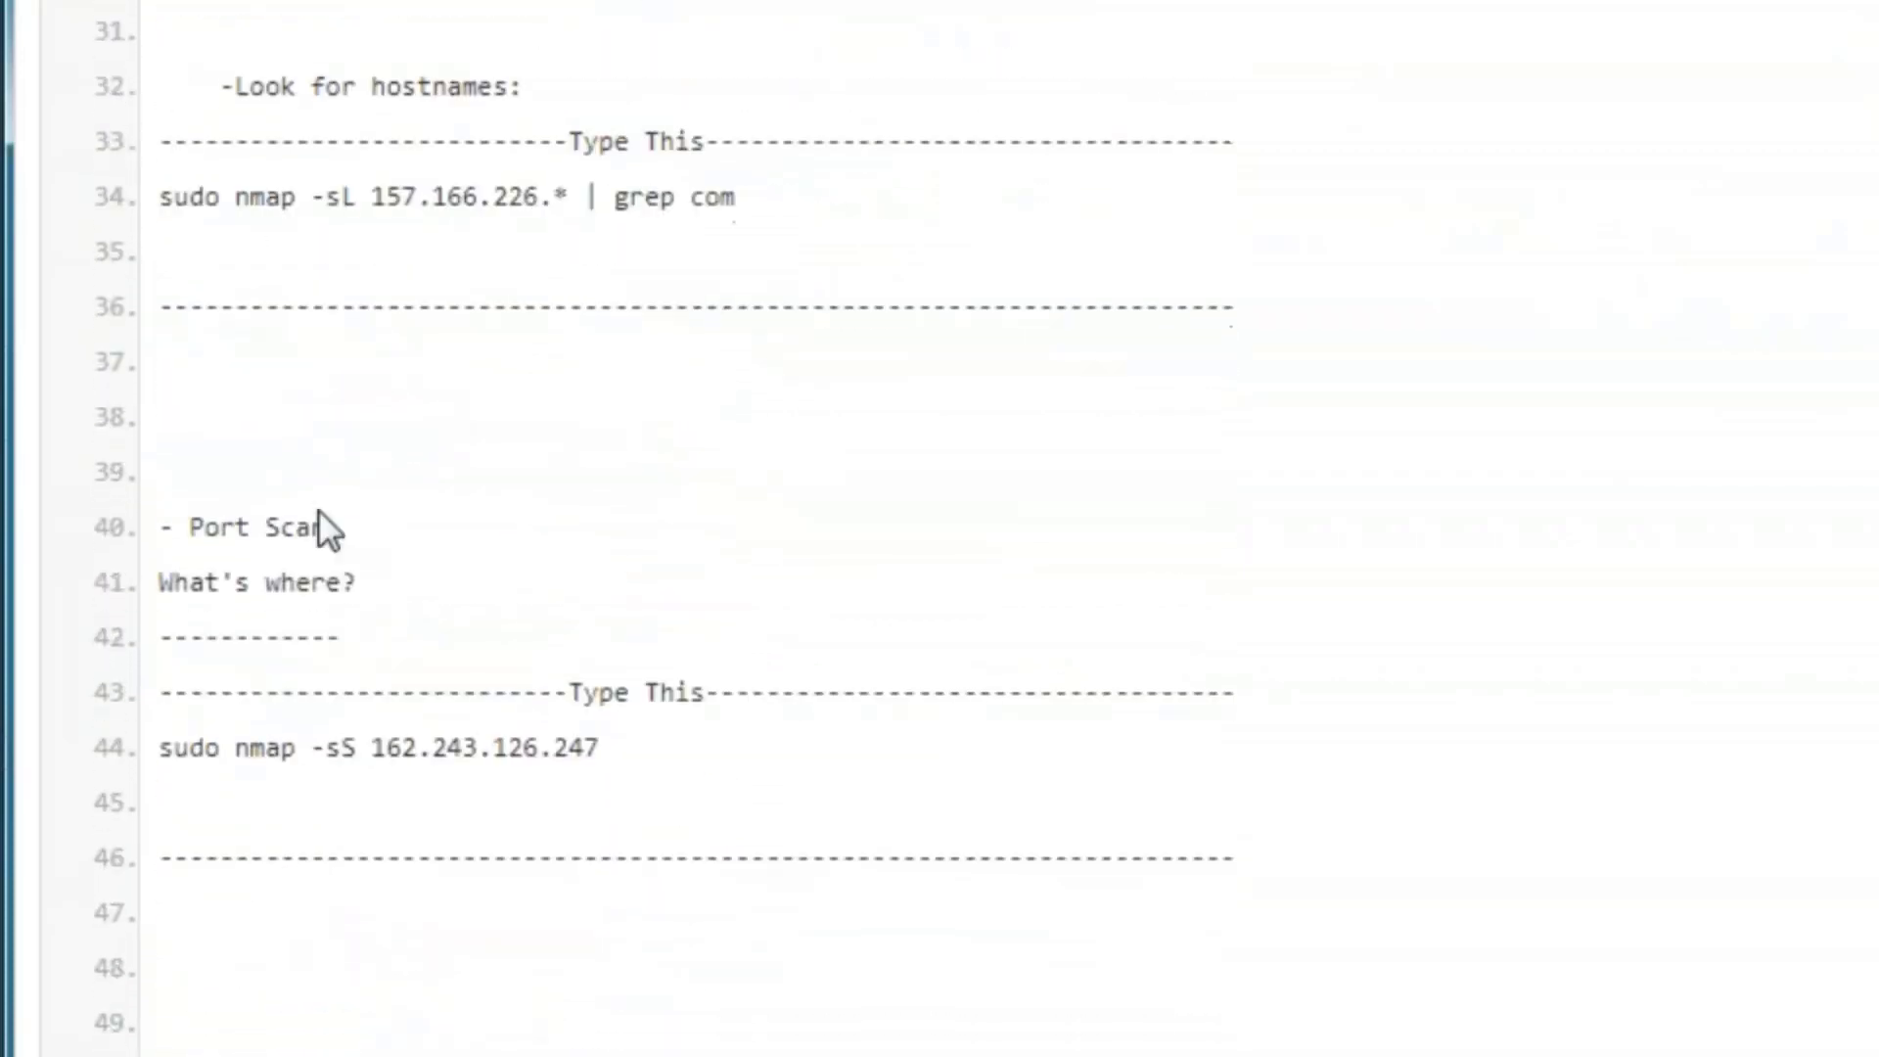
{"action": "double_click", "coordinate": [247, 527]}
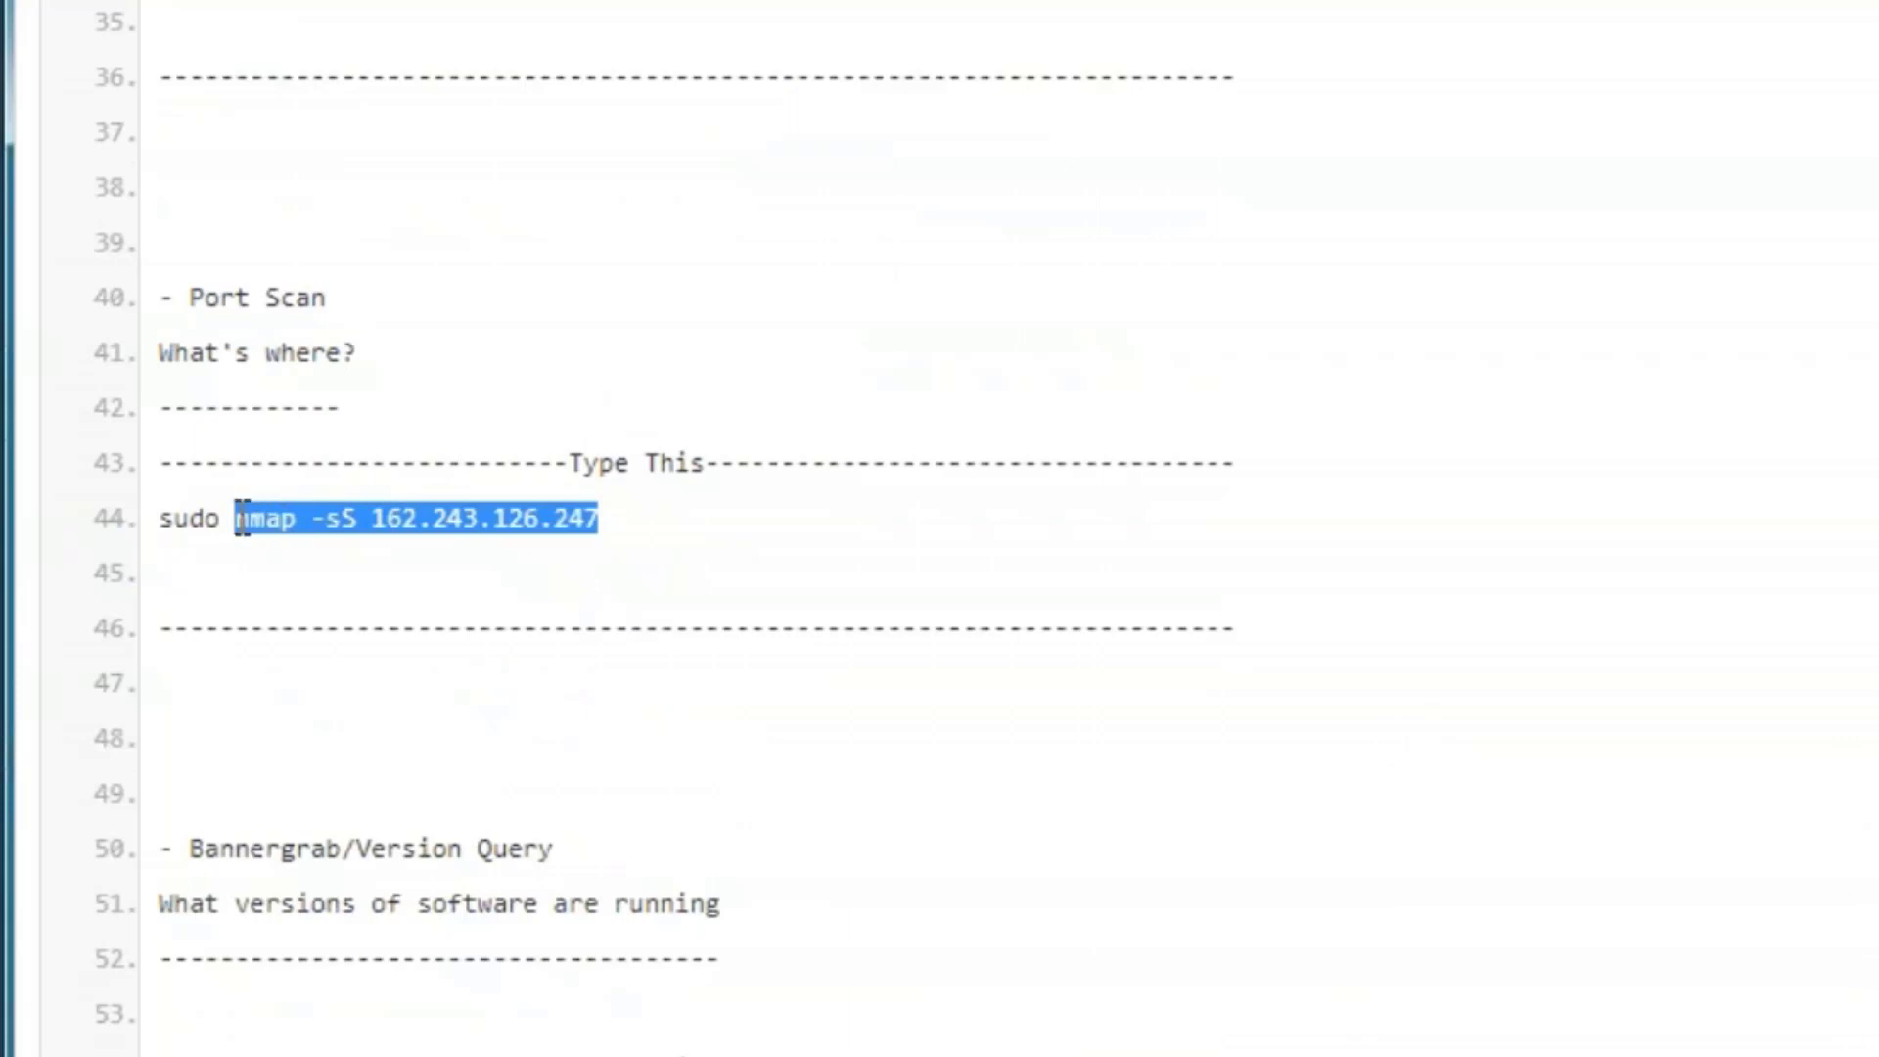
{"action": "left_click", "coordinate": [464, 1027]}
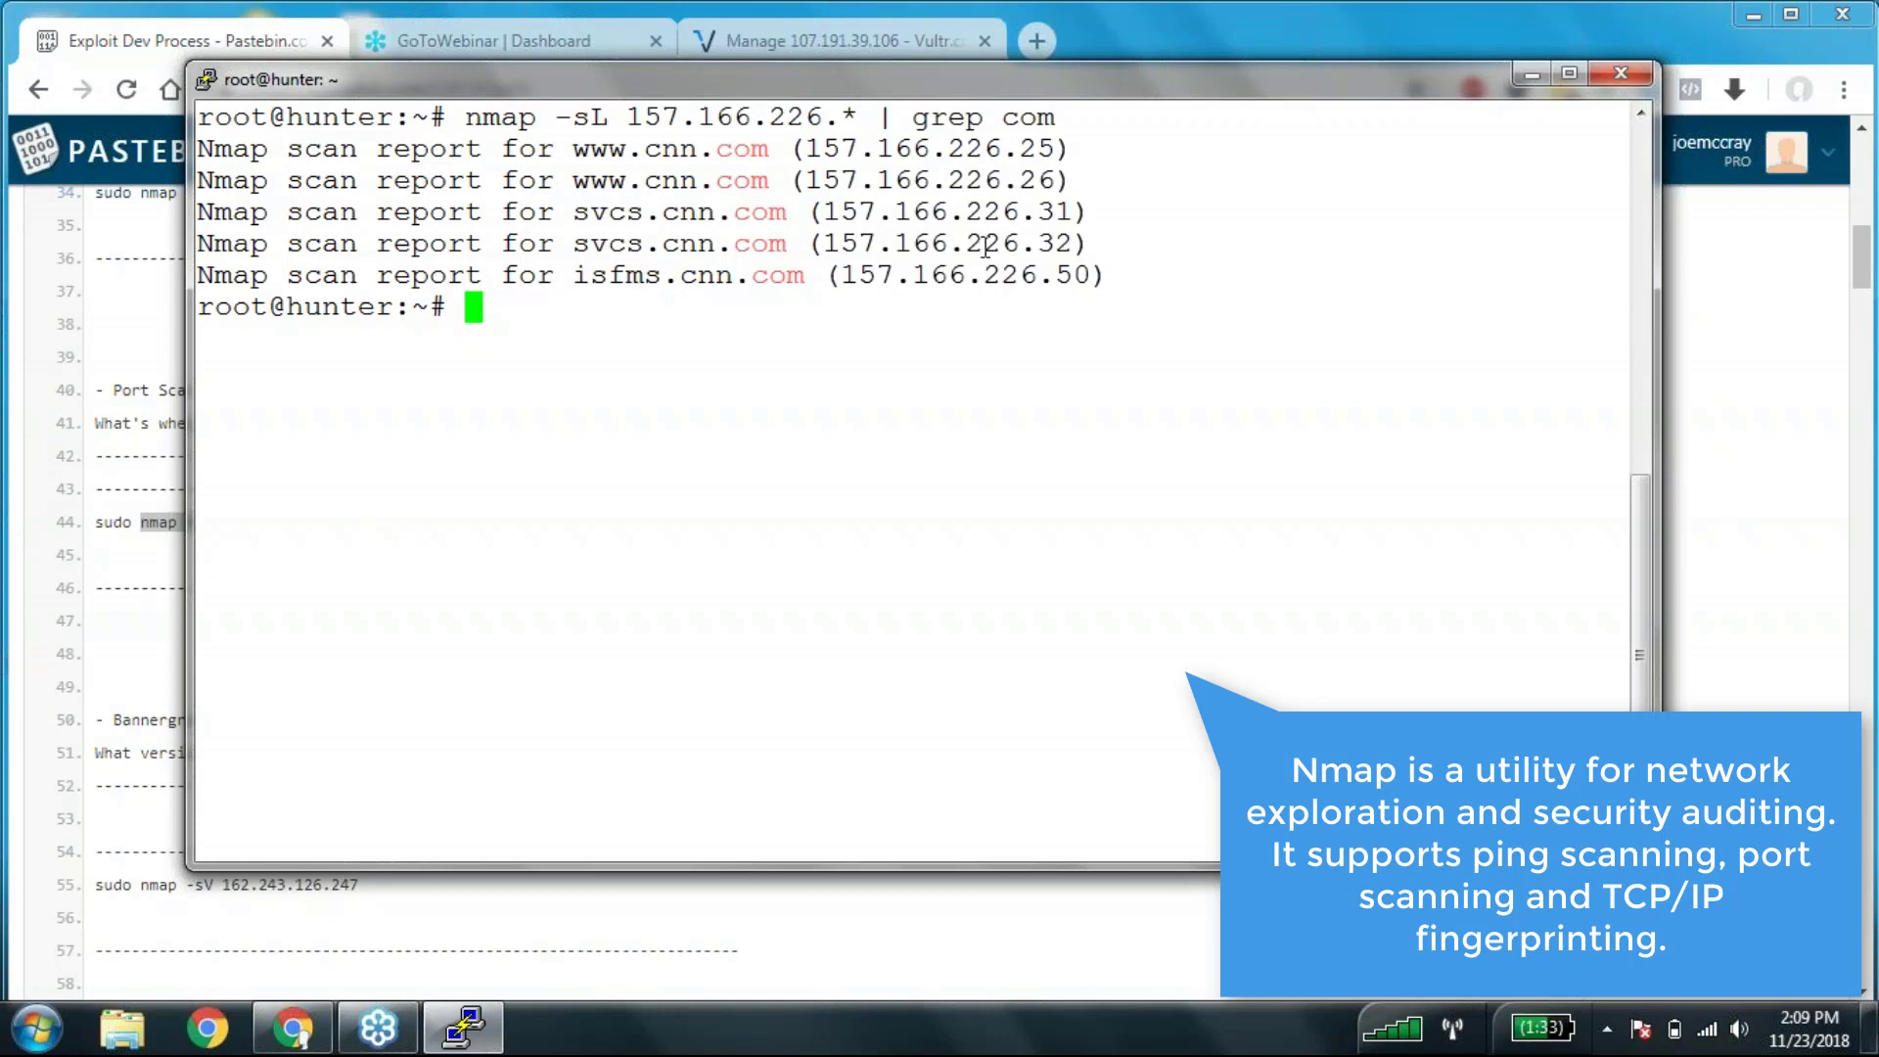
- Clear the terminal and run 'nmap -sS -p22,80,443 162.243.126.247': ssh closed, http and https open
{"action": "type", "text": "clear"}
{"action": "type", "text": "nmap -sS 162.243.126.247"}
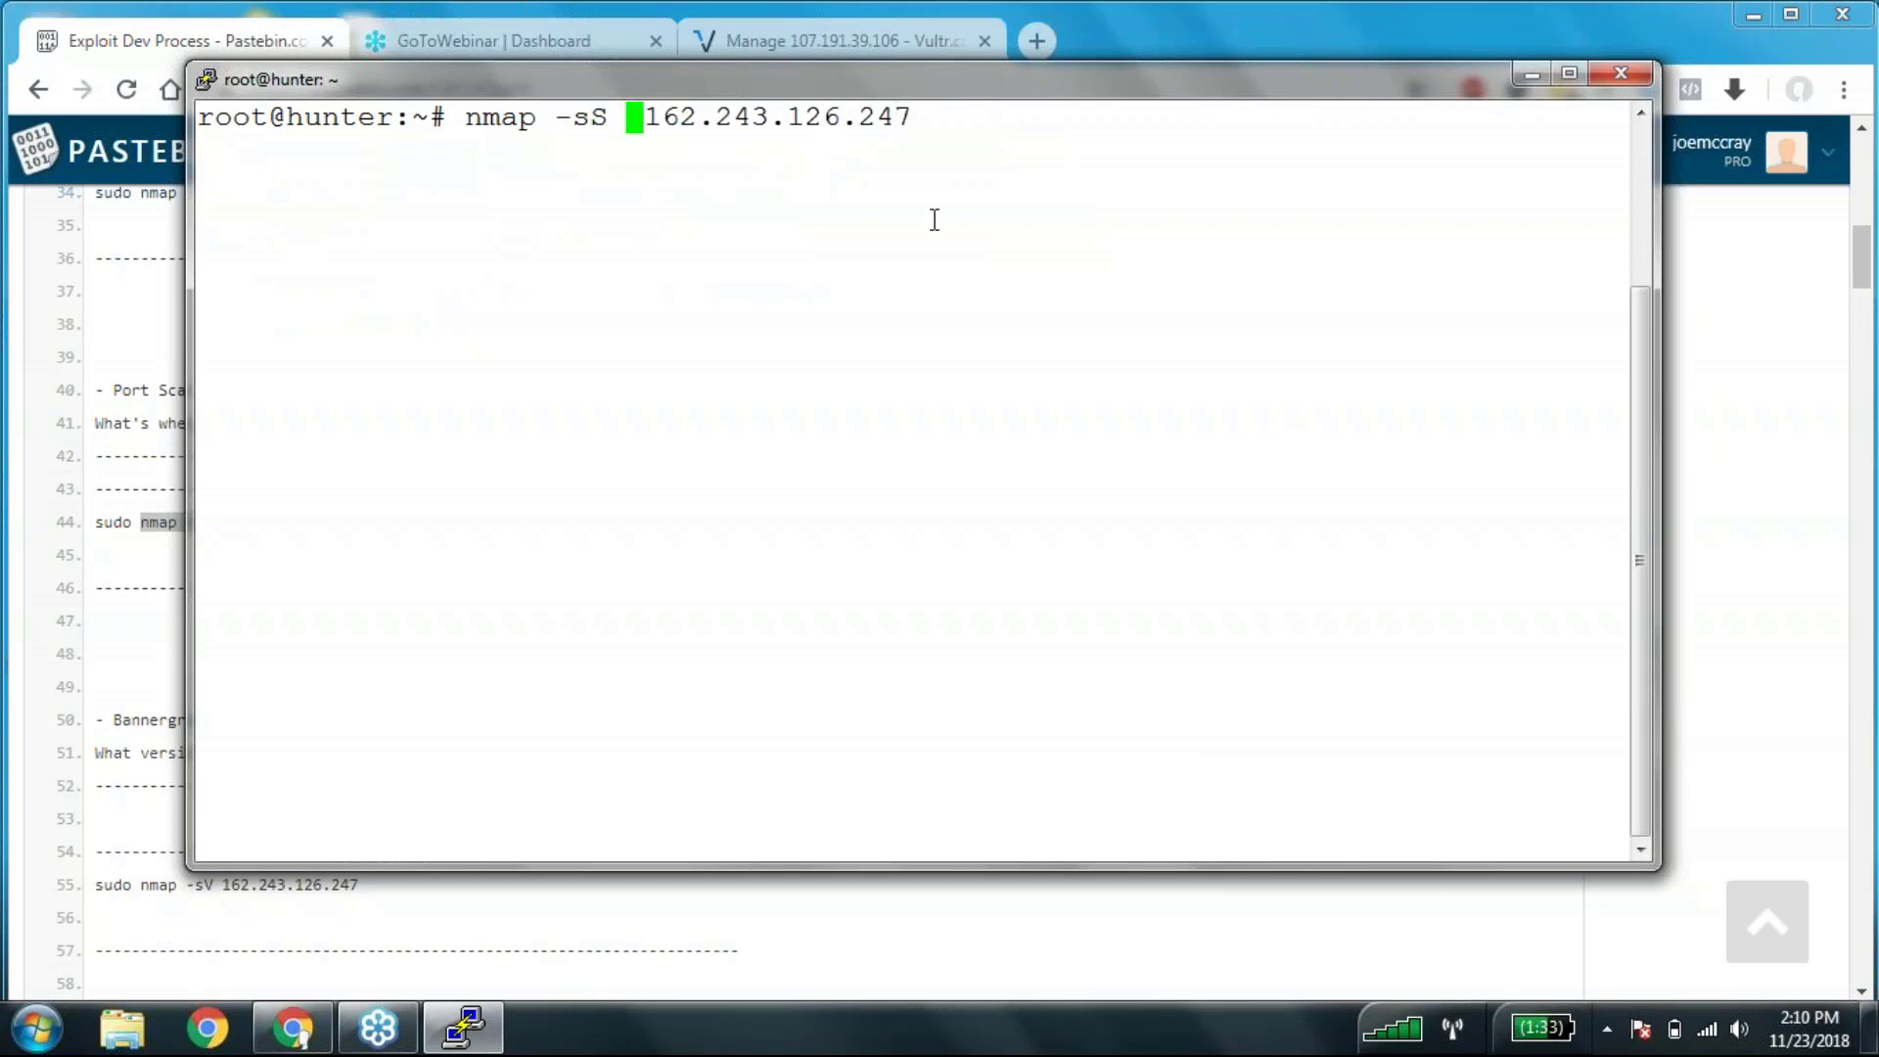
{"action": "type", "text": "-p22,"}
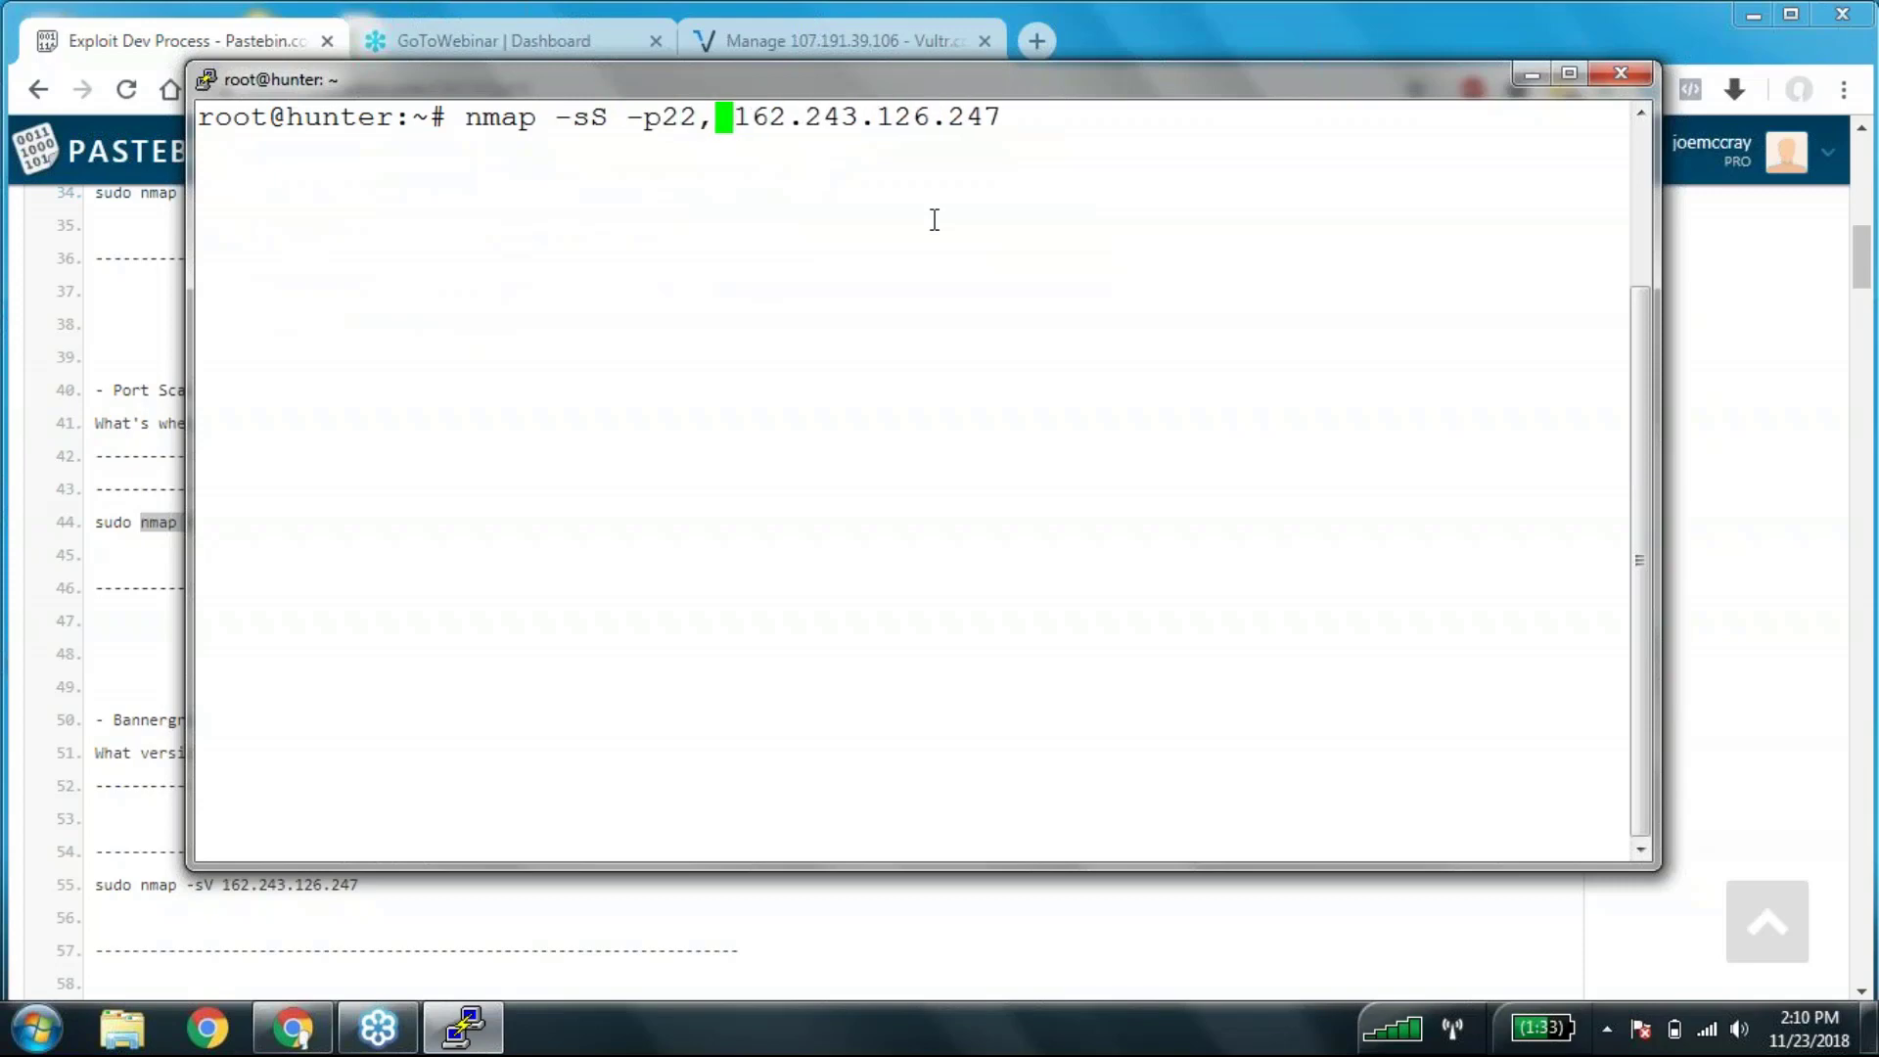
{"action": "type", "text": "80,"}
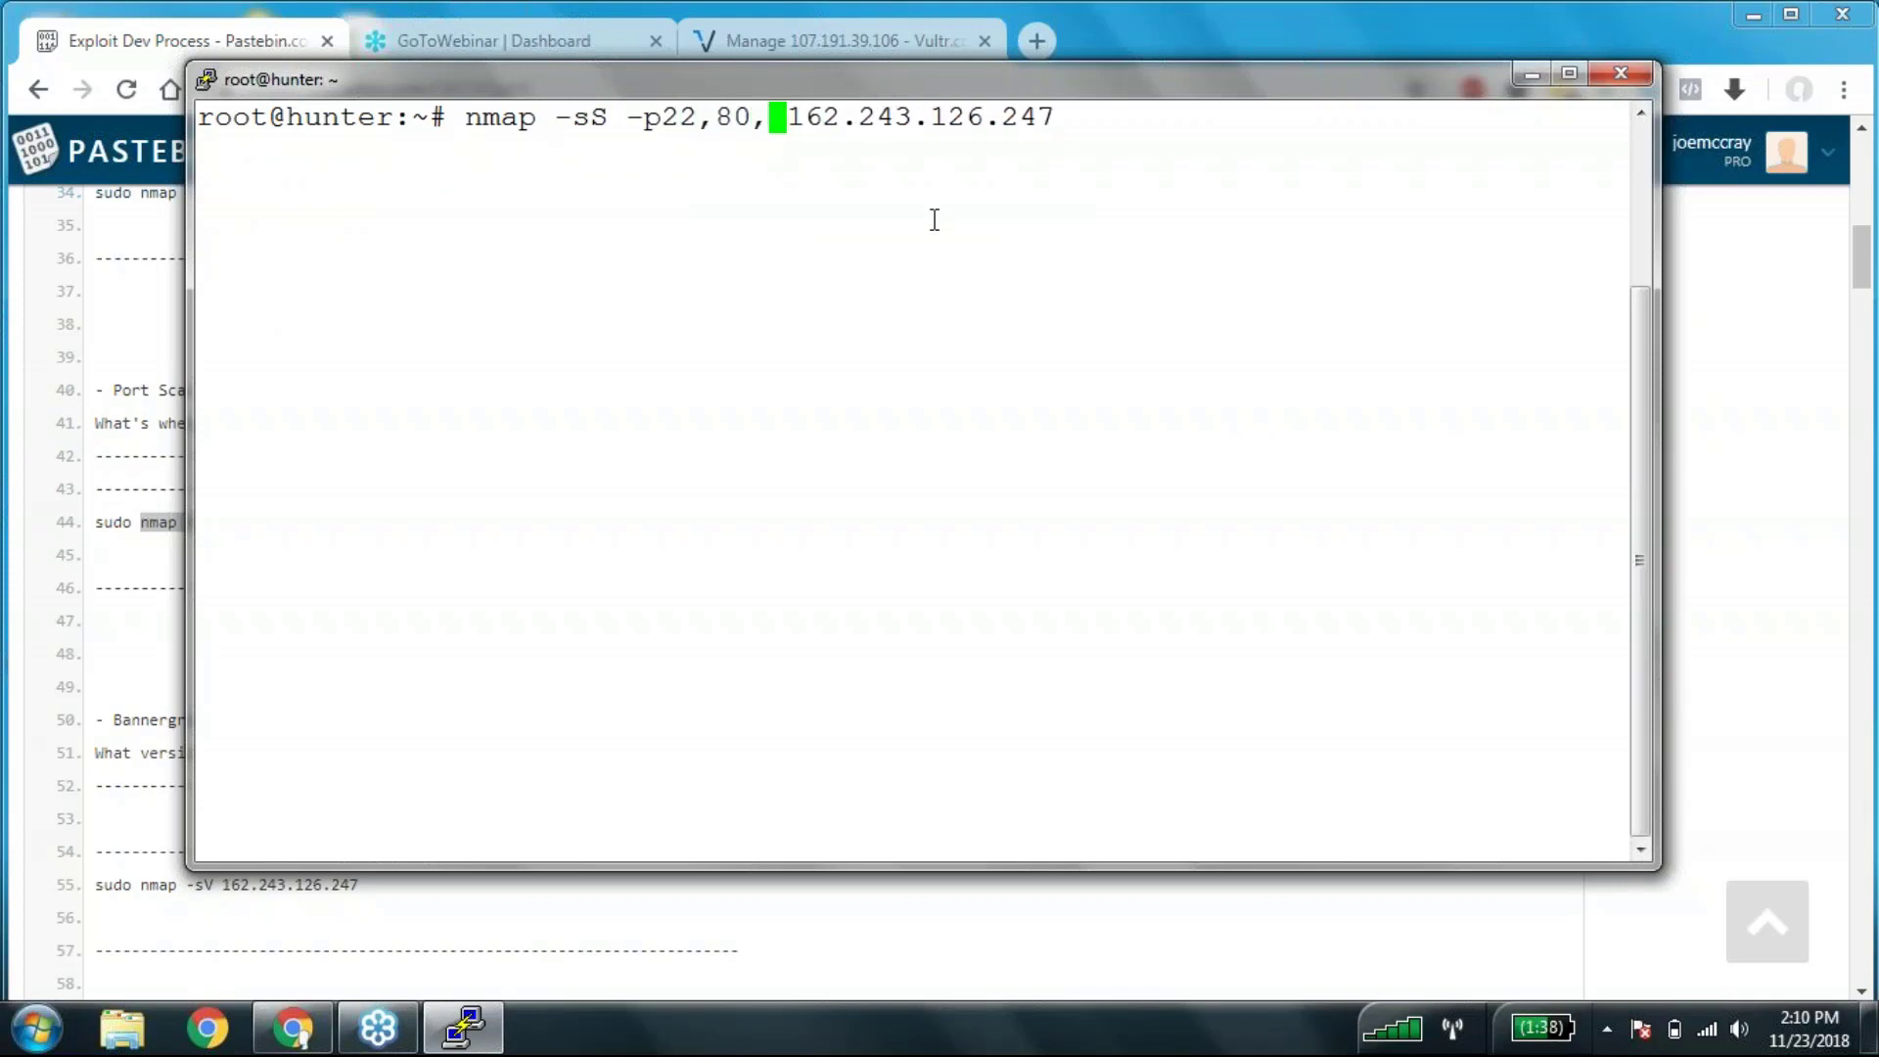
{"action": "type", "text": "443"}
{"action": "key", "text": "Return"}
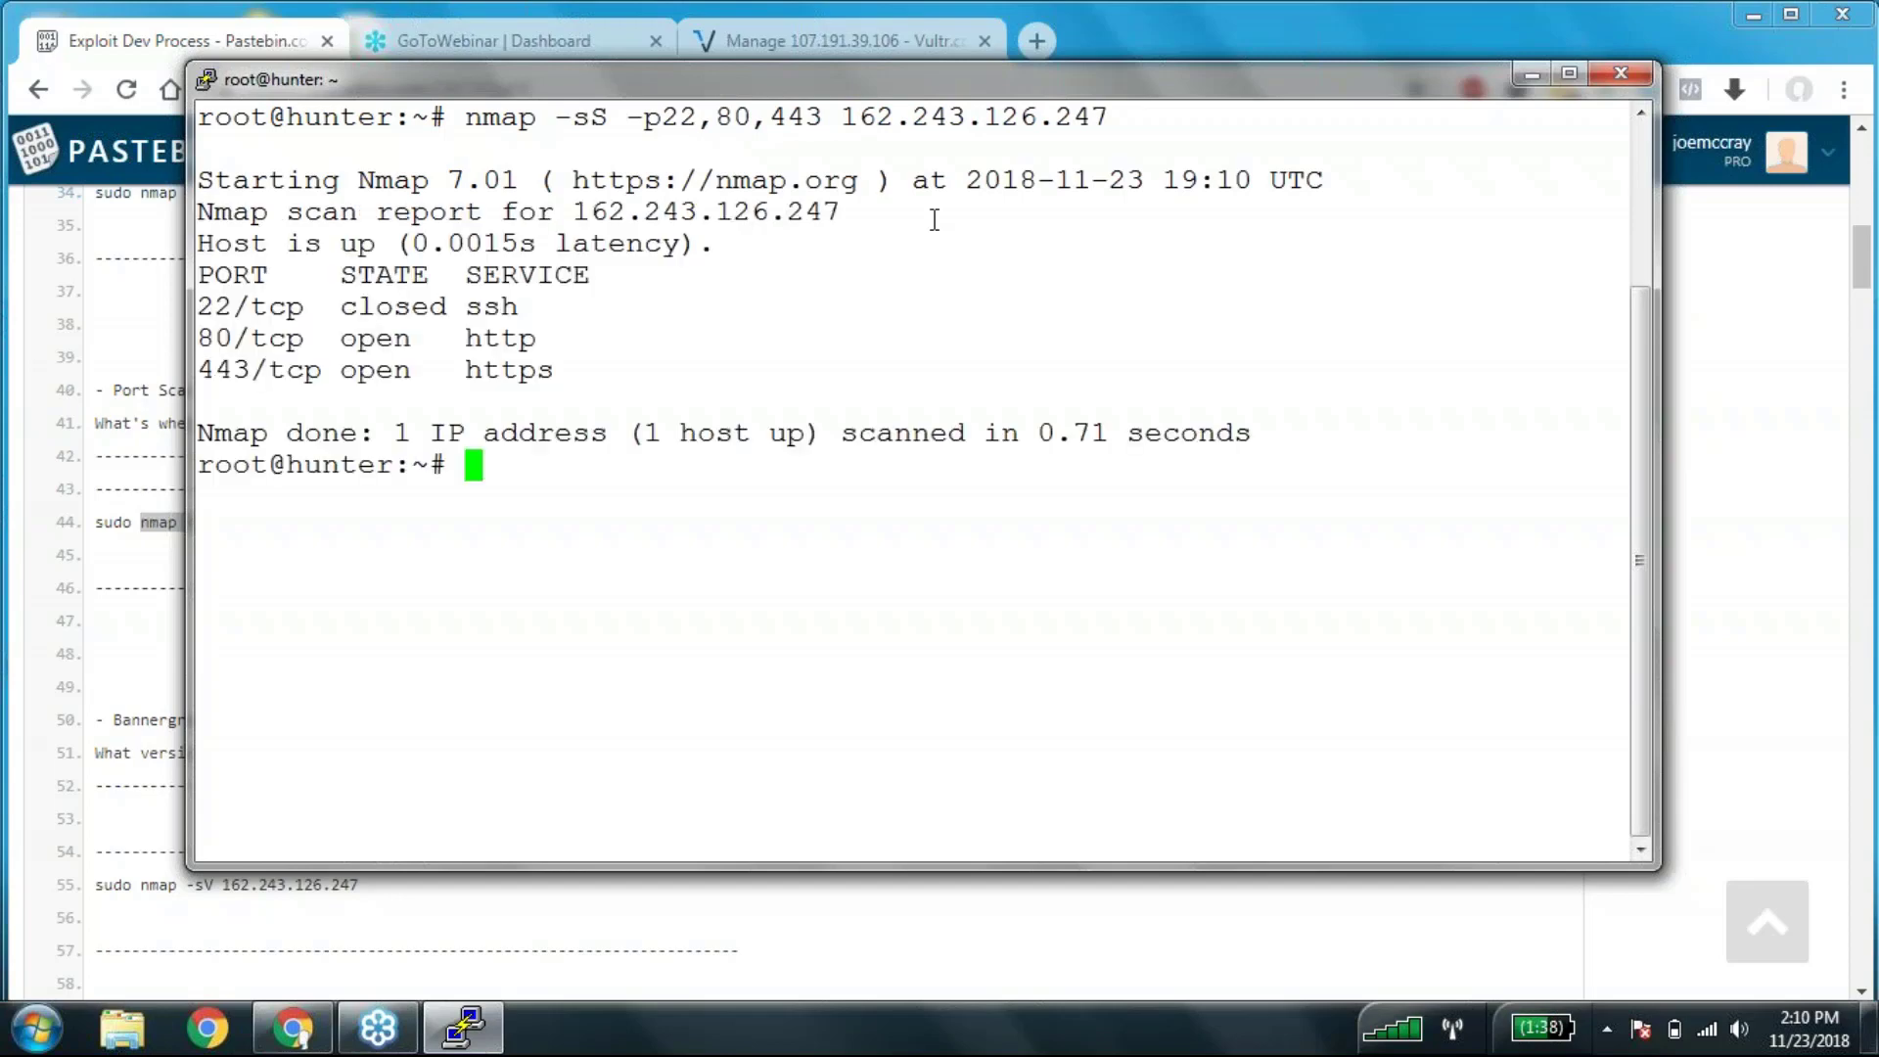
{"action": "mouse_move", "coordinate": [586, 412]}
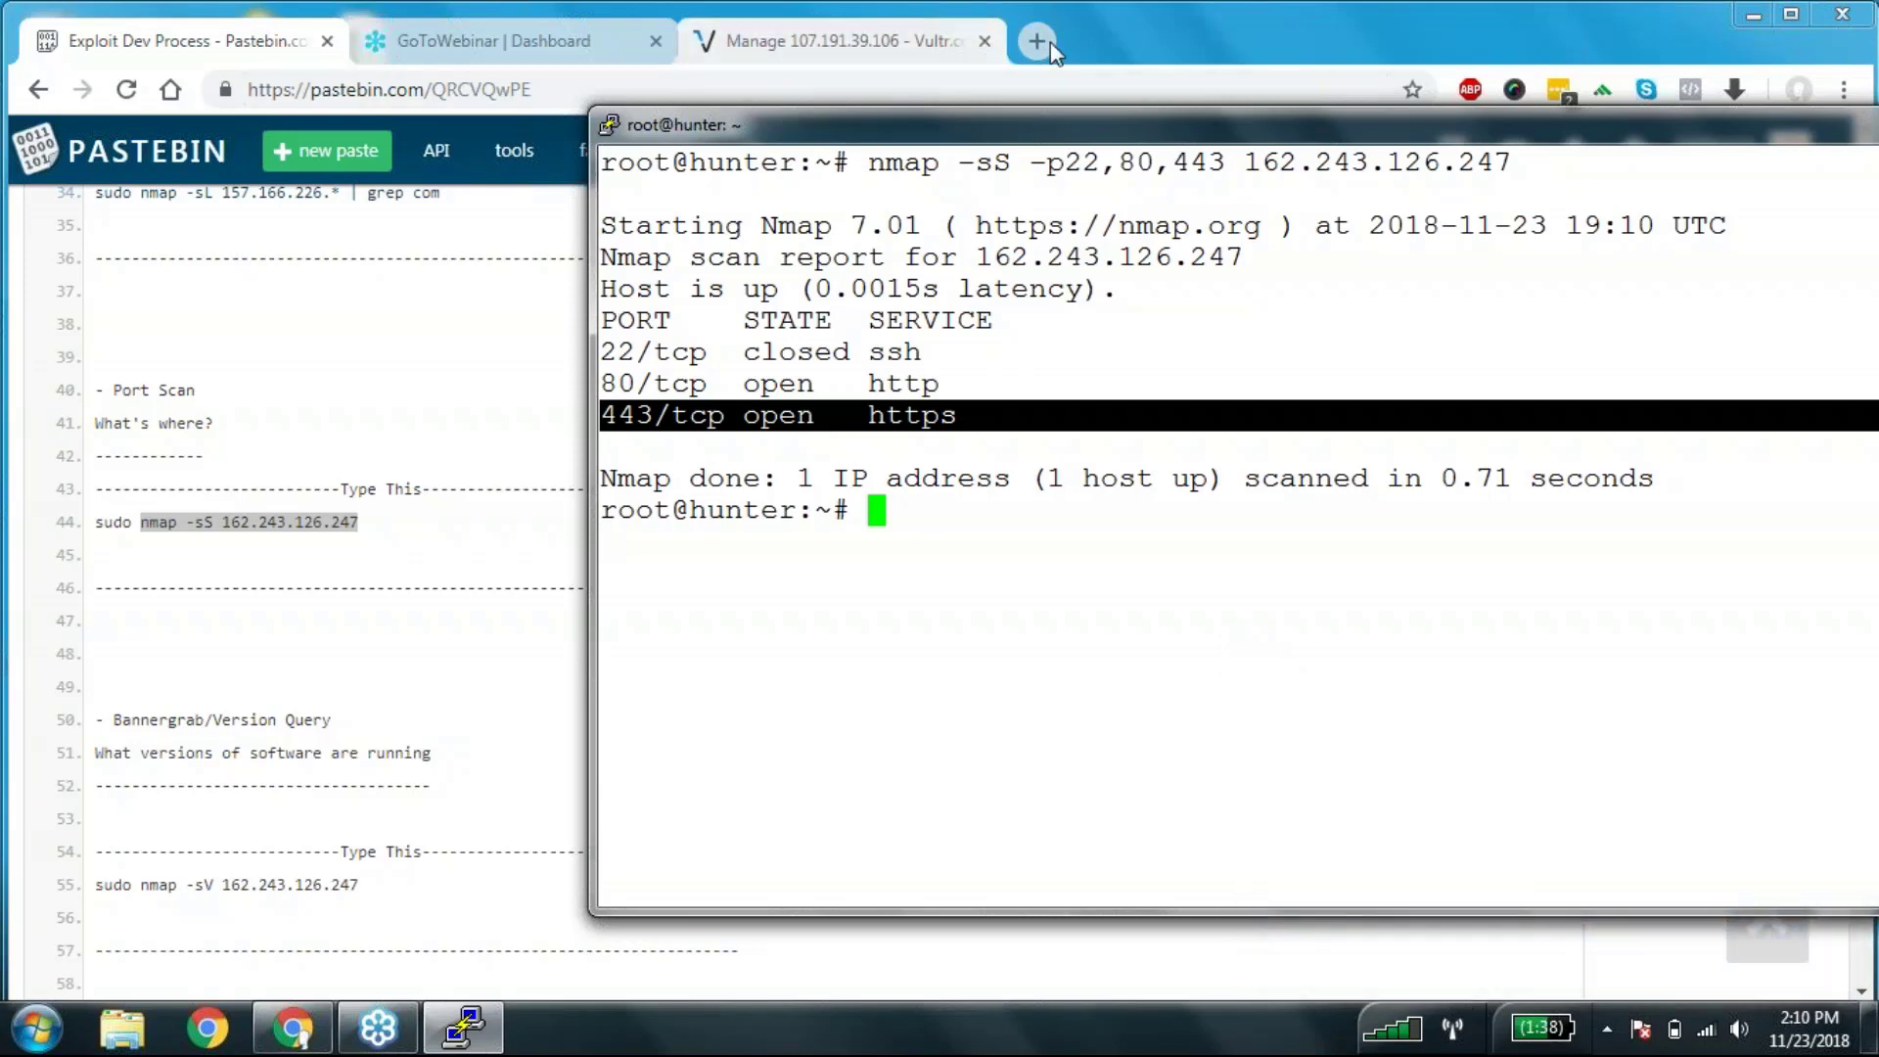
- Search Google for 'tcp port 1521' in a new Chrome tab
{"action": "left_click", "coordinate": [1037, 39]}
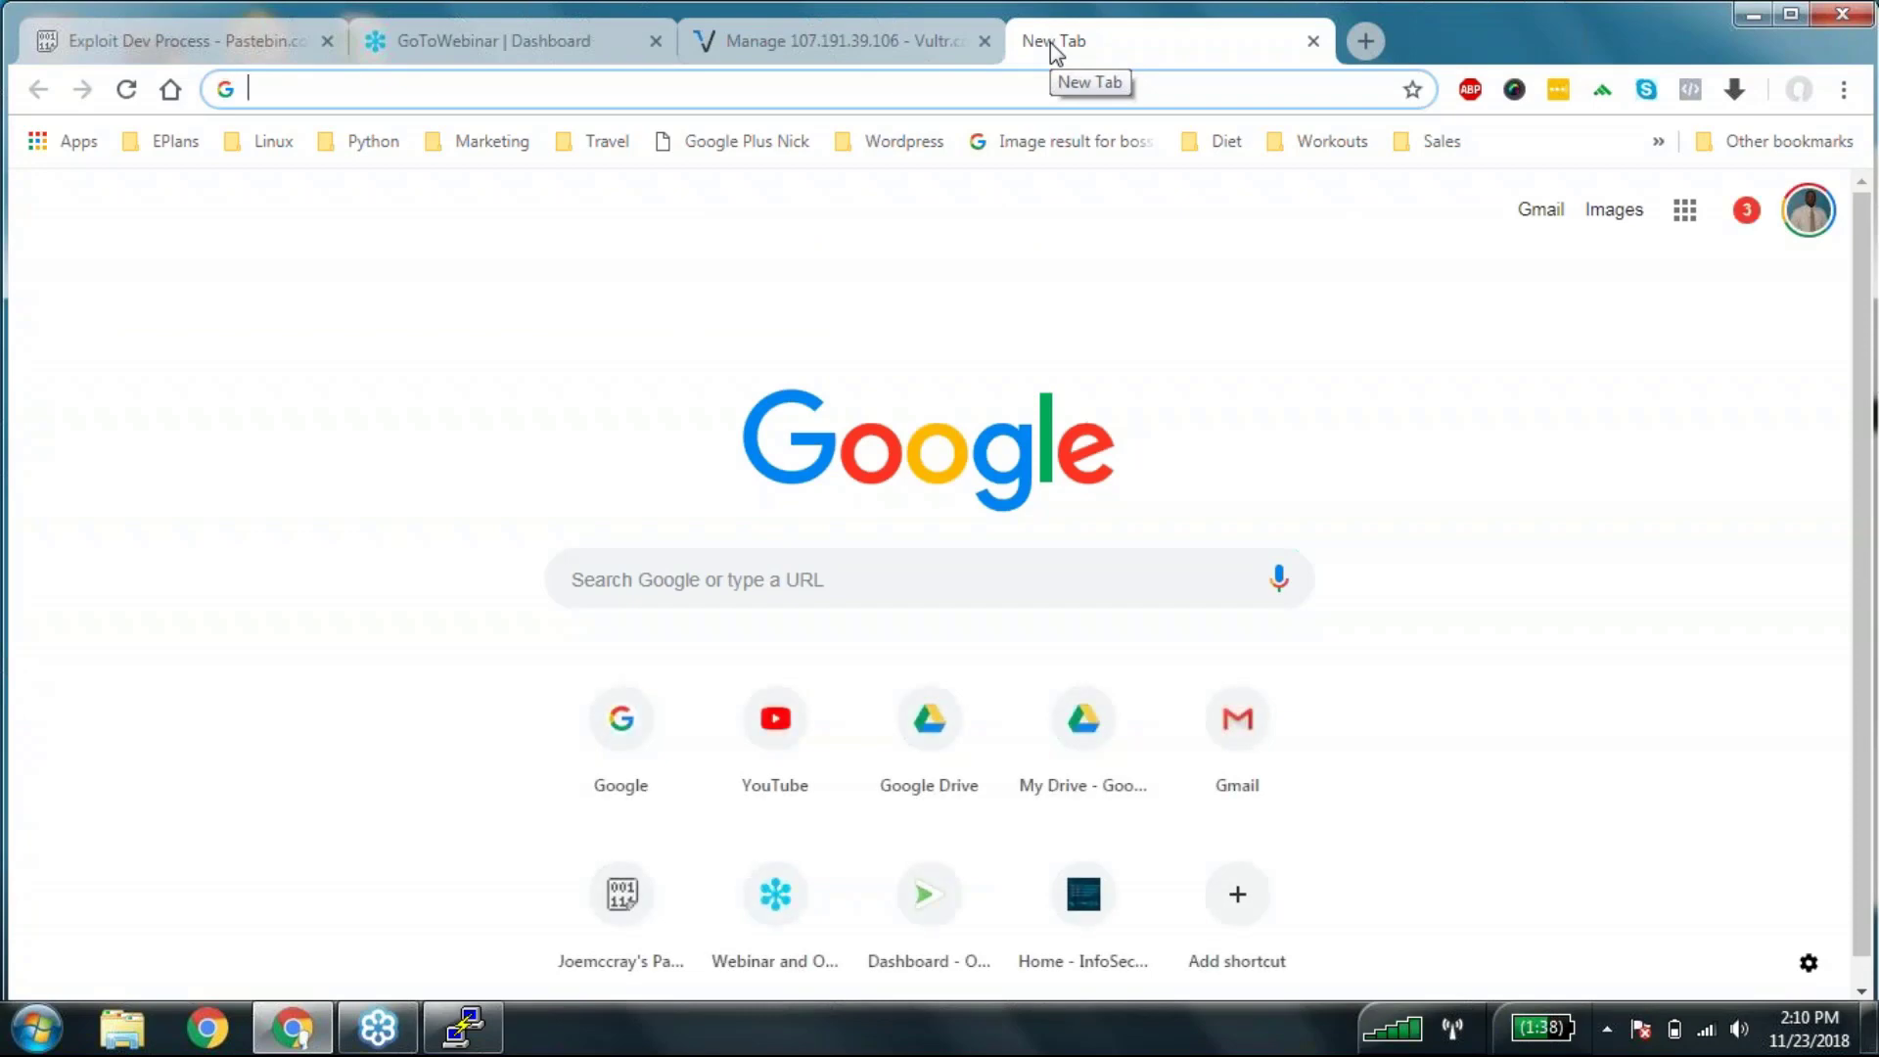
{"action": "type", "text": "tcp"}
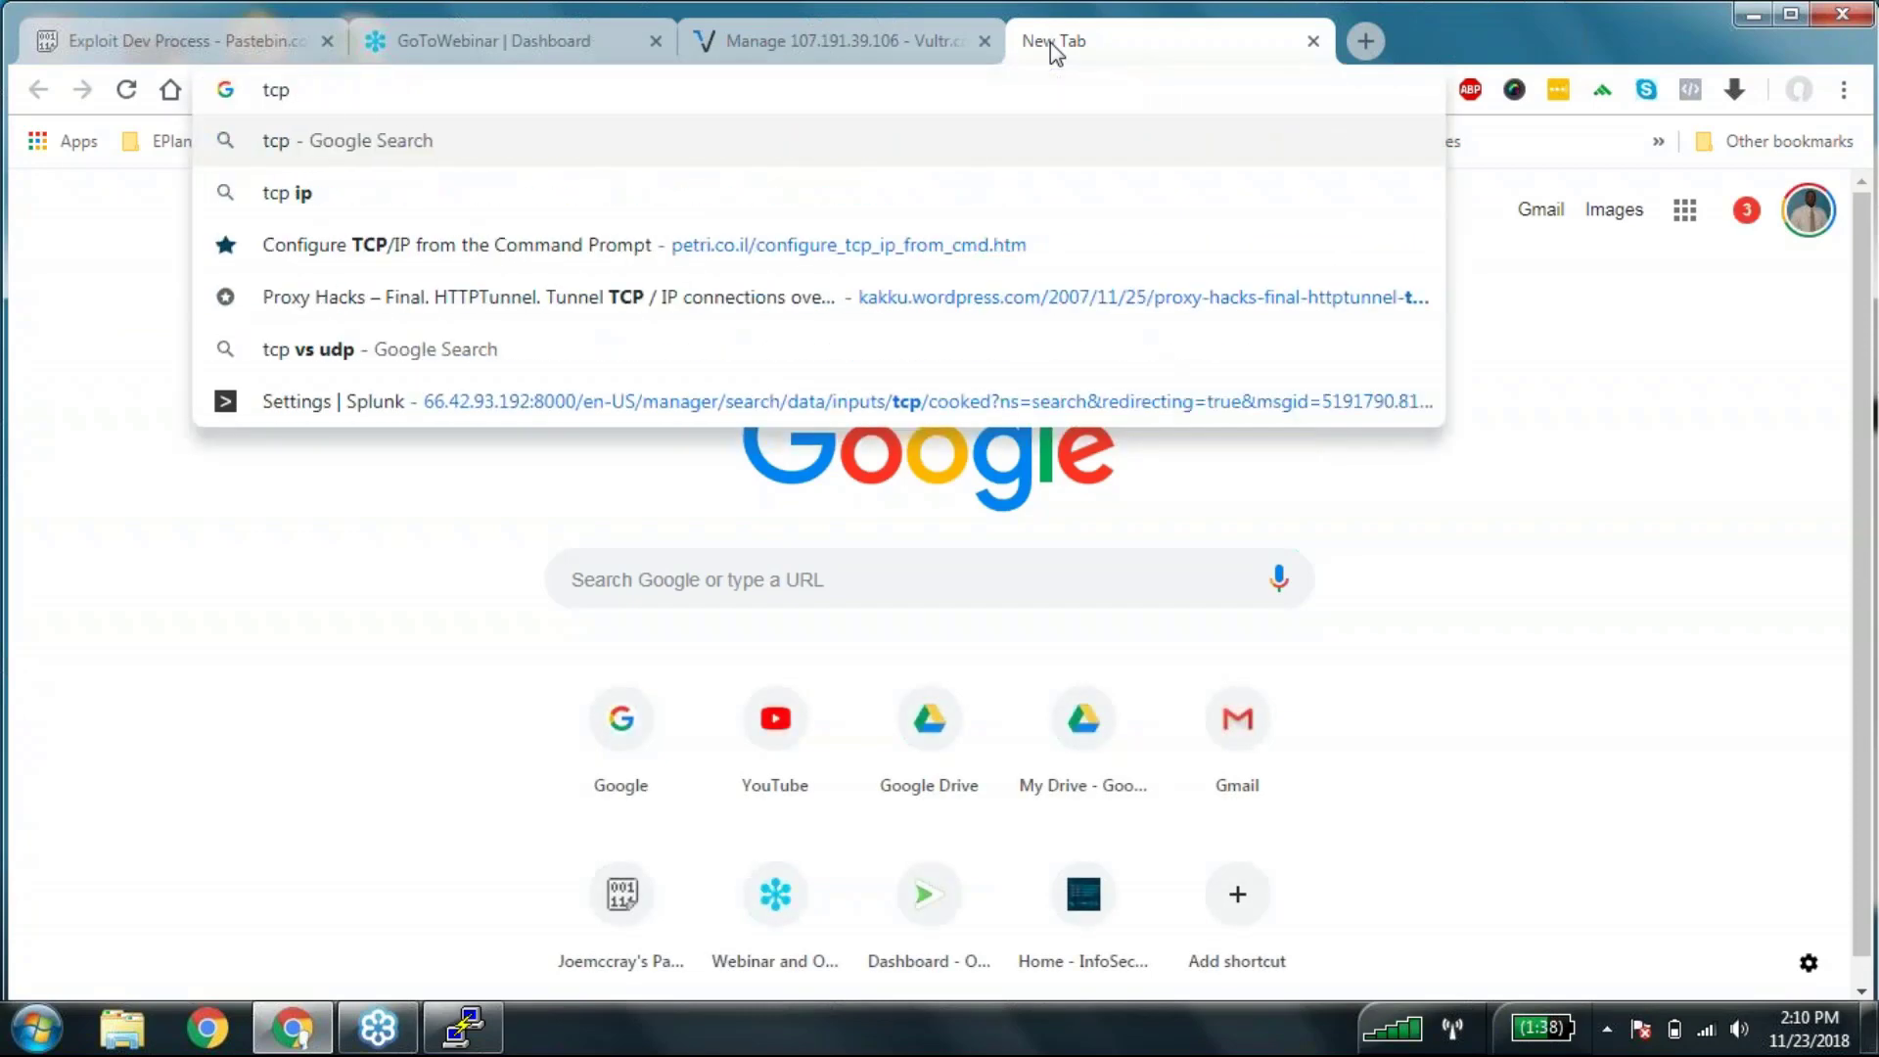
{"action": "key", "text": "Return"}
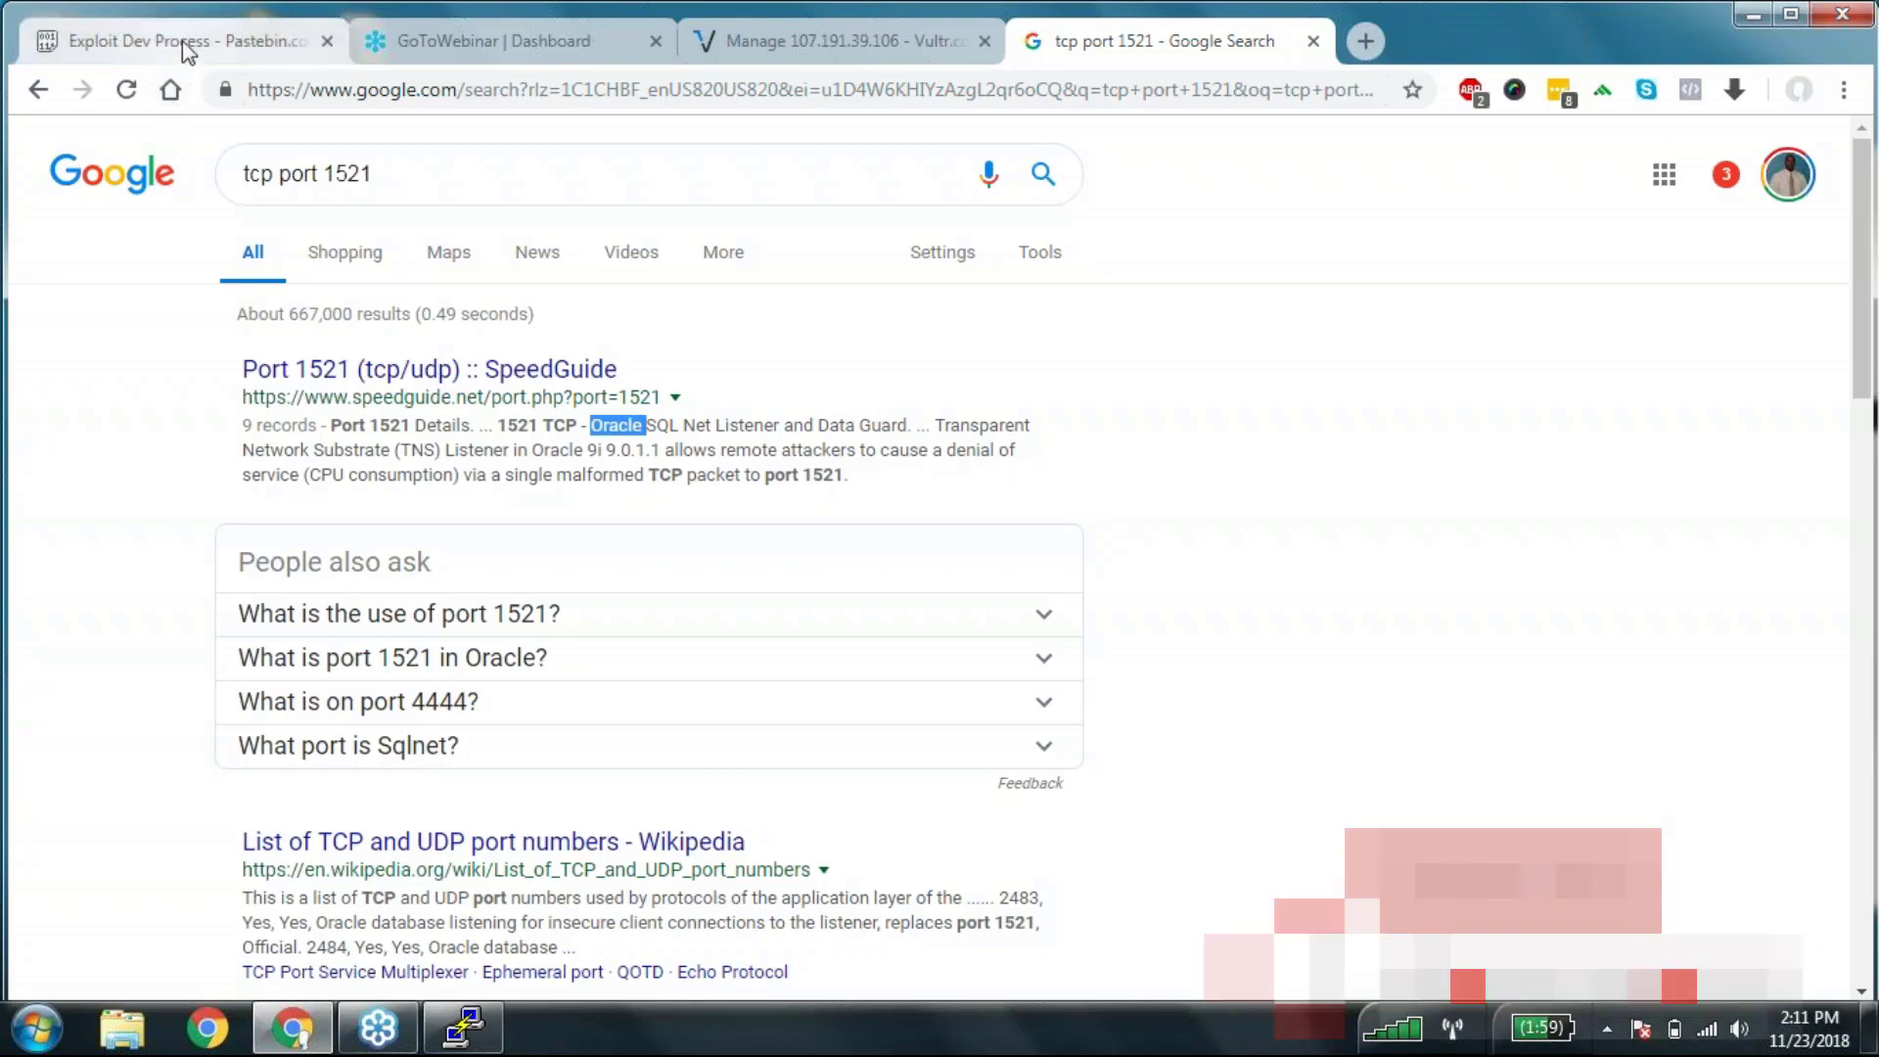
- Switch to the Pastebin guide and scroll to its Port Scan section at line 40
{"action": "left_click", "coordinate": [180, 41]}
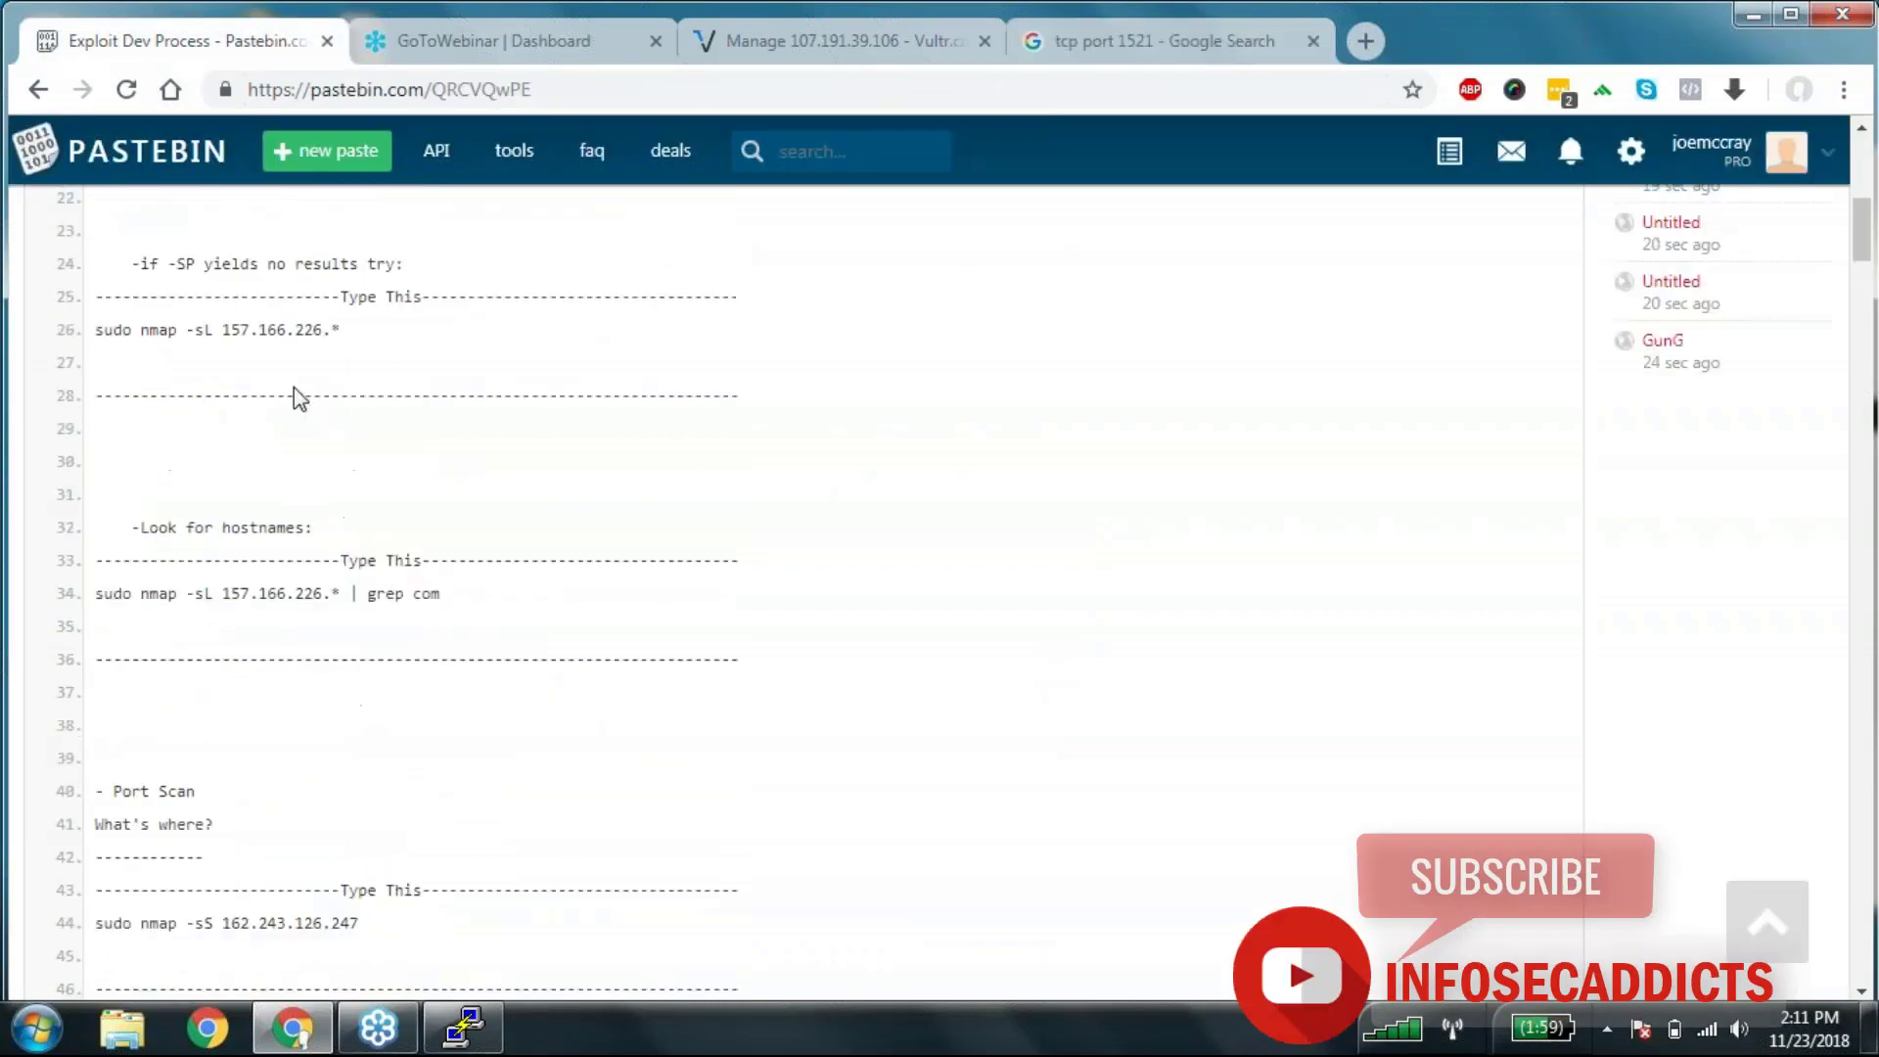
{"action": "scroll", "scroll_direction": "up", "scroll_amount": 3}
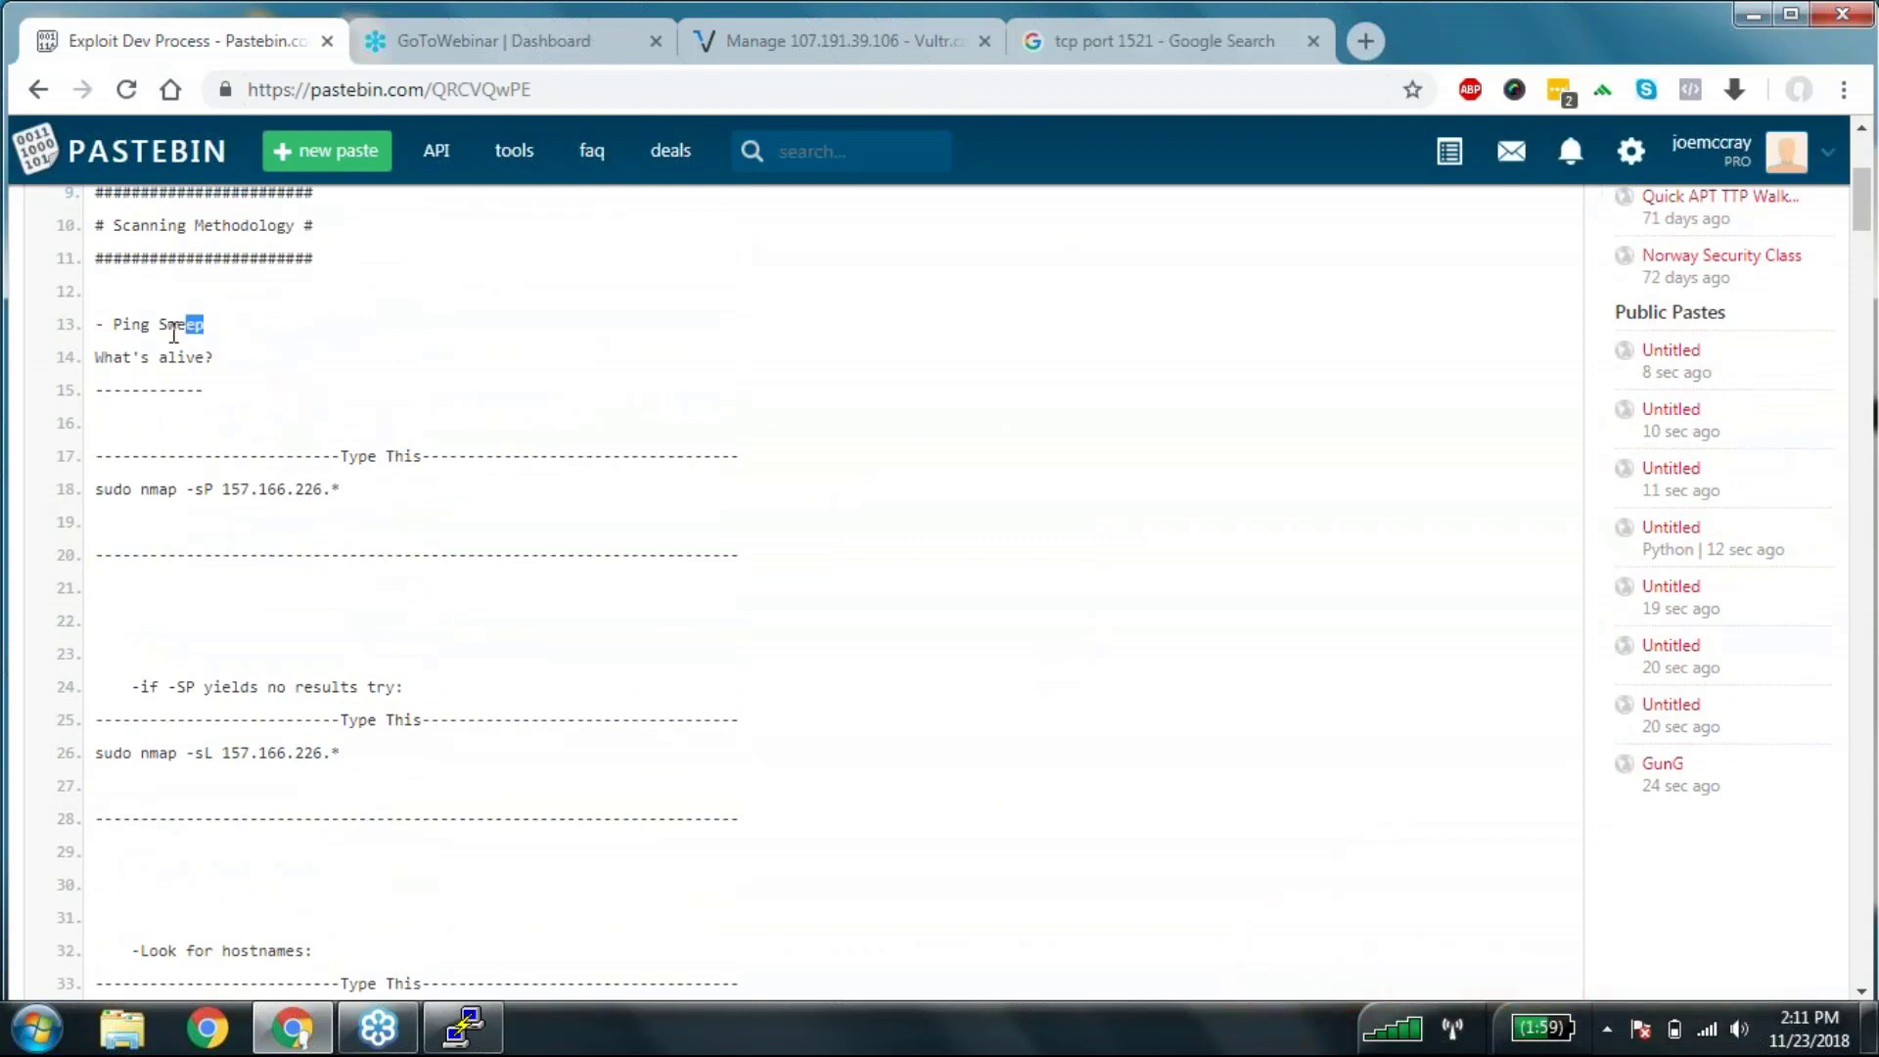
{"action": "scroll", "scroll_direction": "down", "scroll_amount": 3}
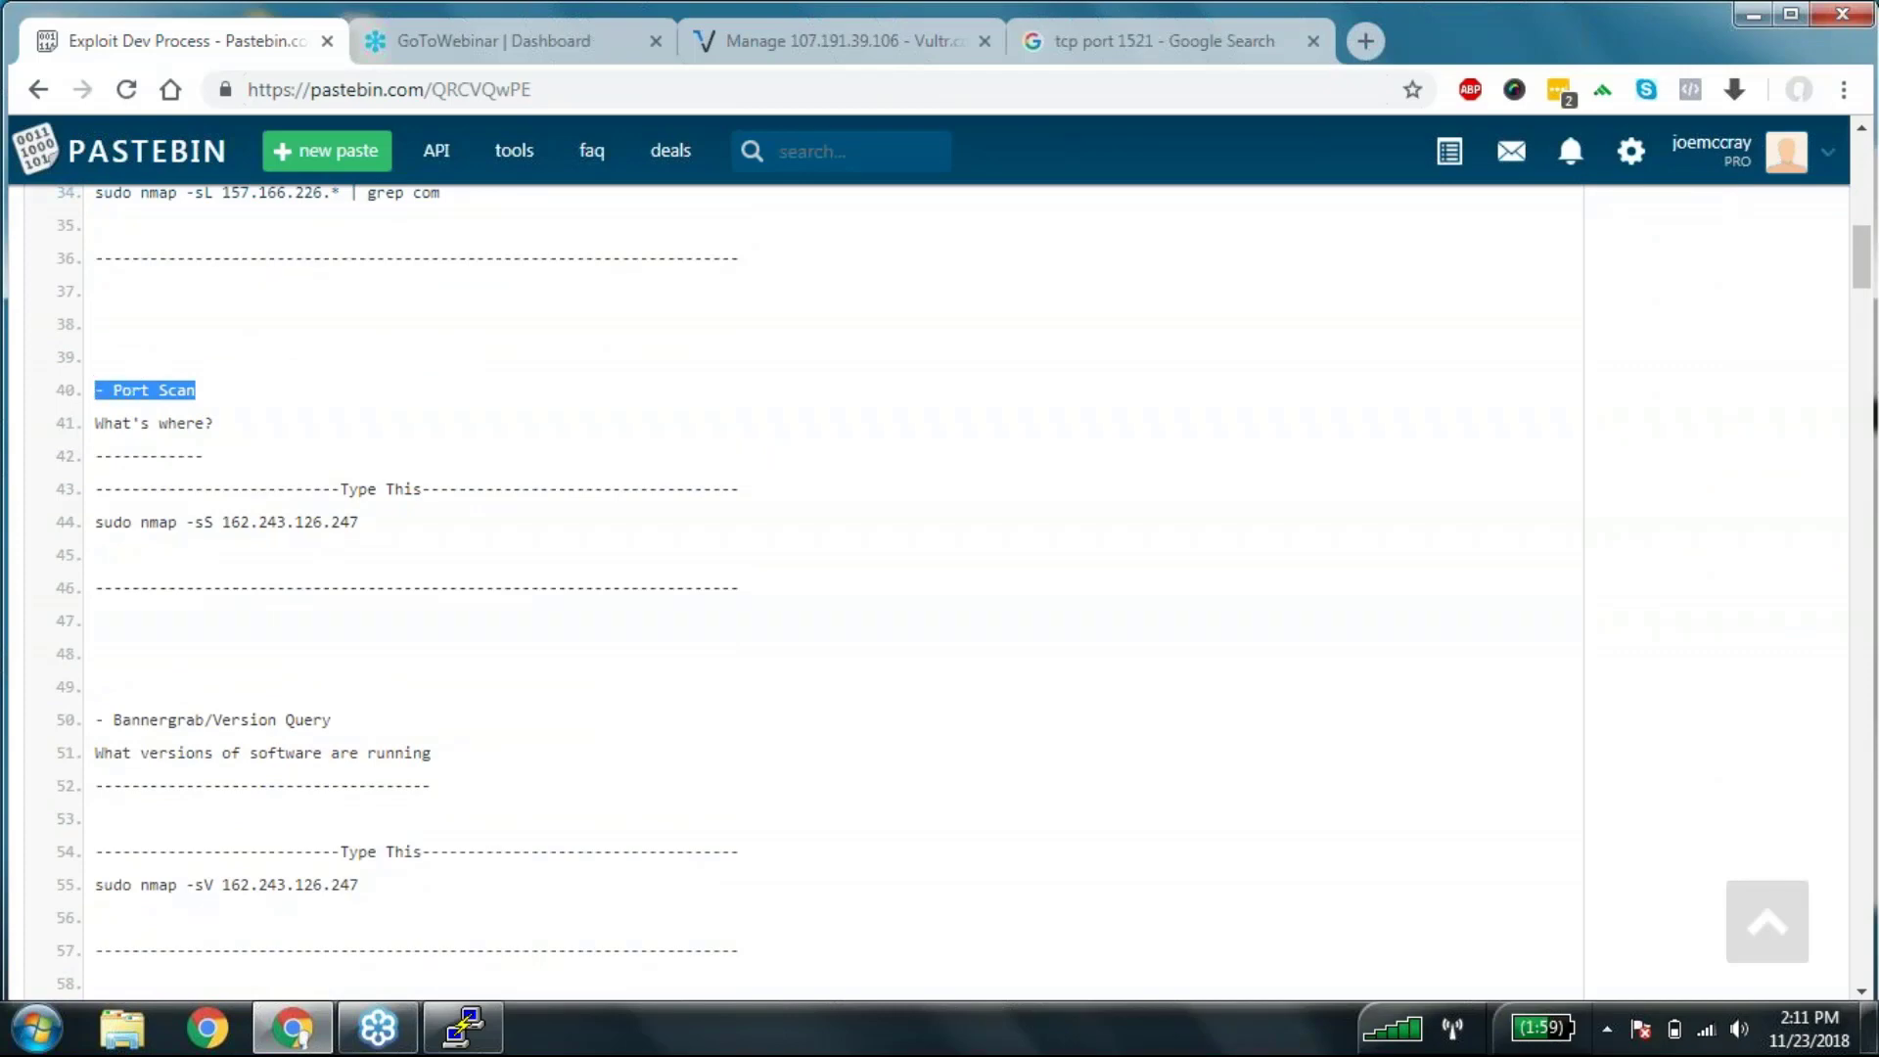
{"action": "mouse_move", "coordinate": [90, 397]}
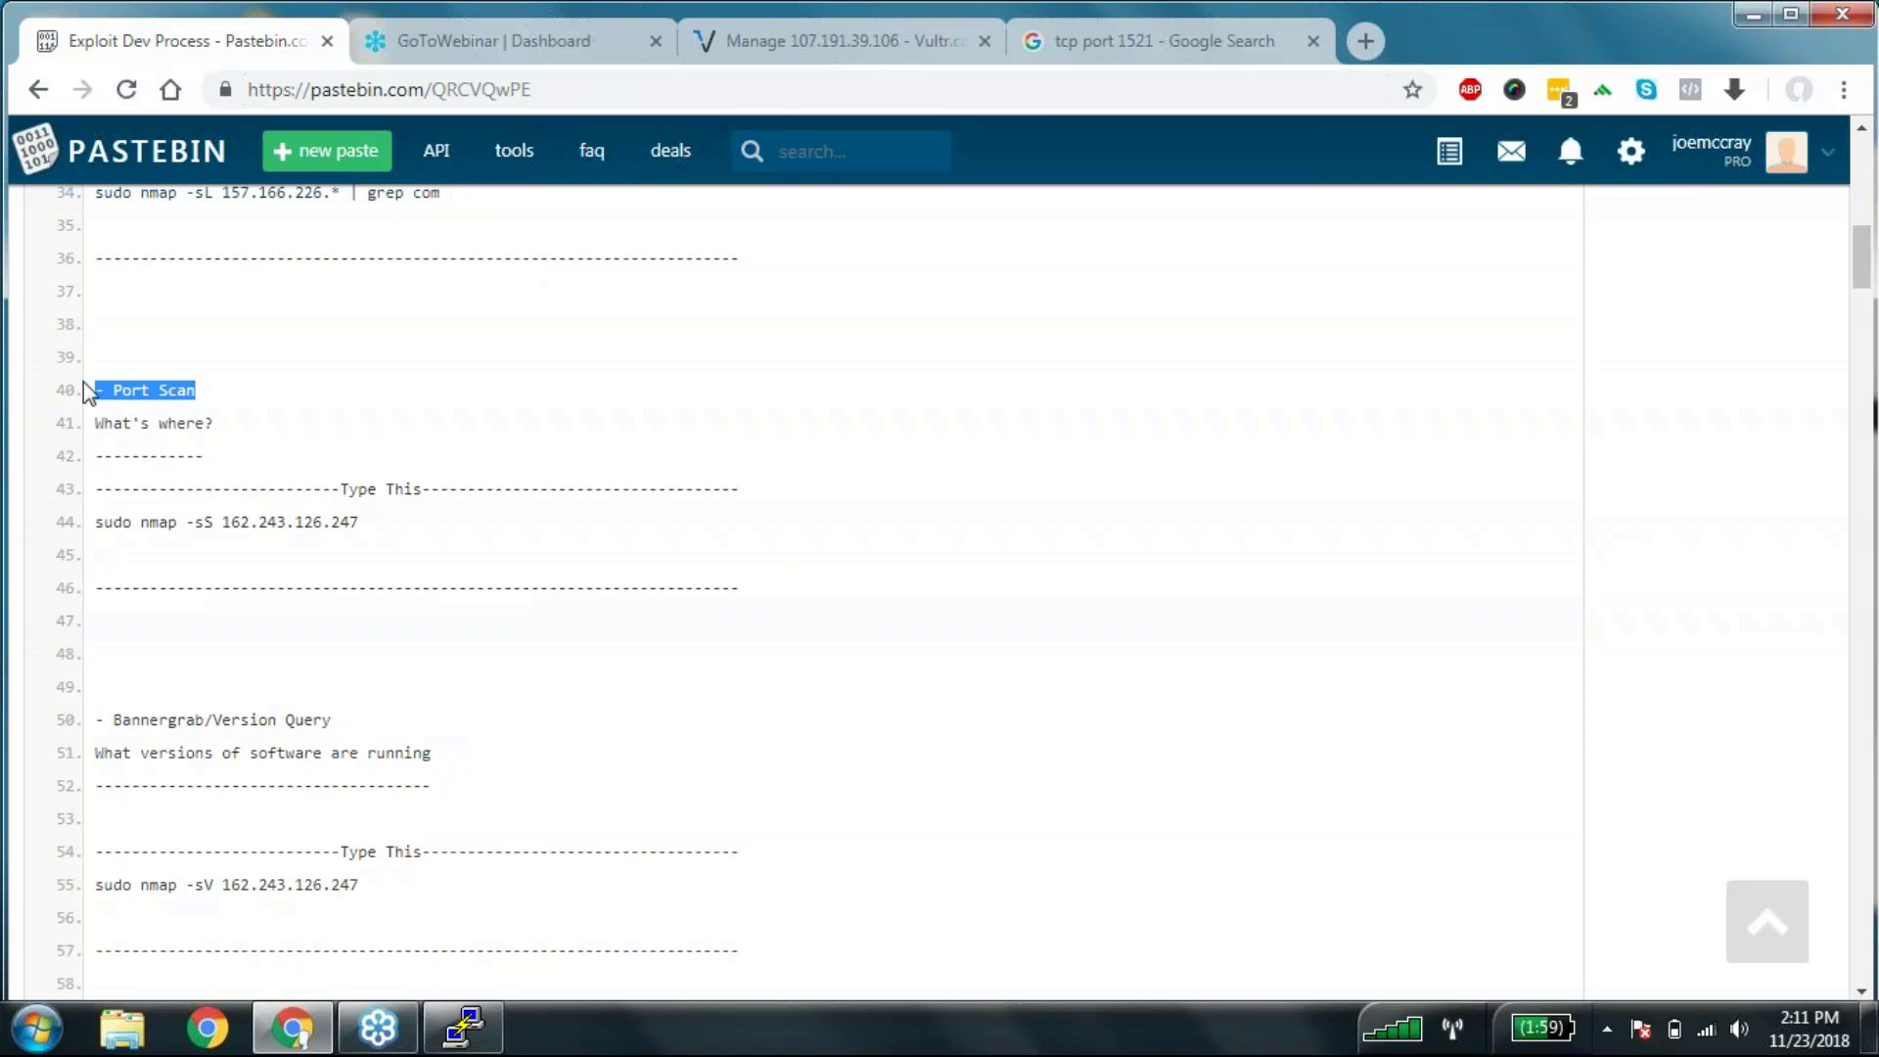
{"action": "mouse_move", "coordinate": [26, 378]}
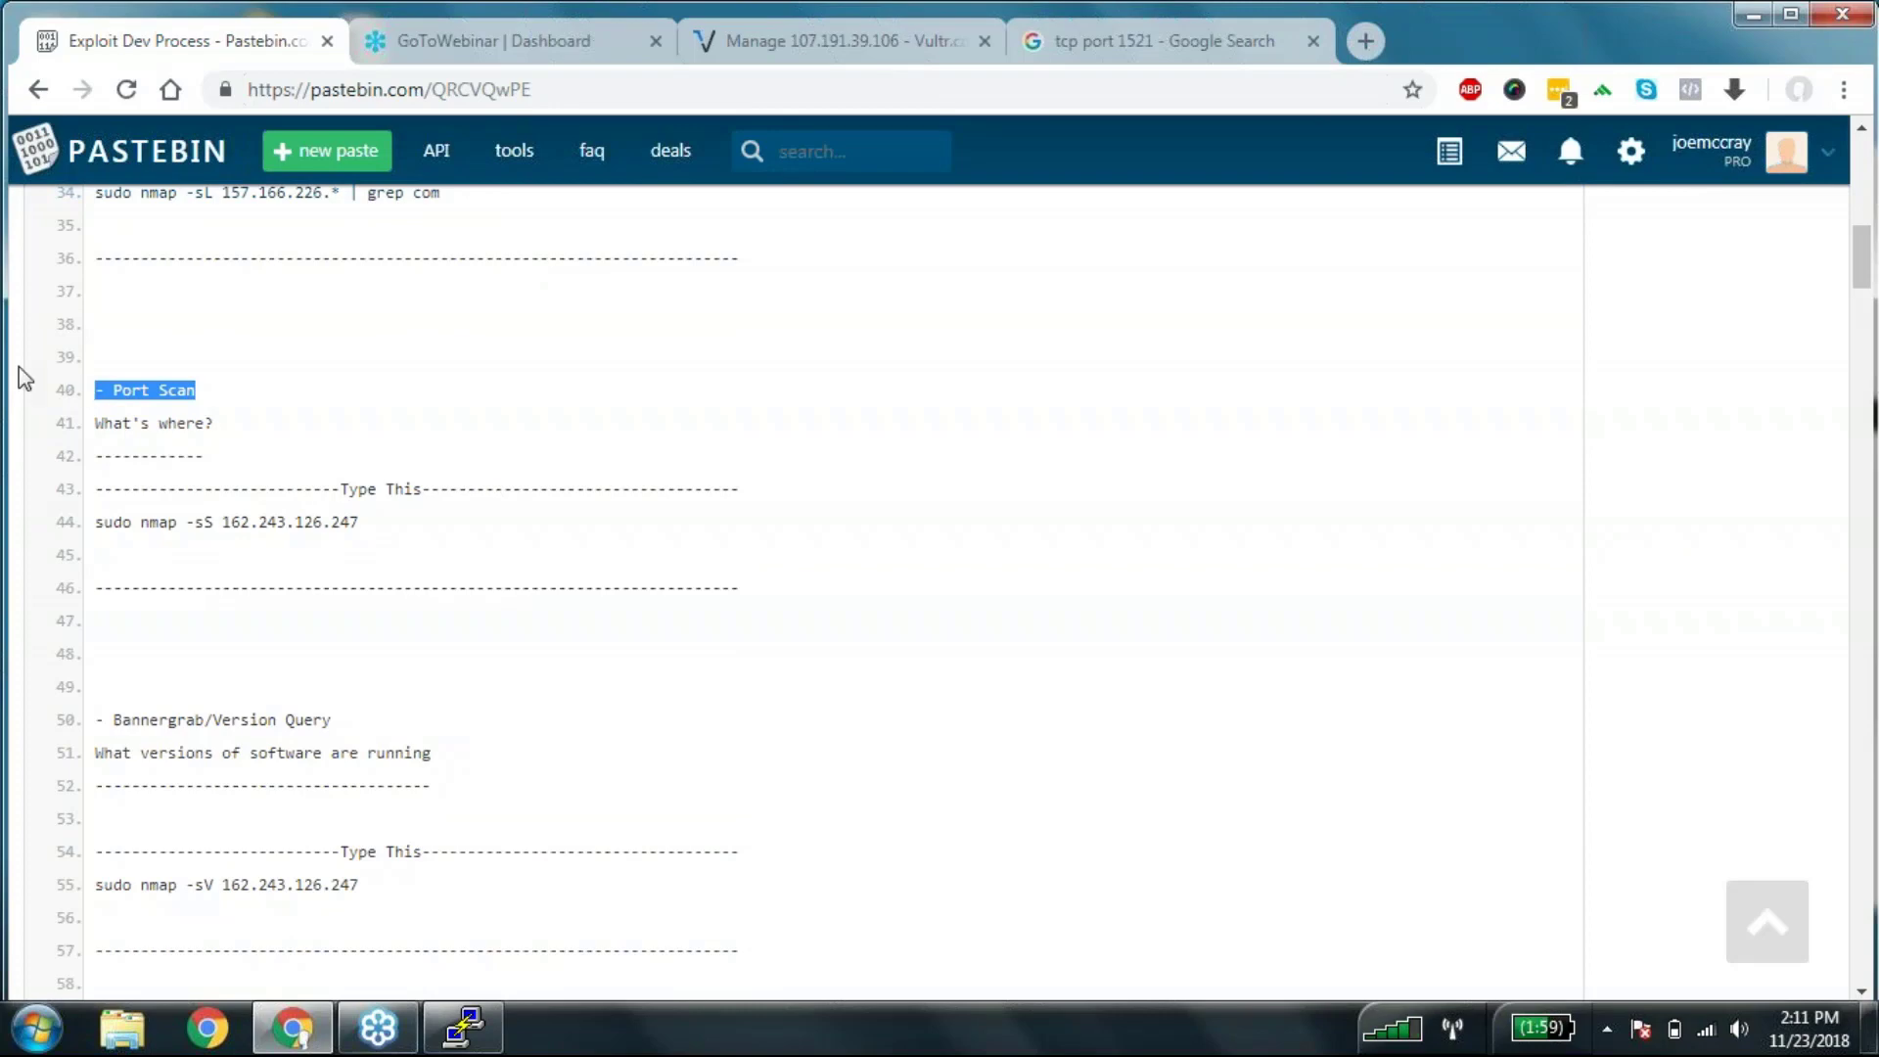